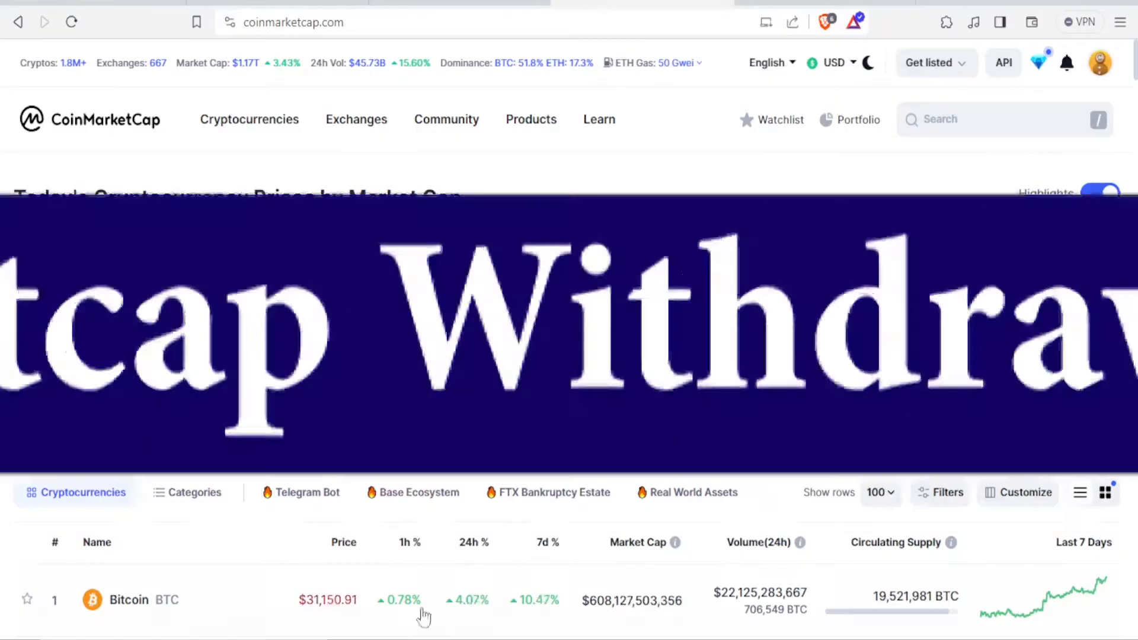
# Scroll through the CoinMarketCap page to review its content.
pyautogui.scroll(-3)
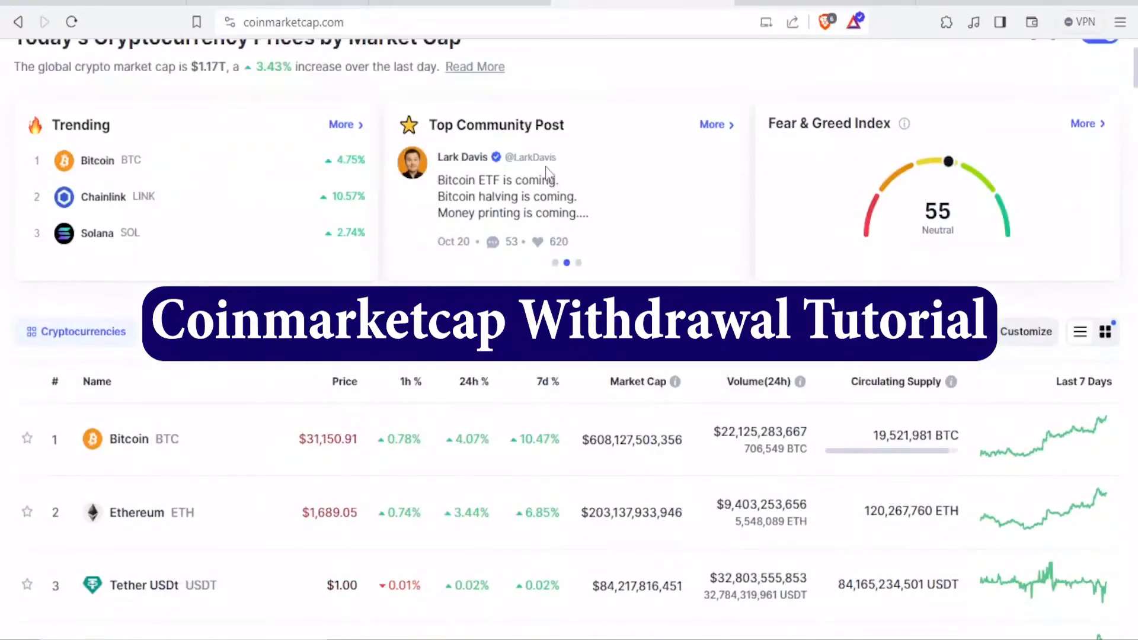
pyautogui.scroll(-3)
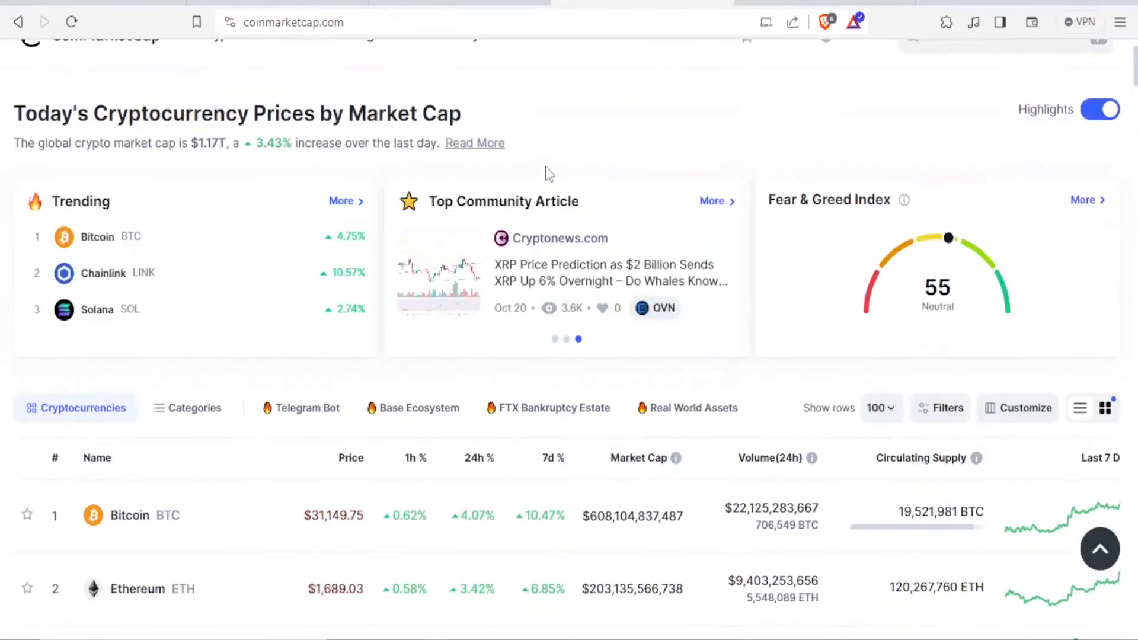
pyautogui.scroll(3)
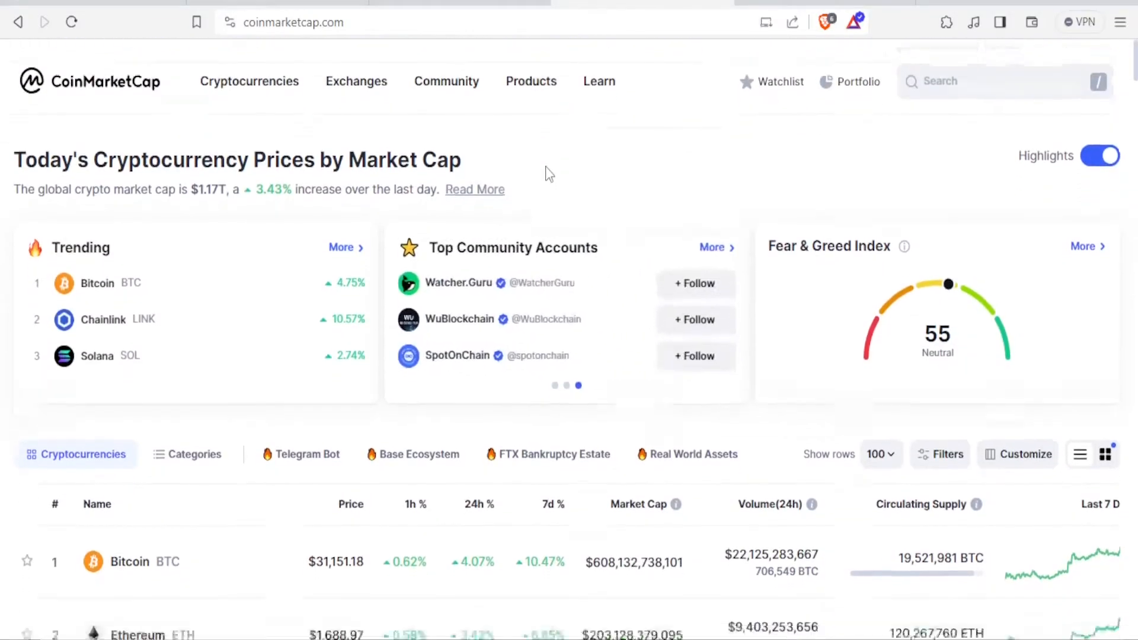
pyautogui.scroll(-3)
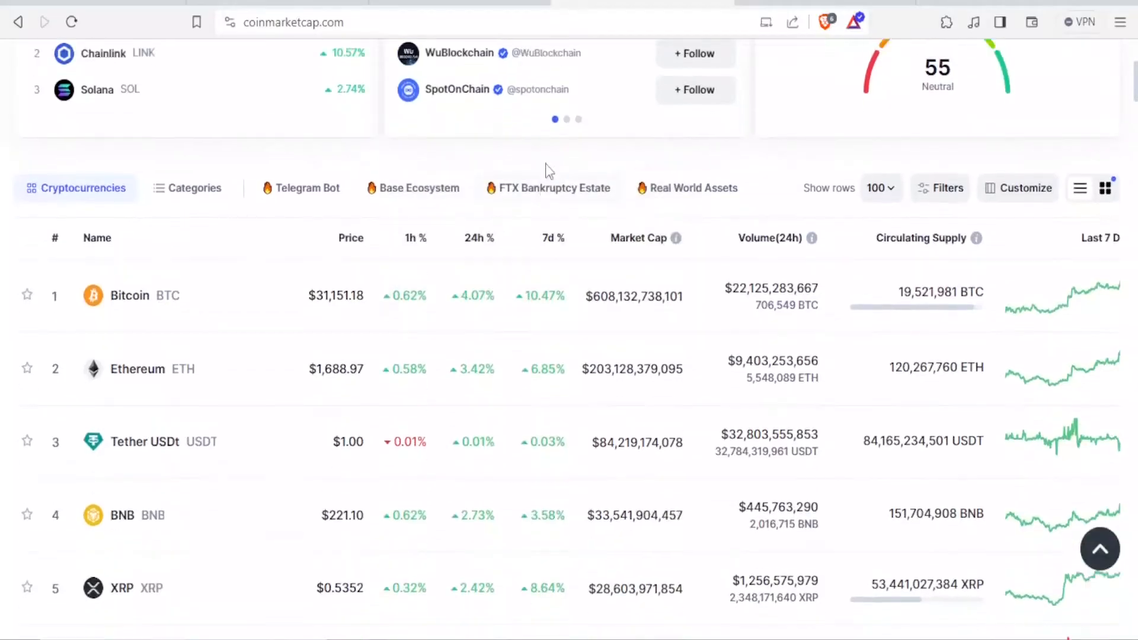
pyautogui.scroll(3)
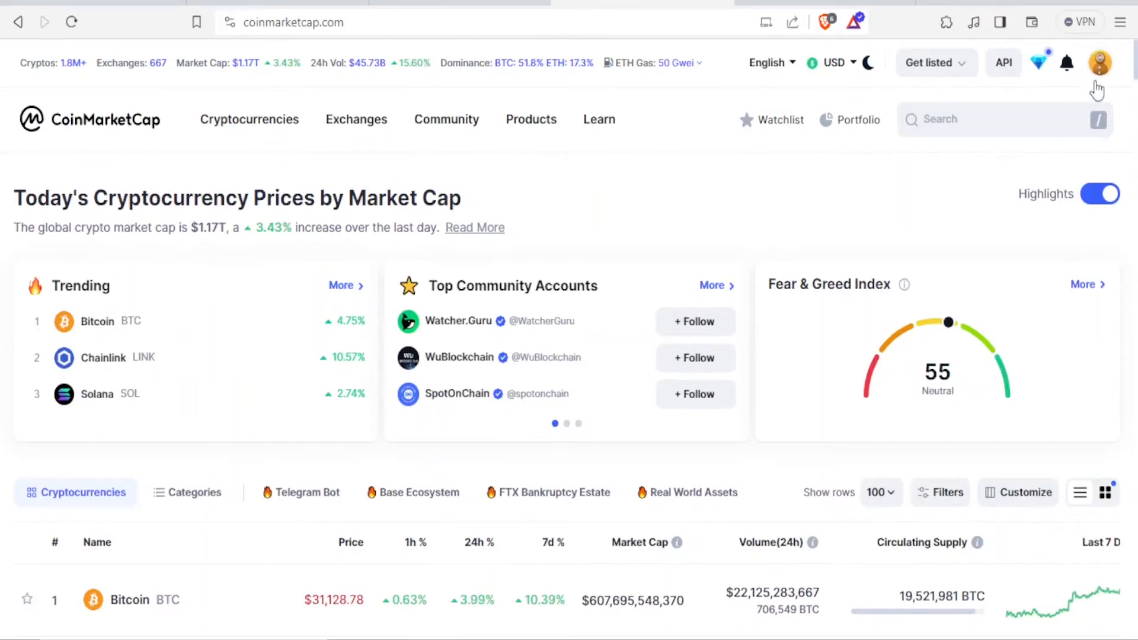
# Show the signed-in account's menu with Watchlist, Portfolio, Settings and Log out.
pyautogui.click(1100, 62)
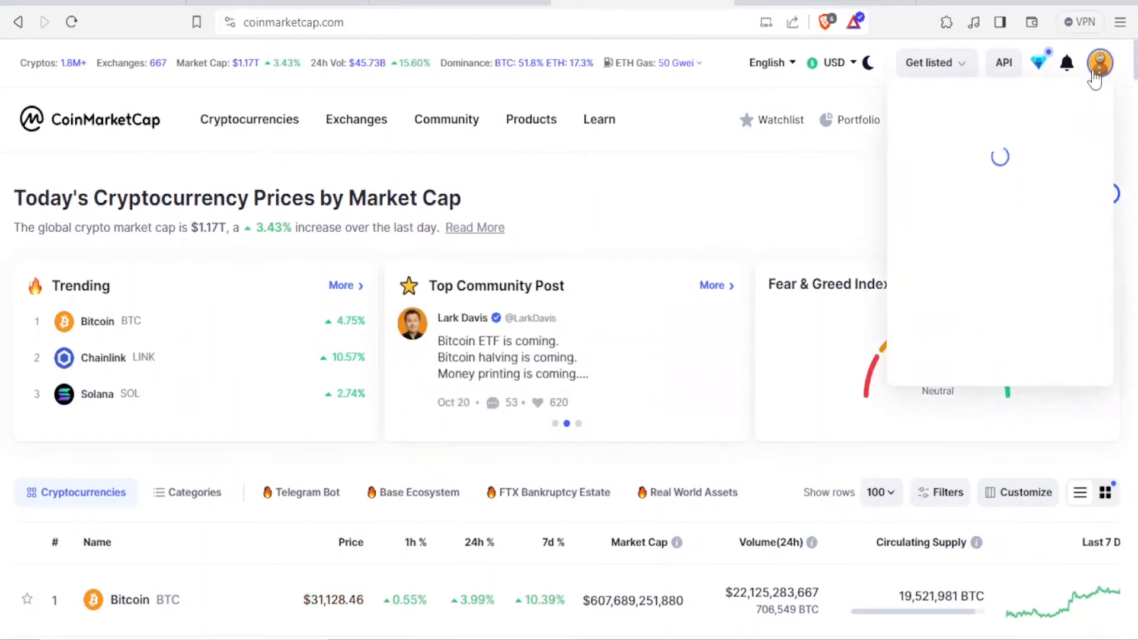
pyautogui.click(1100, 63)
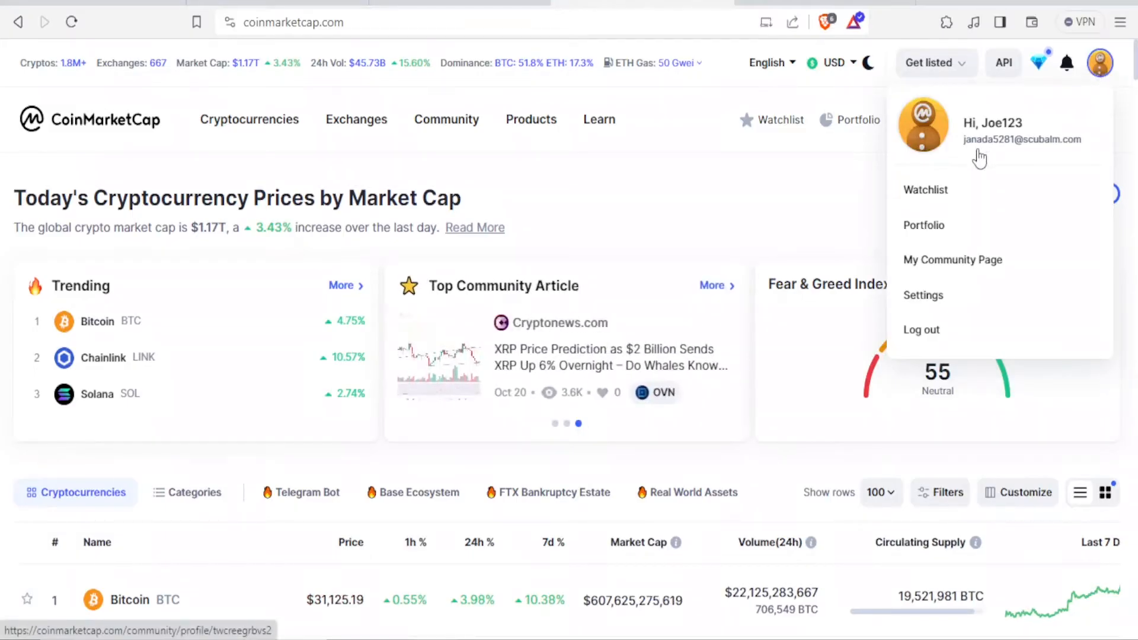
pyautogui.moveTo(893, 270)
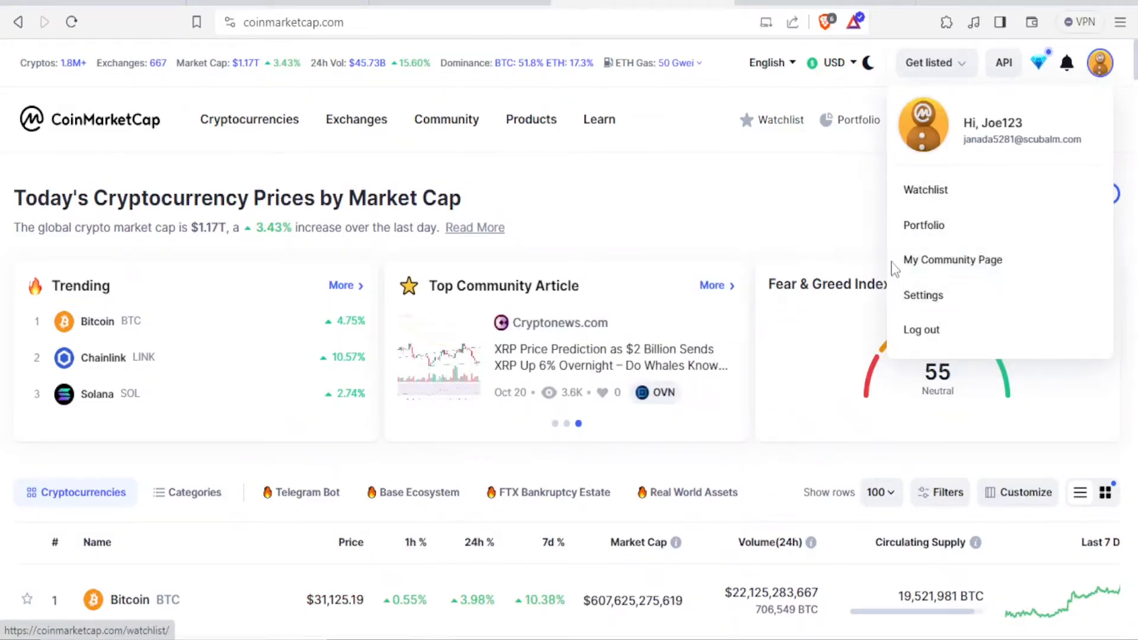
pyautogui.click(853, 192)
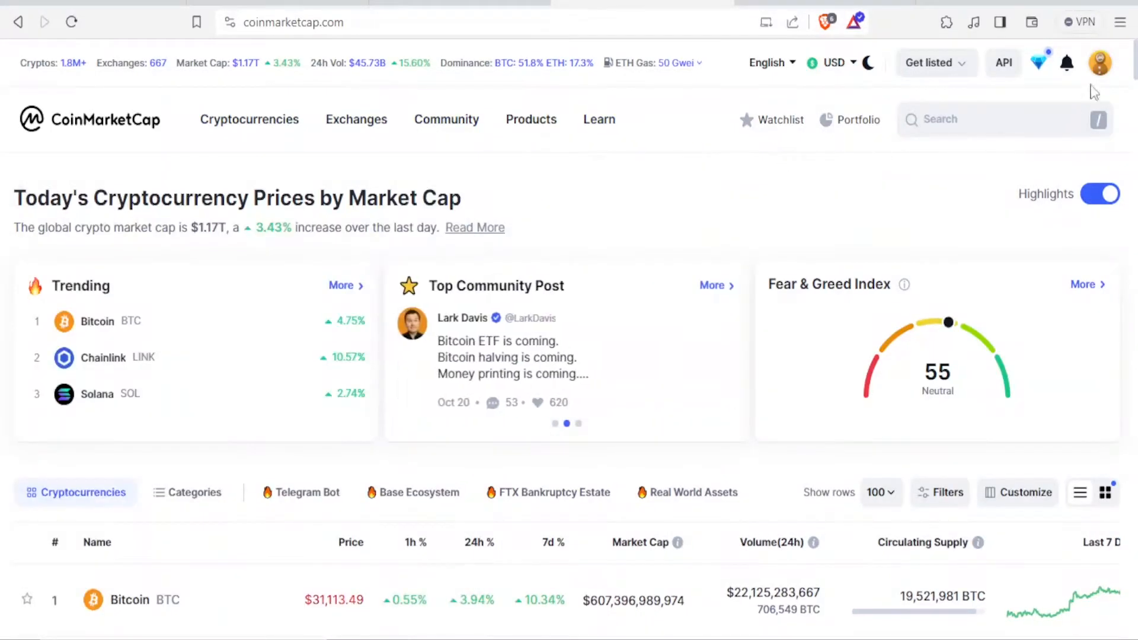
pyautogui.click(1100, 63)
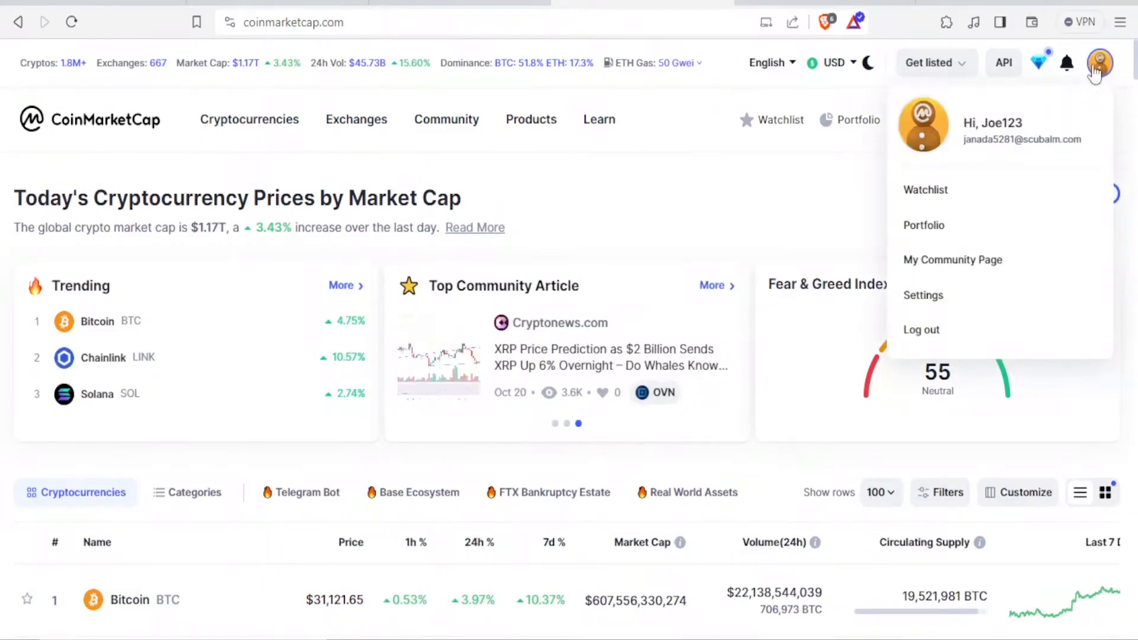
pyautogui.moveTo(1009, 203)
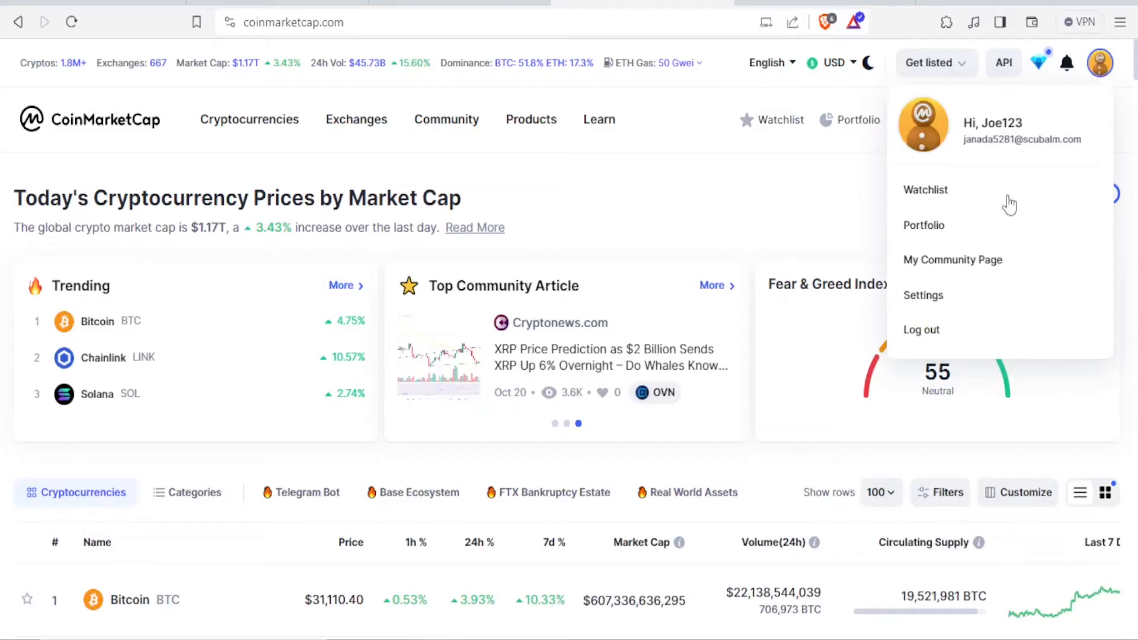
pyautogui.moveTo(923, 226)
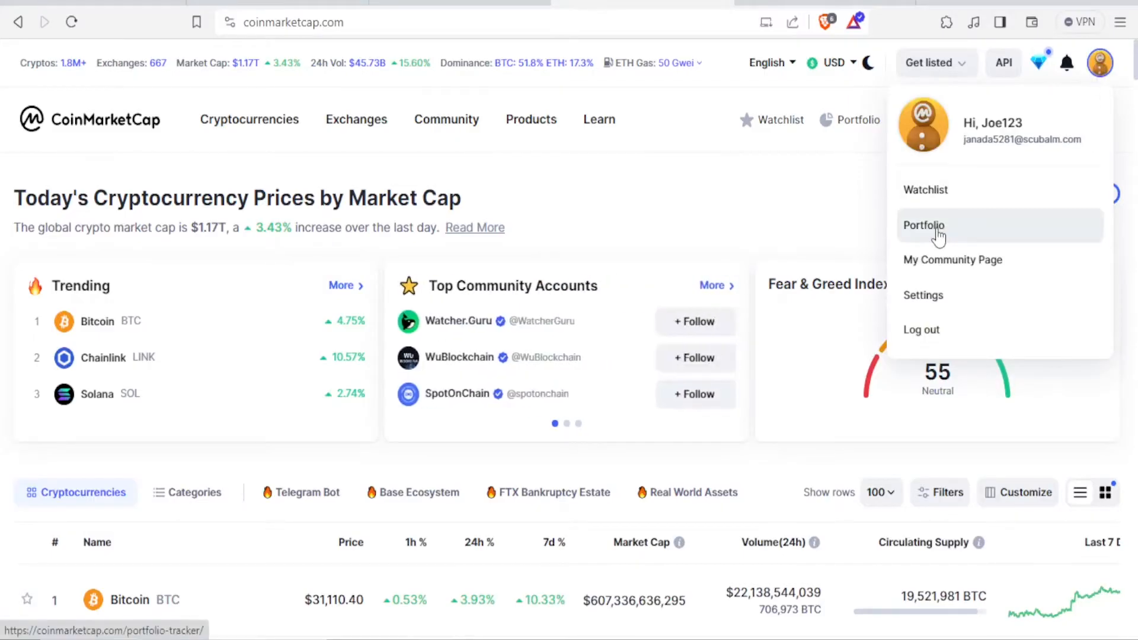
# Go to the portfolio tracker and start creating a new portfolio.
pyautogui.click(923, 225)
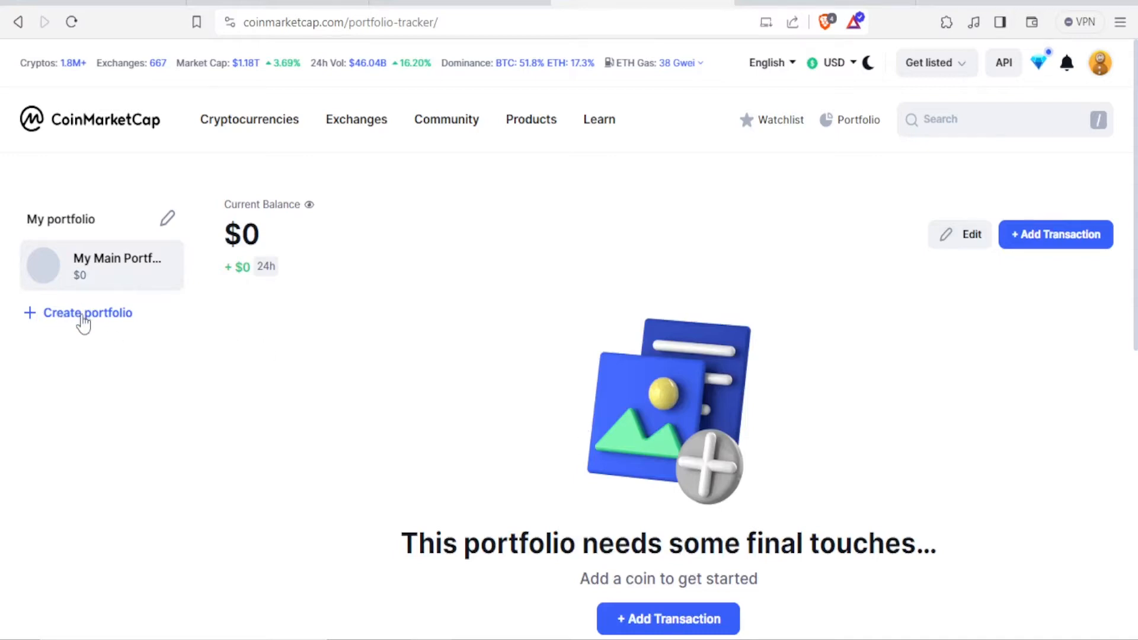
pyautogui.click(87, 313)
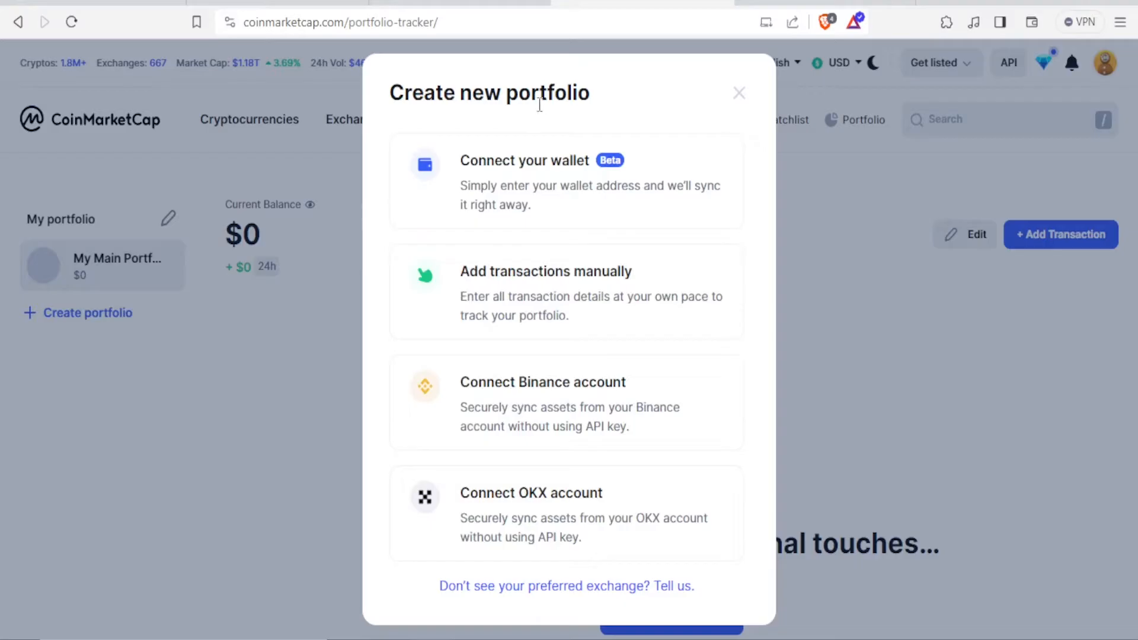
pyautogui.moveTo(590, 190)
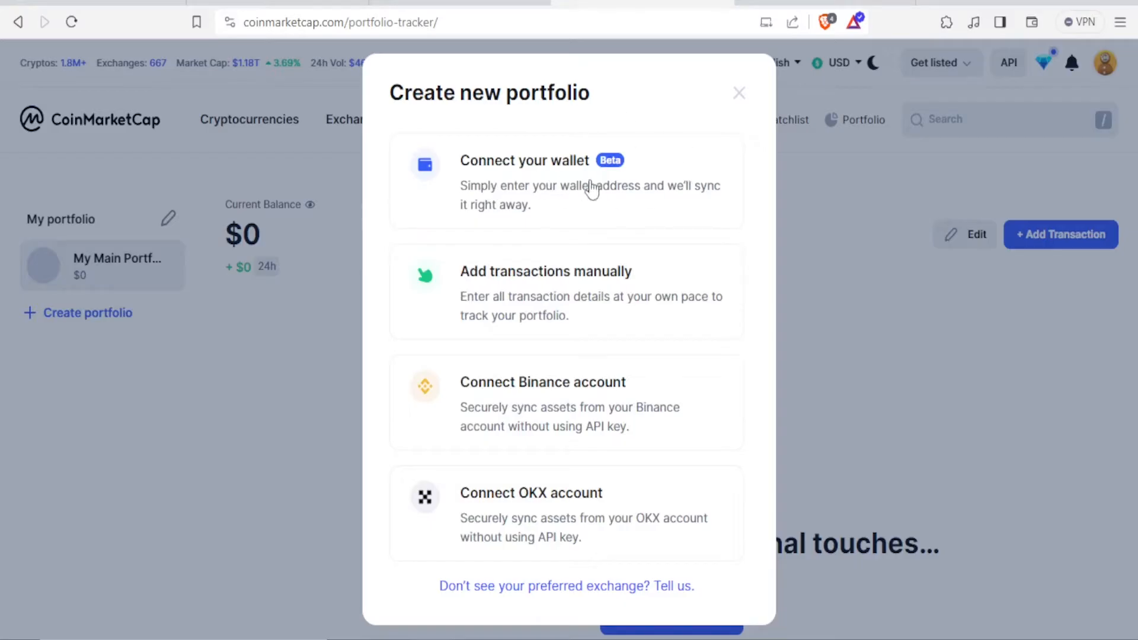
pyautogui.moveTo(643, 297)
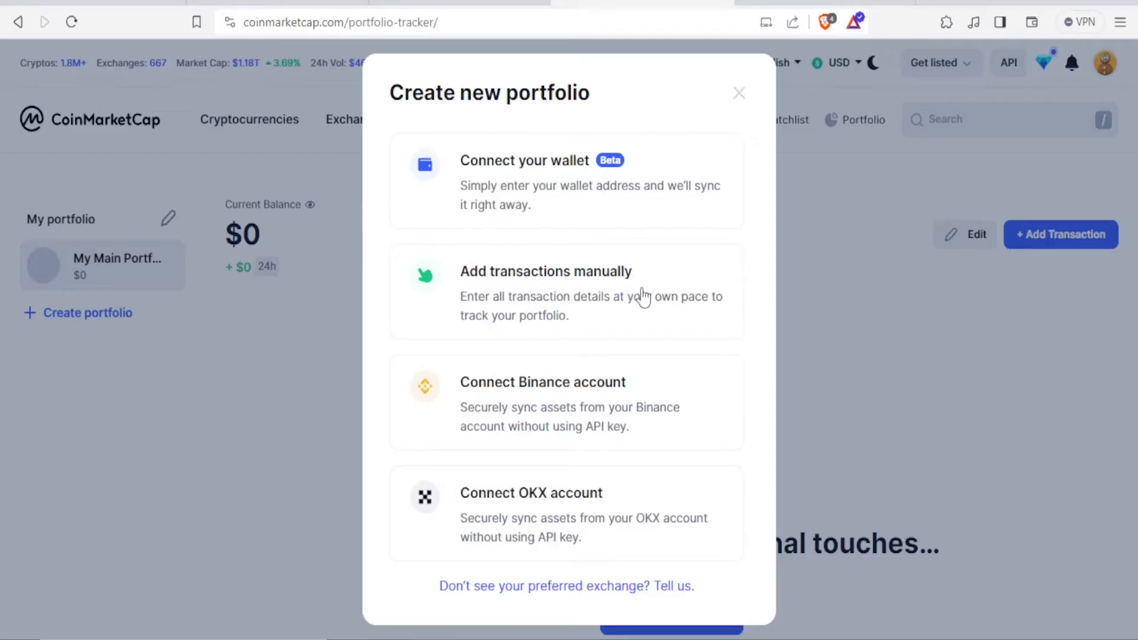
pyautogui.moveTo(534, 504)
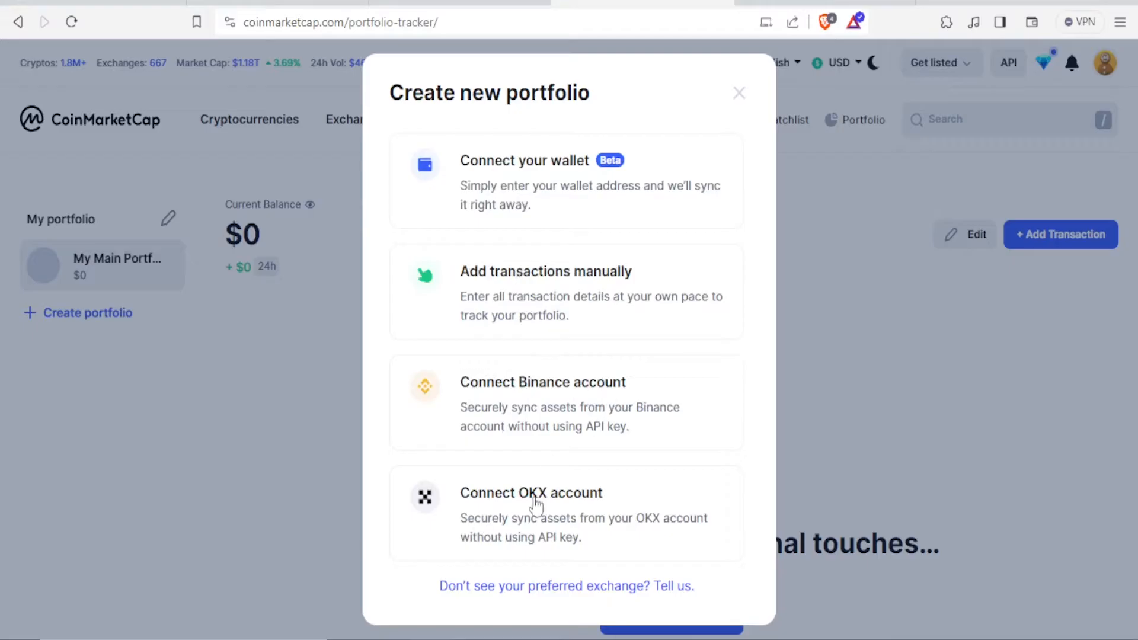
pyautogui.moveTo(587, 501)
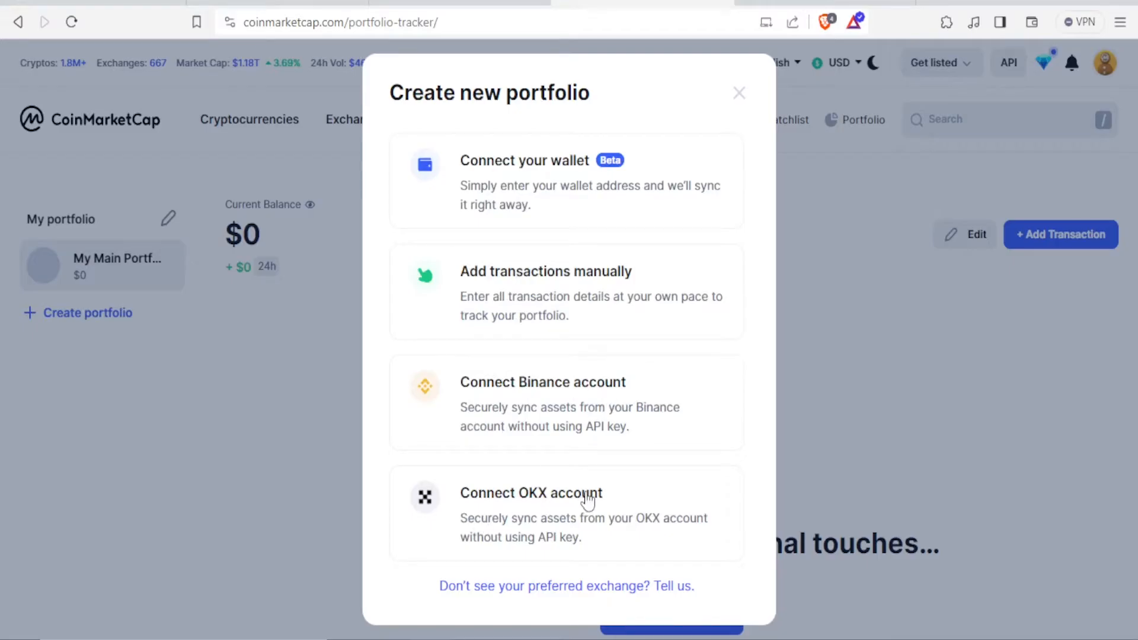
pyautogui.moveTo(542, 332)
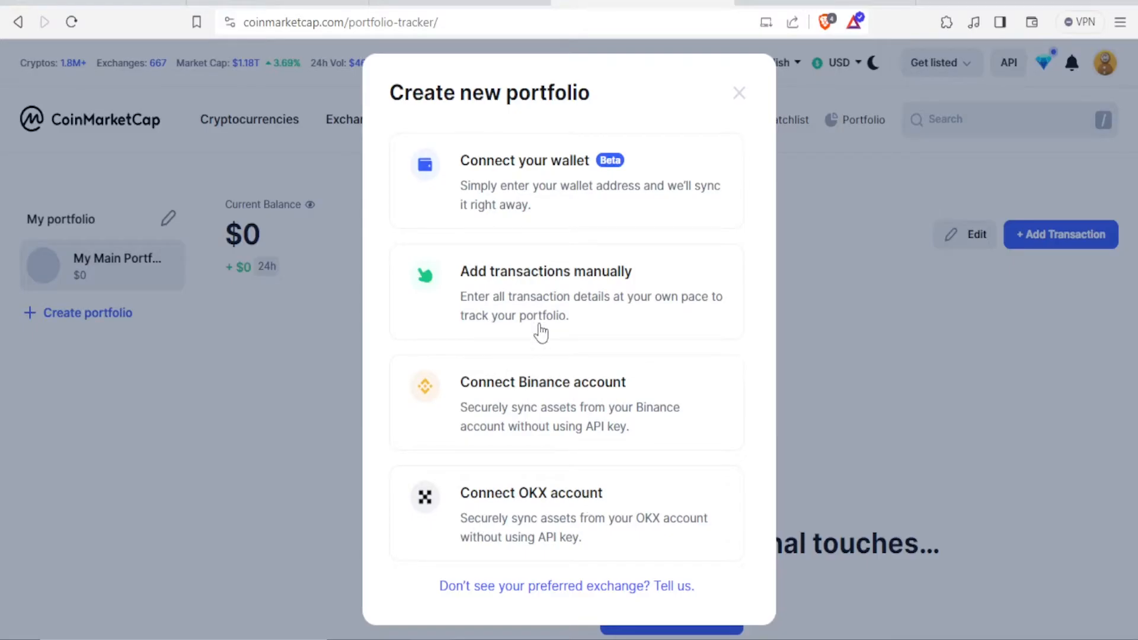
# Create a manual-transactions portfolio named 'JoeMe' alongside the main one.
pyautogui.click(544, 290)
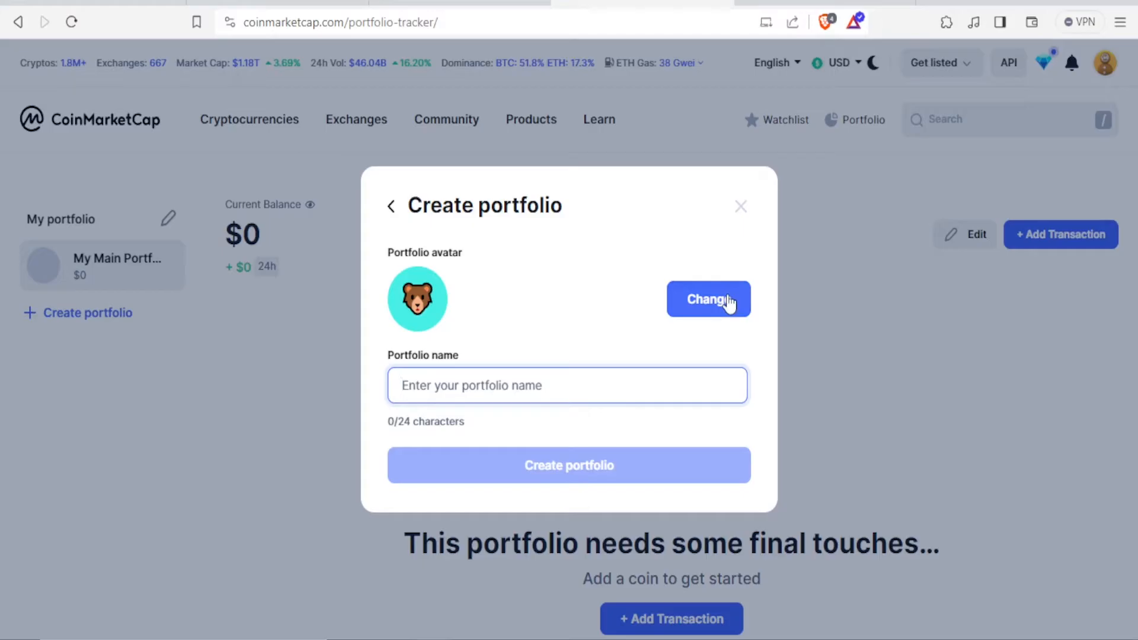
pyautogui.write('Joe')
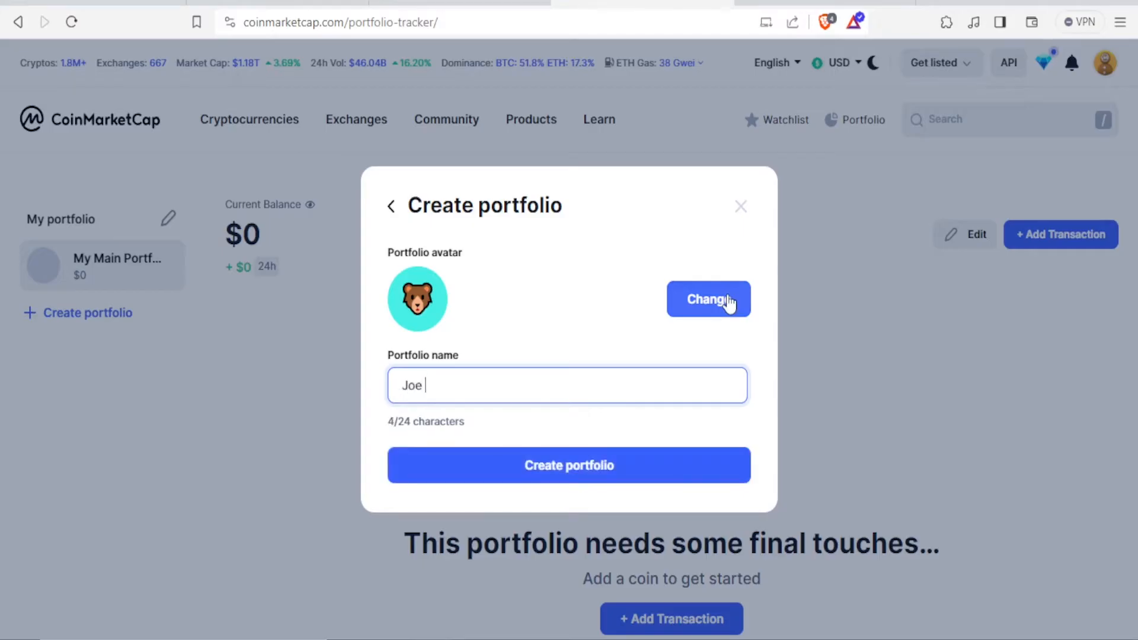
pyautogui.write('Me')
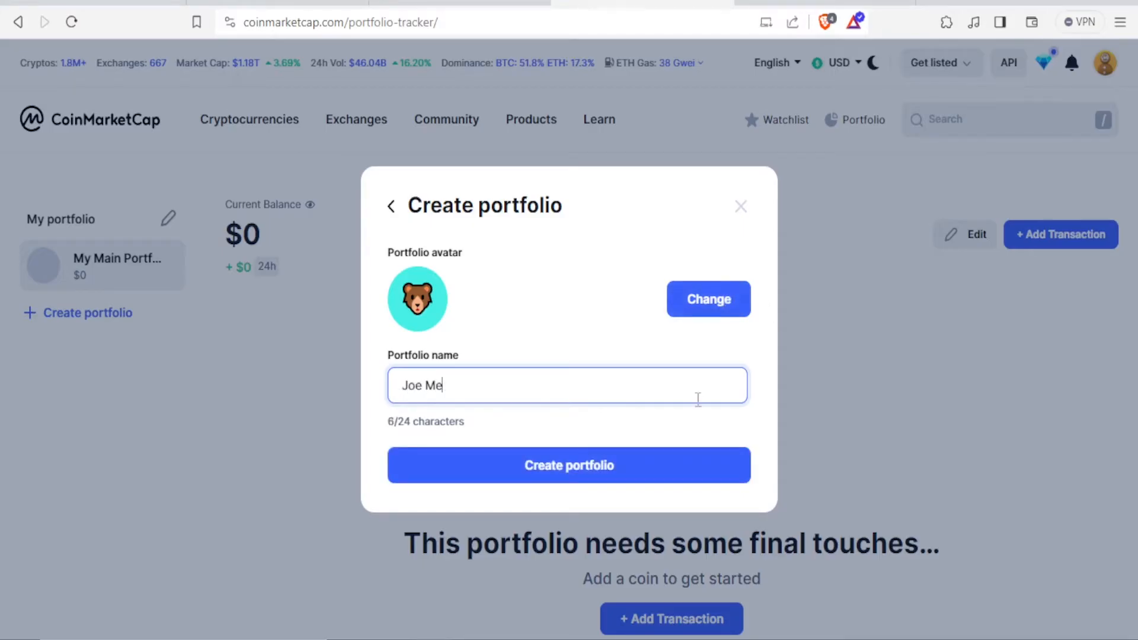
pyautogui.moveTo(598, 479)
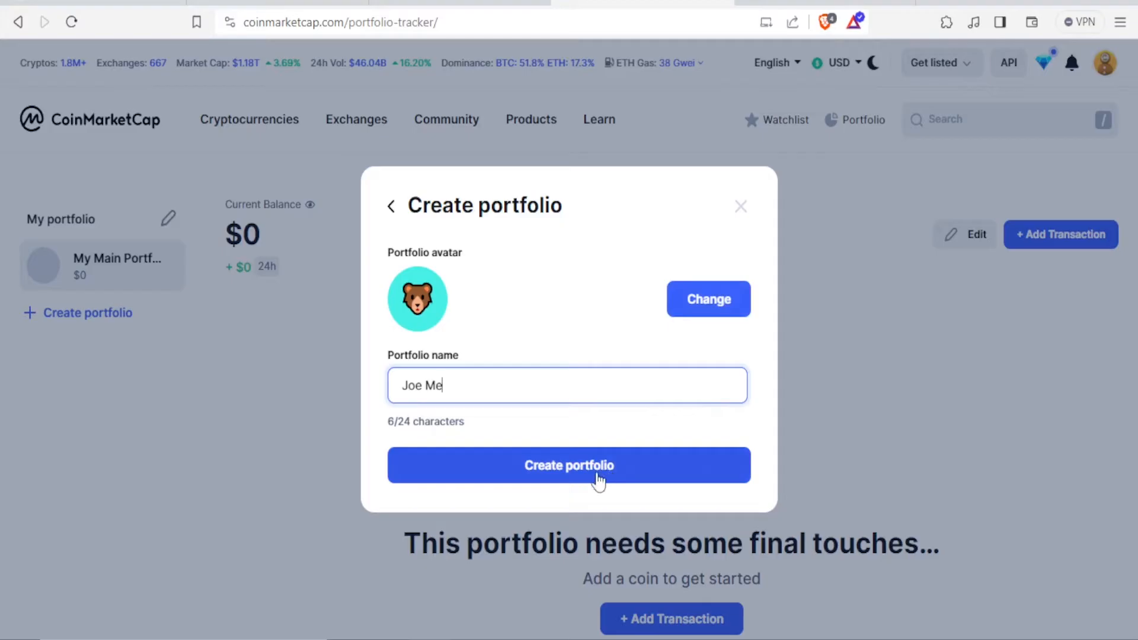
pyautogui.moveTo(411, 340)
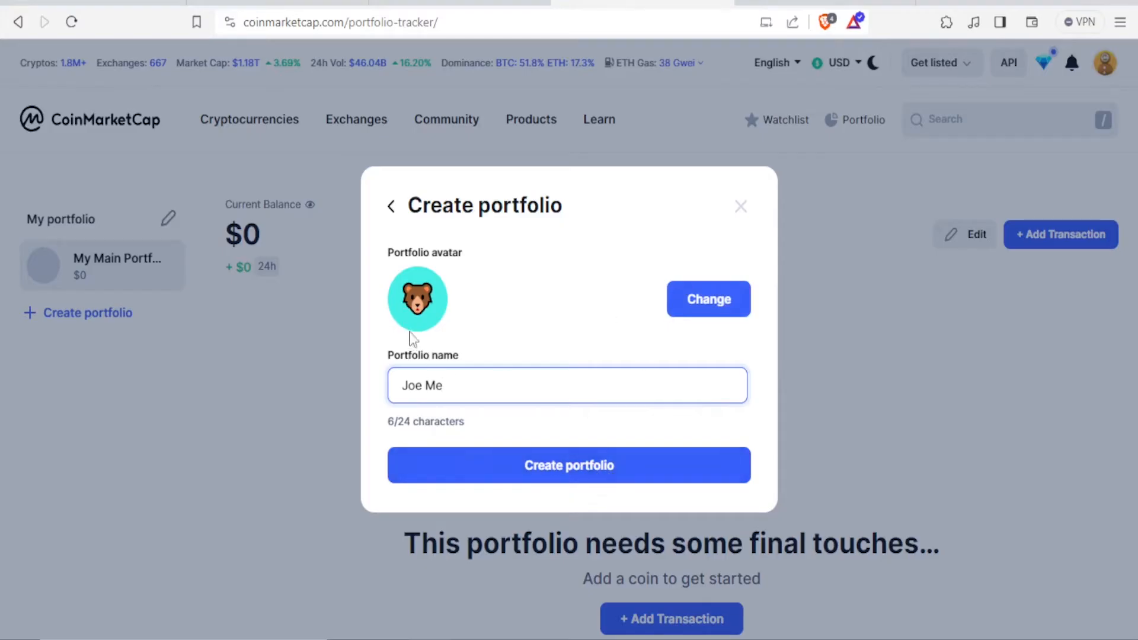
pyautogui.click(568, 465)
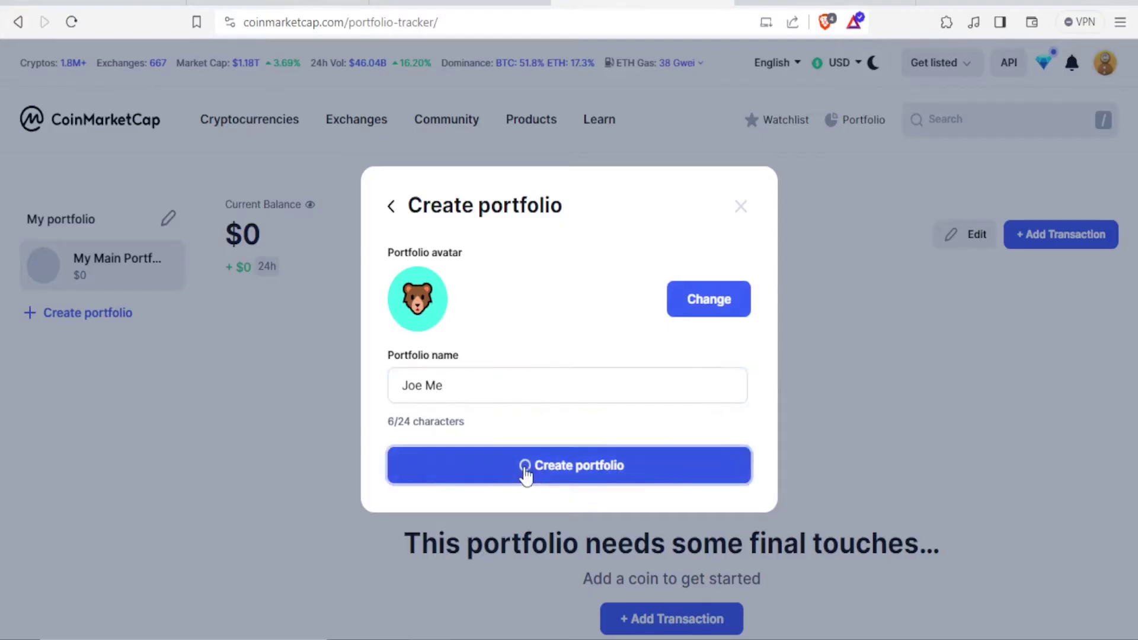
pyautogui.click(568, 464)
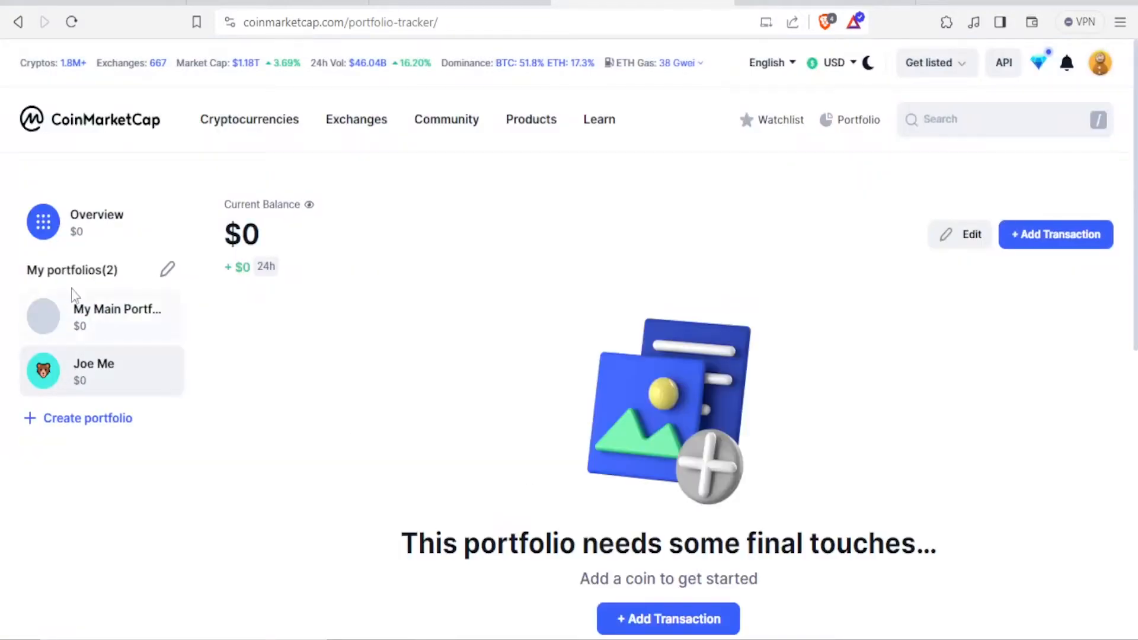
pyautogui.moveTo(102, 403)
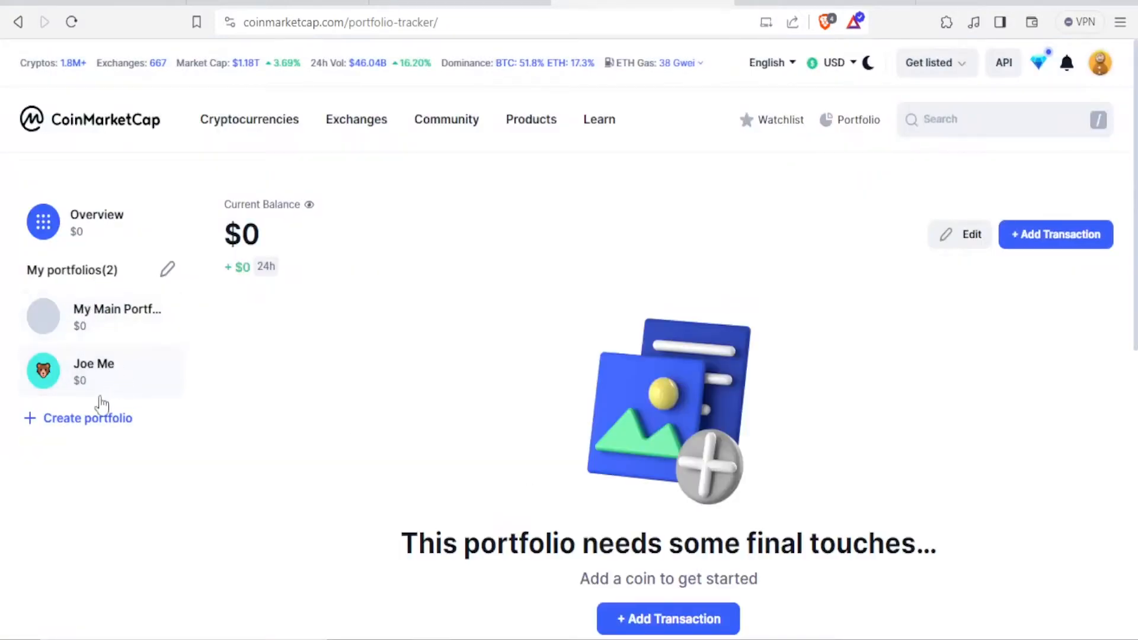
pyautogui.moveTo(137, 382)
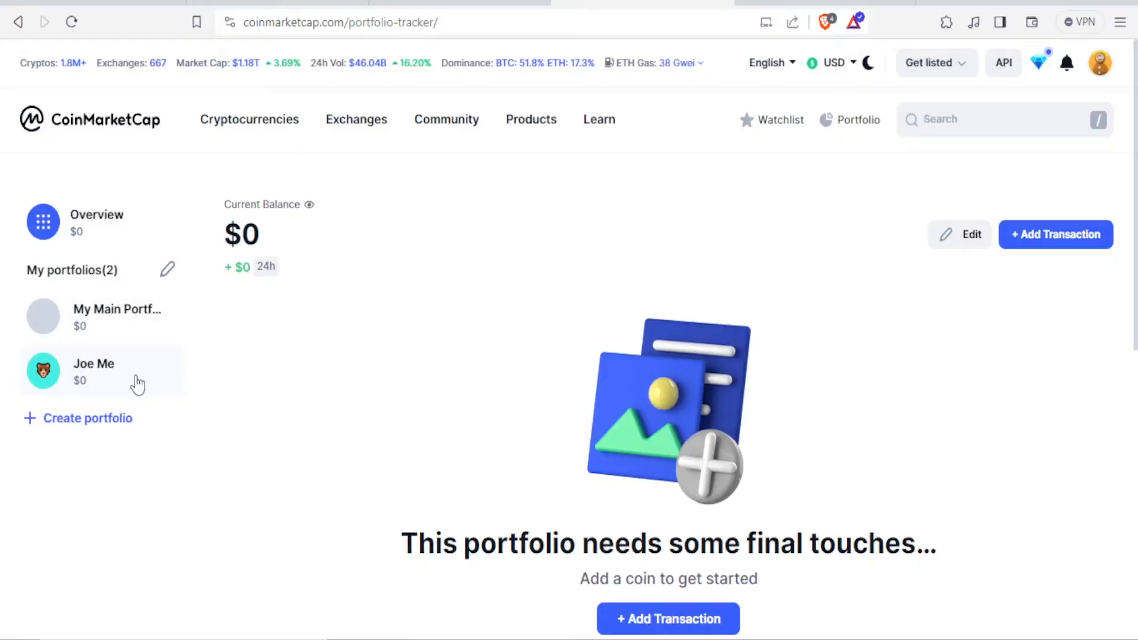
pyautogui.moveTo(164, 384)
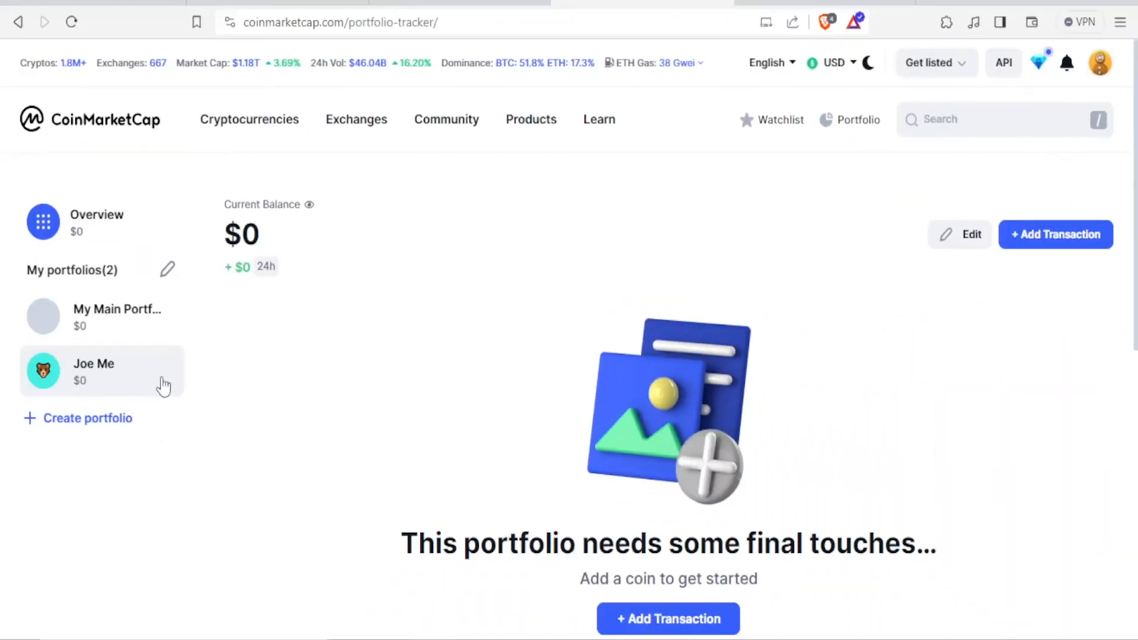
pyautogui.moveTo(990, 305)
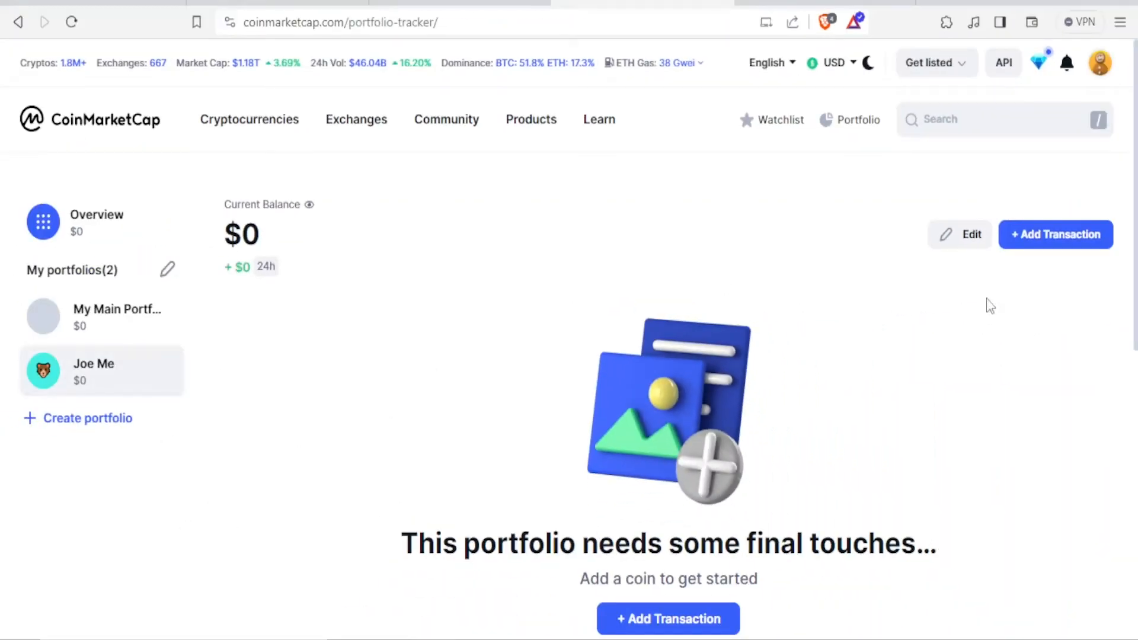
pyautogui.moveTo(1055, 235)
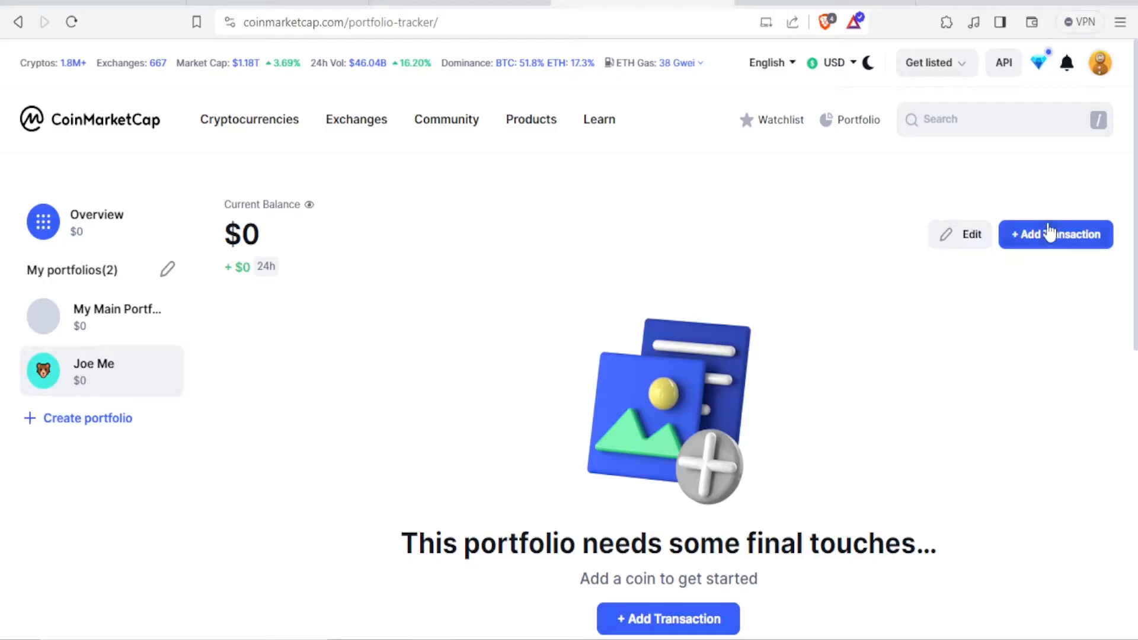
# Start adding a first transaction to the empty portfolio.
pyautogui.click(1055, 233)
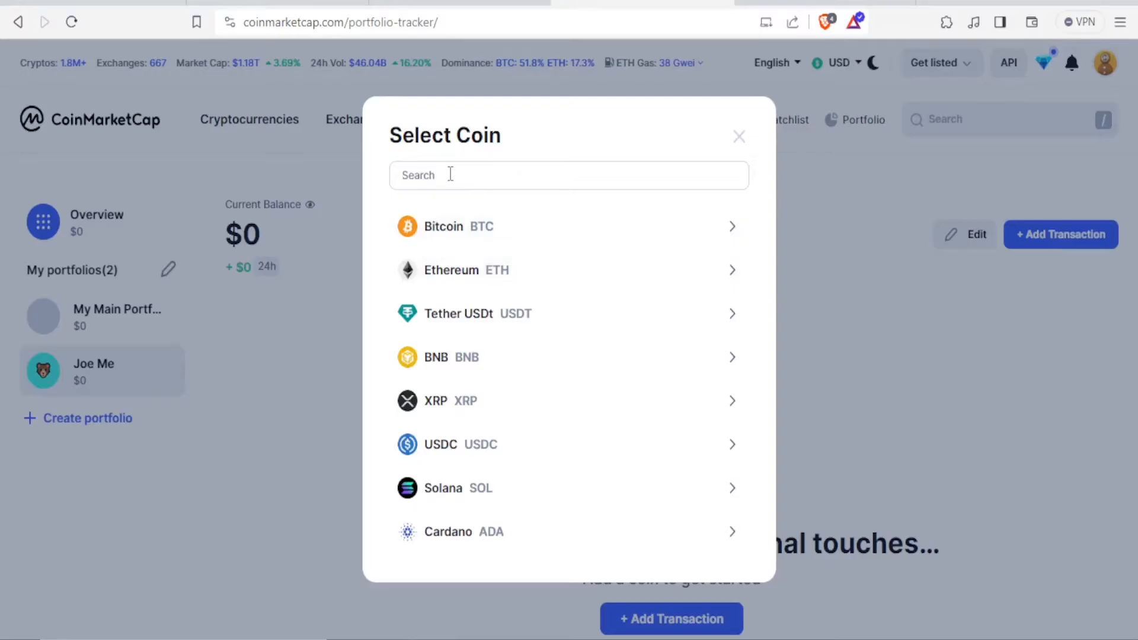
pyautogui.moveTo(472, 270)
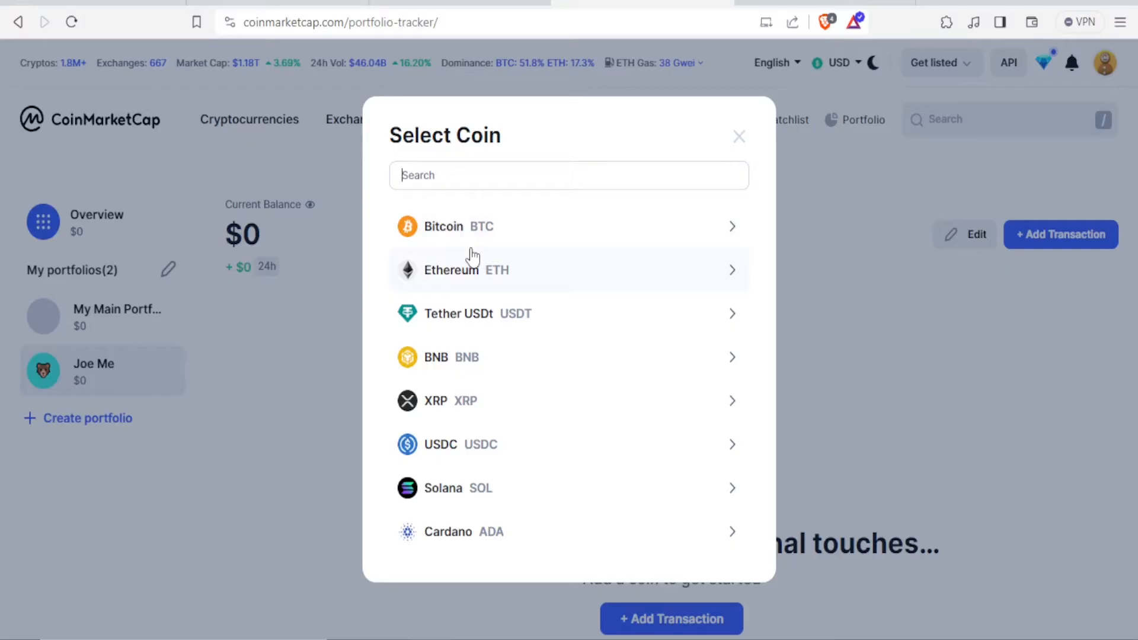
pyautogui.moveTo(601, 466)
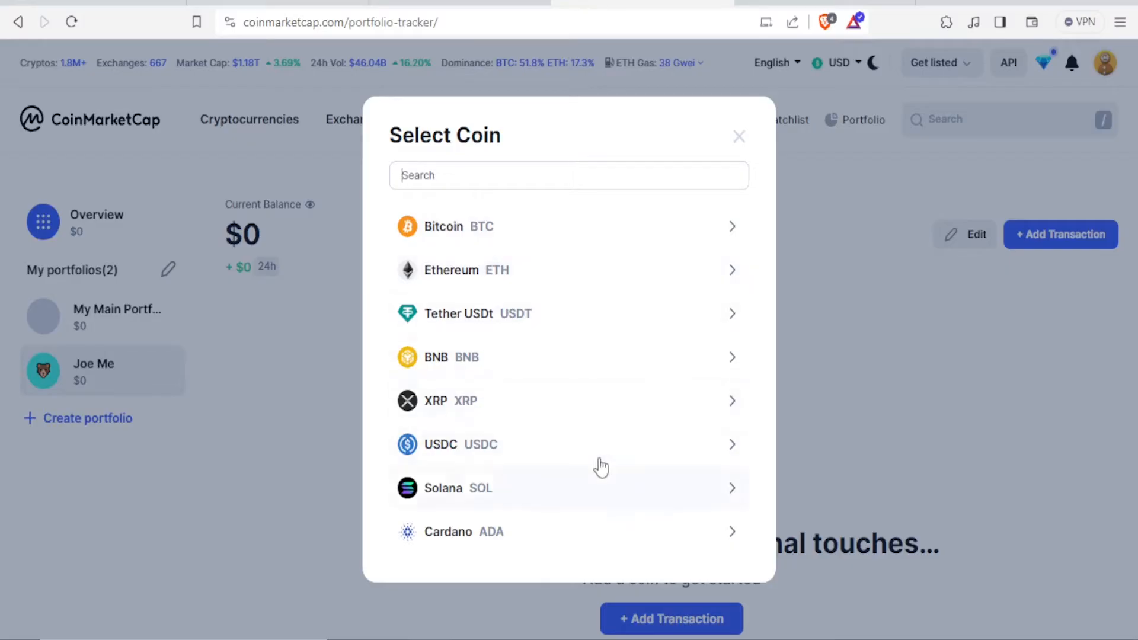
pyautogui.moveTo(592, 302)
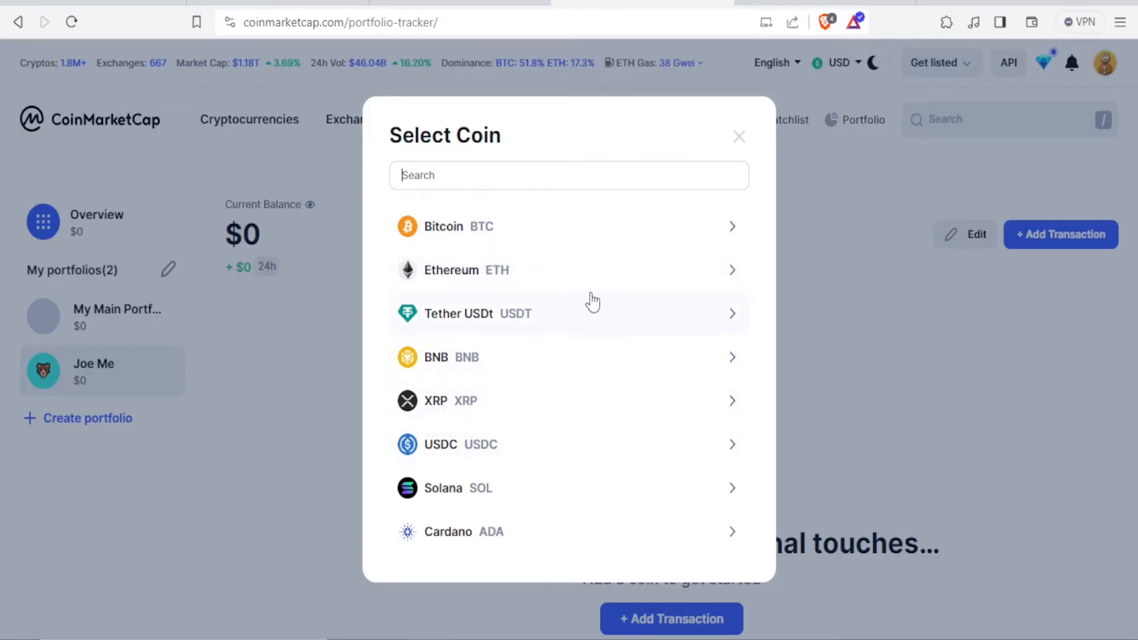
pyautogui.moveTo(555, 277)
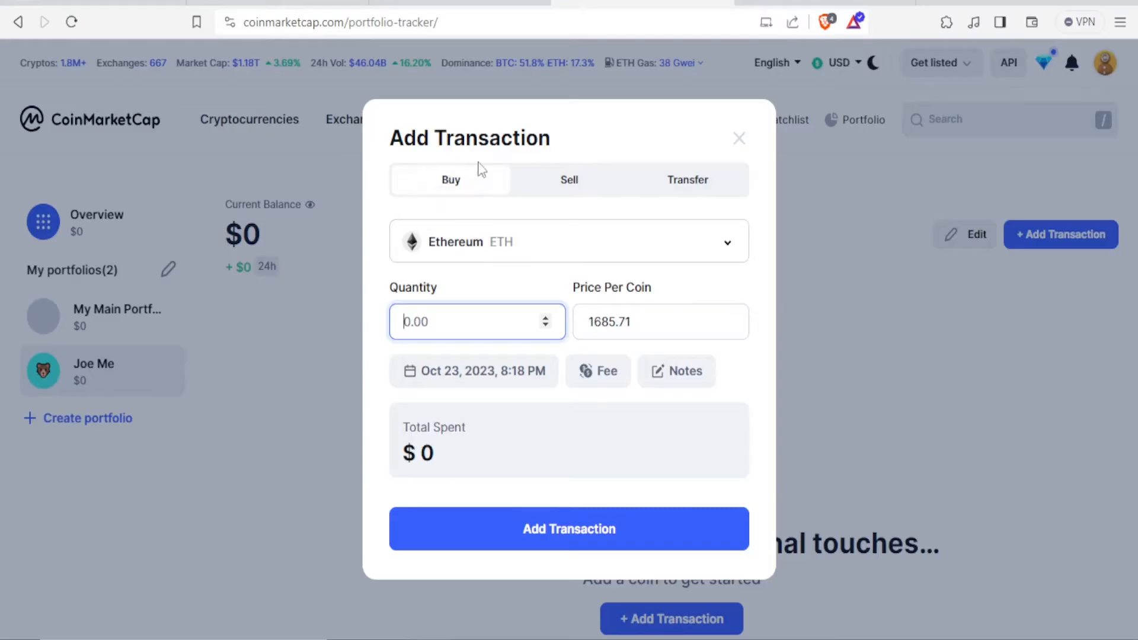
pyautogui.moveTo(451, 189)
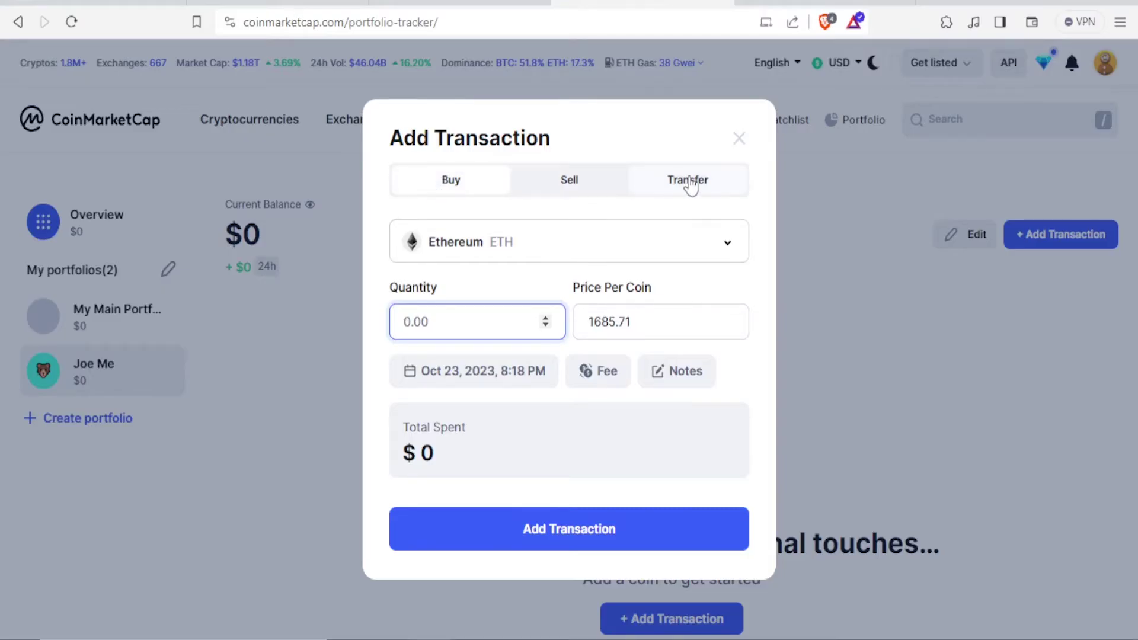
# Record a buy of 15 ETH at 1685.71 each, giving a $25,285.65 balance.
pyautogui.click(686, 179)
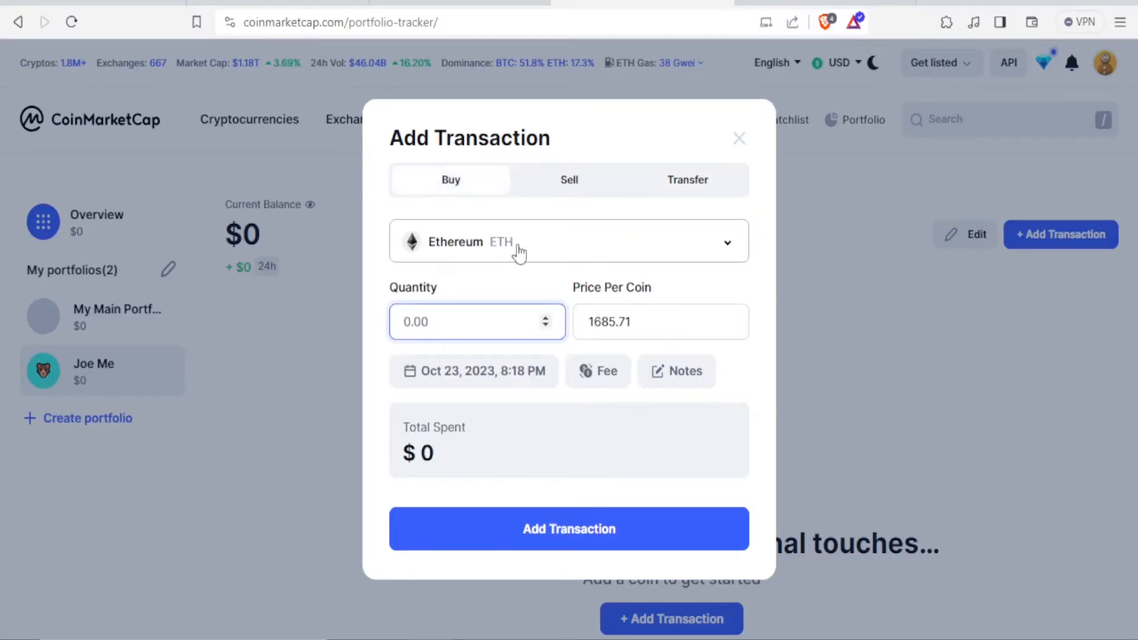
pyautogui.moveTo(725, 249)
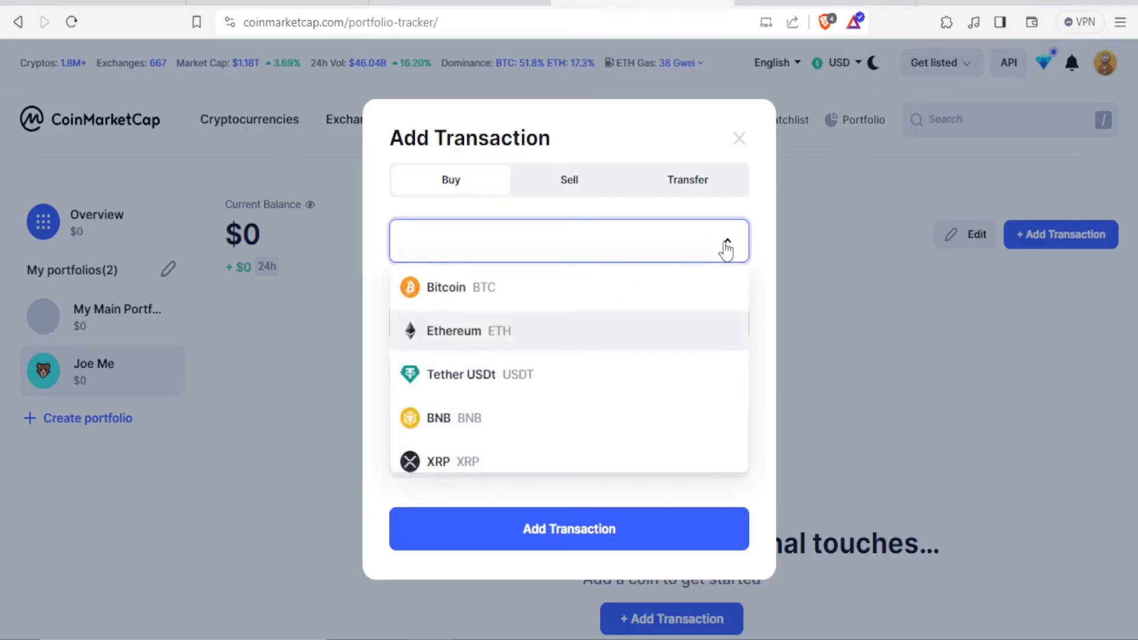
pyautogui.moveTo(447, 381)
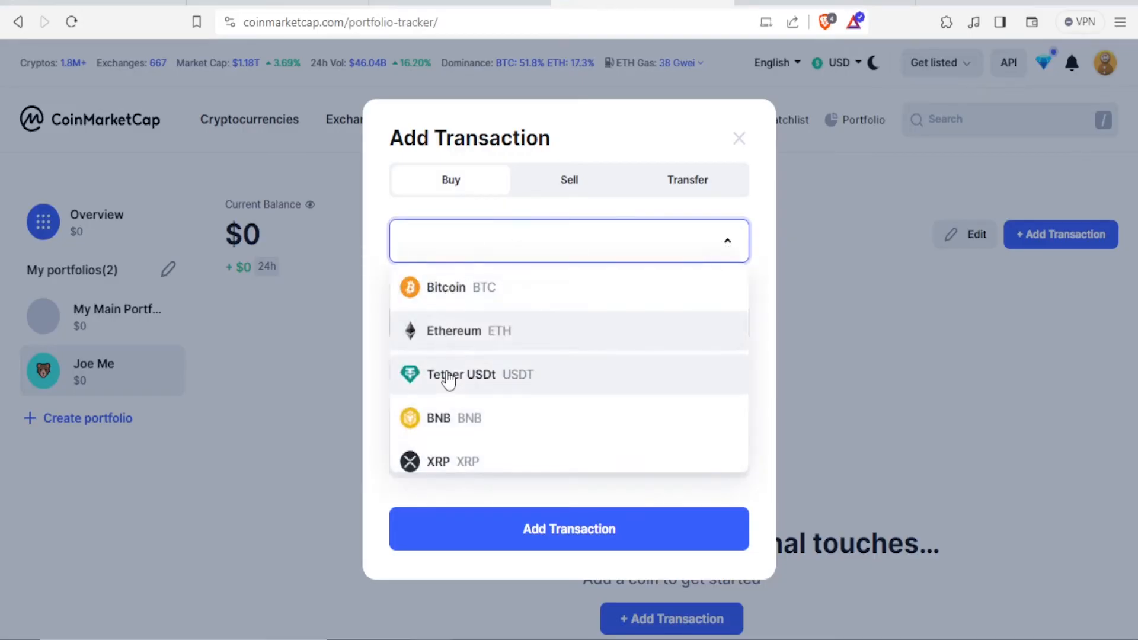
pyautogui.moveTo(484, 278)
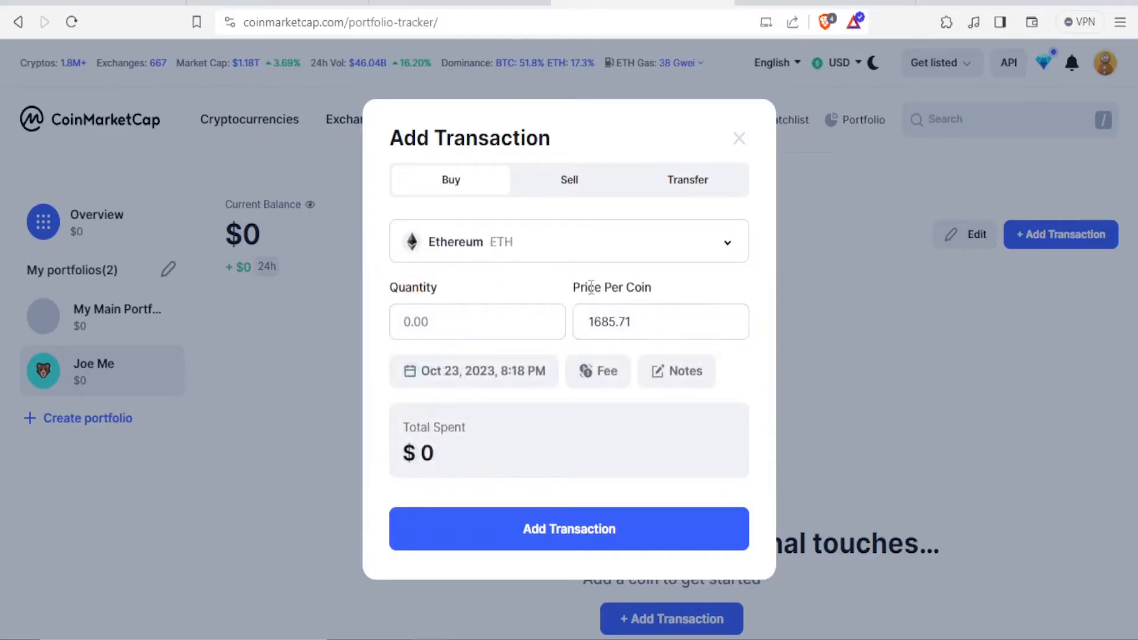
pyautogui.click(660, 321)
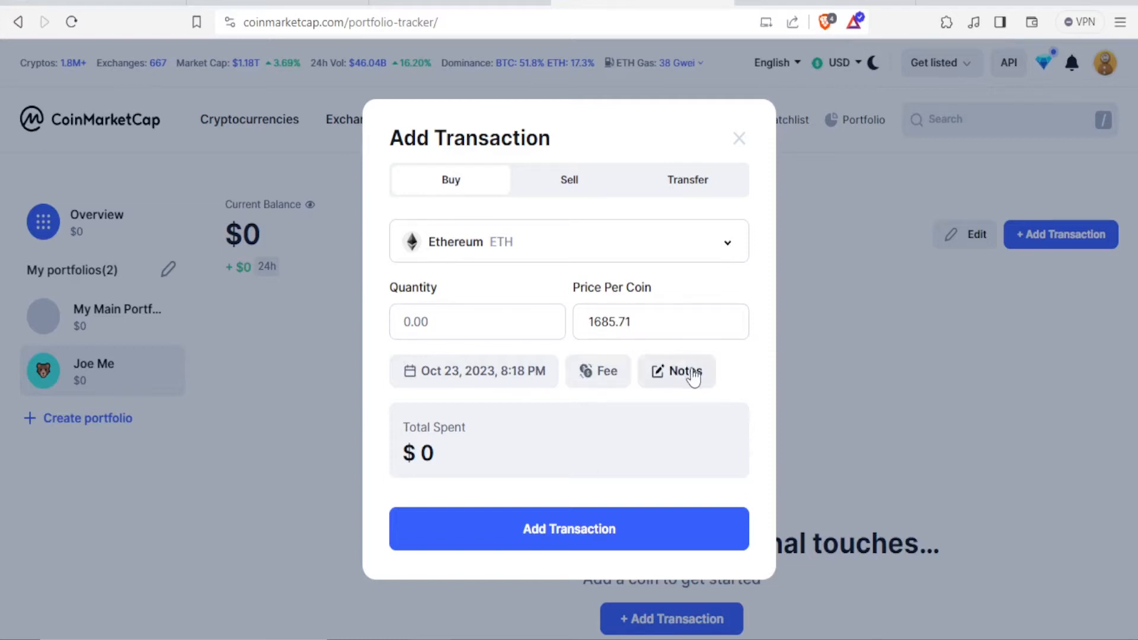
pyautogui.moveTo(512, 309)
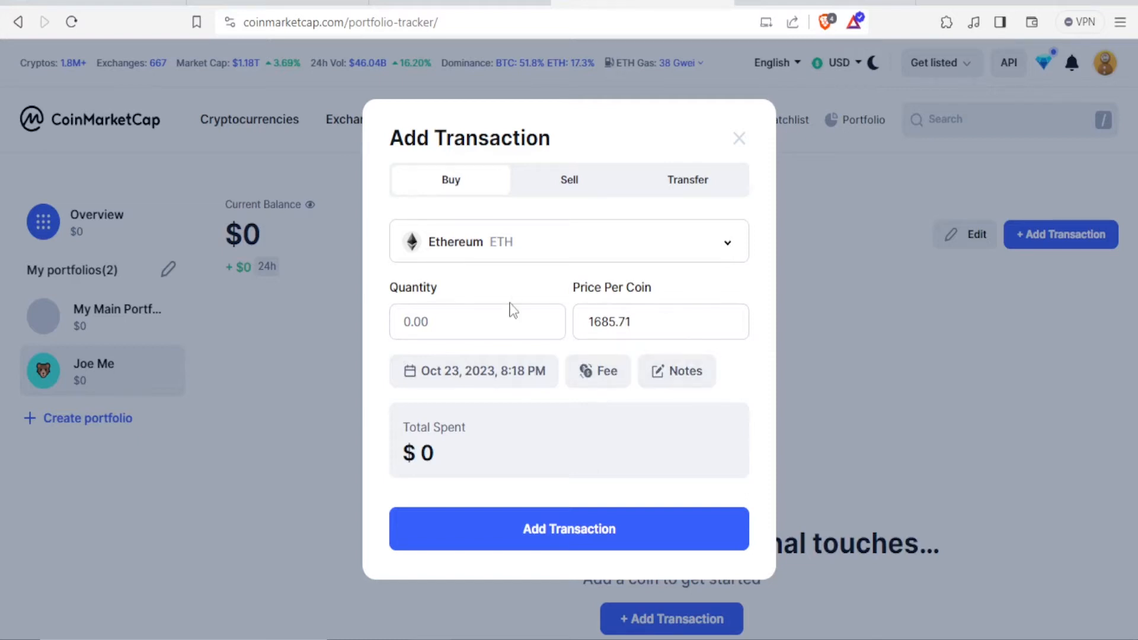
pyautogui.click(476, 321)
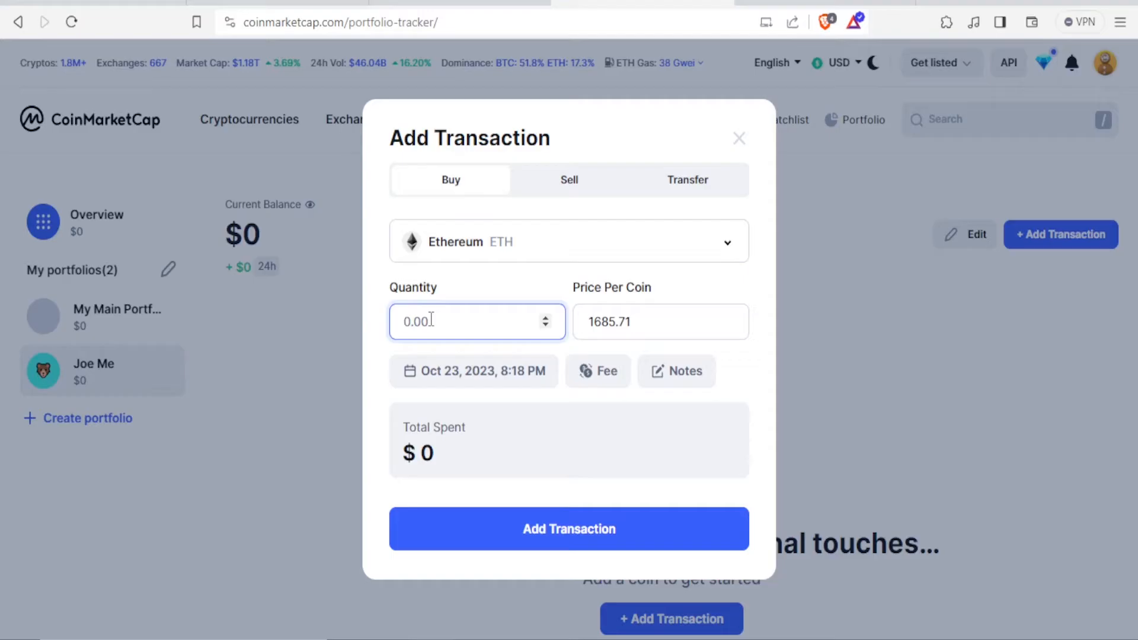
pyautogui.write('15')
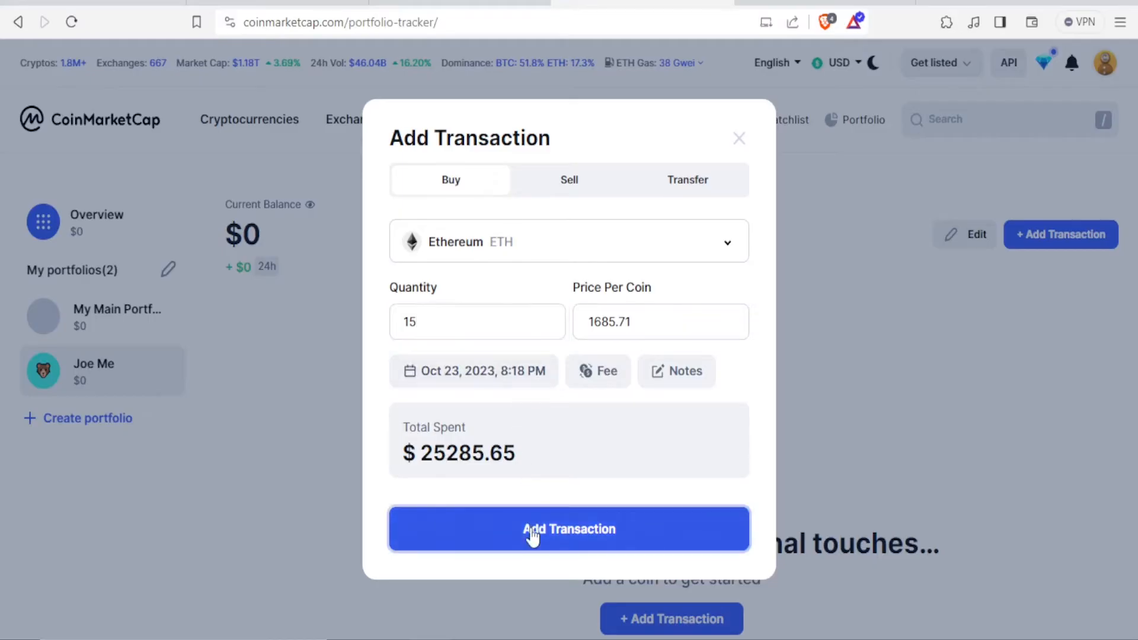
pyautogui.click(569, 529)
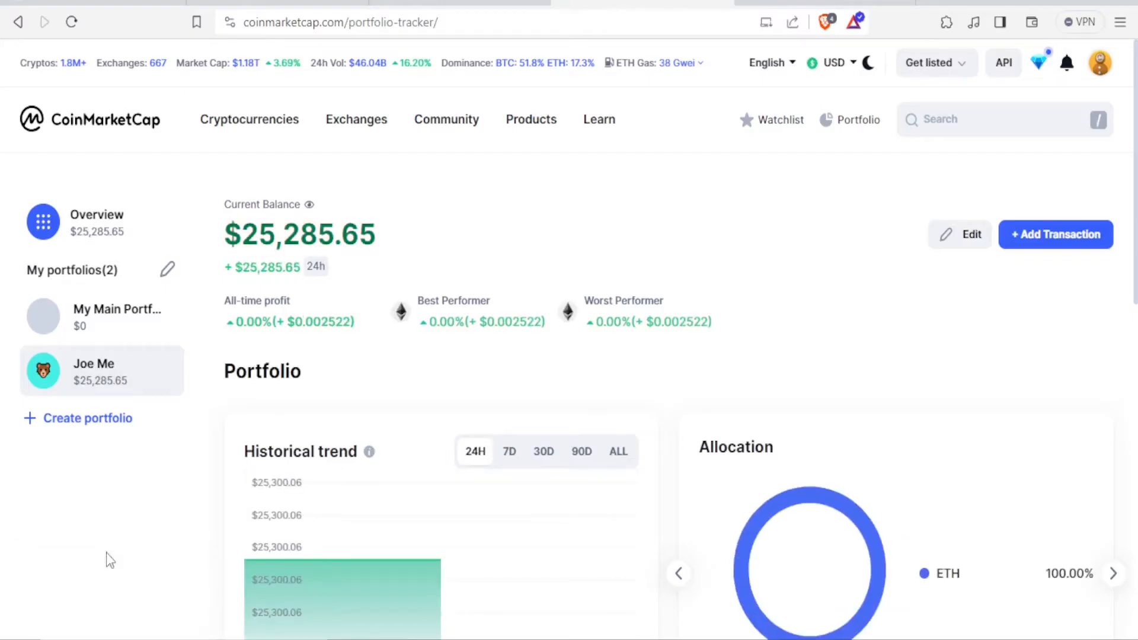
pyautogui.moveTo(169, 360)
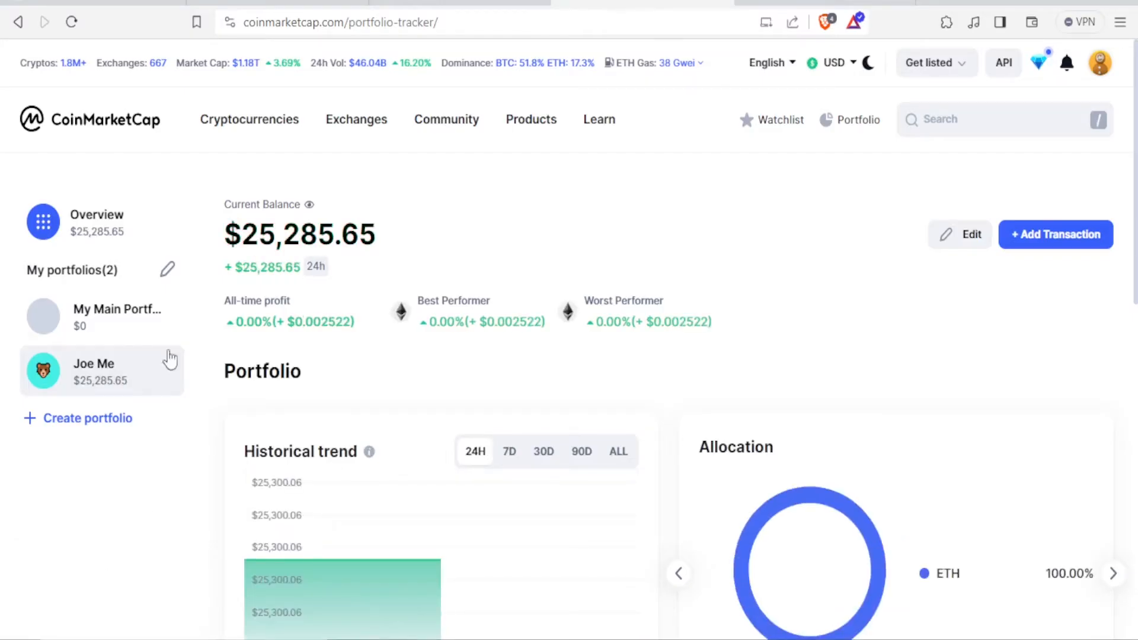
# Show the Cryptocurrencies sections list over the portfolio tracker.
pyautogui.click(356, 119)
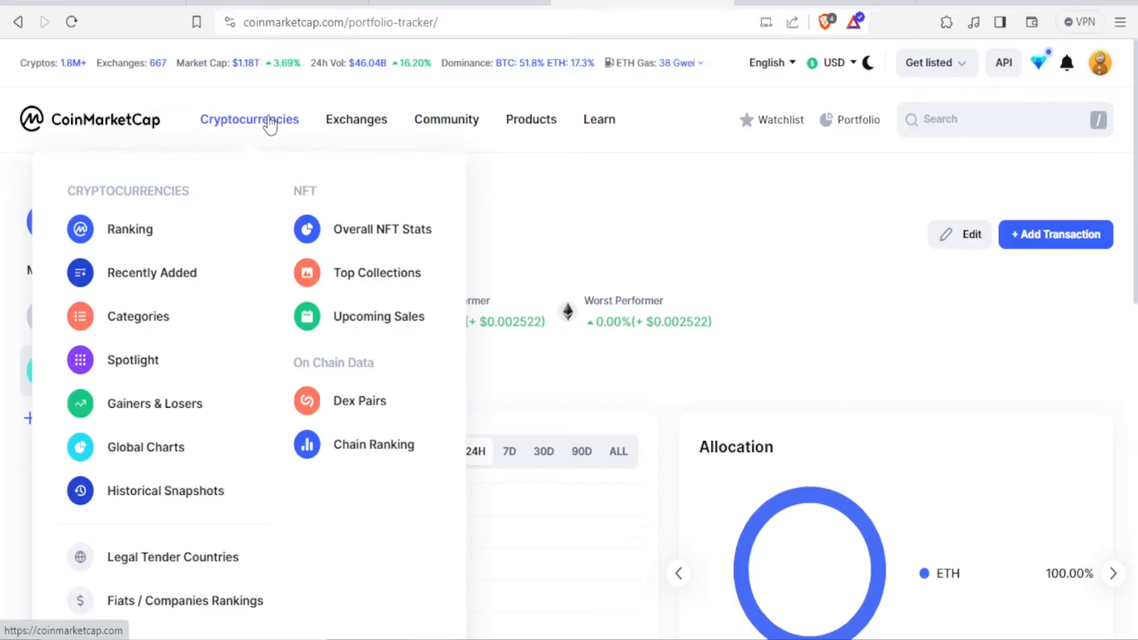
pyautogui.moveTo(272, 172)
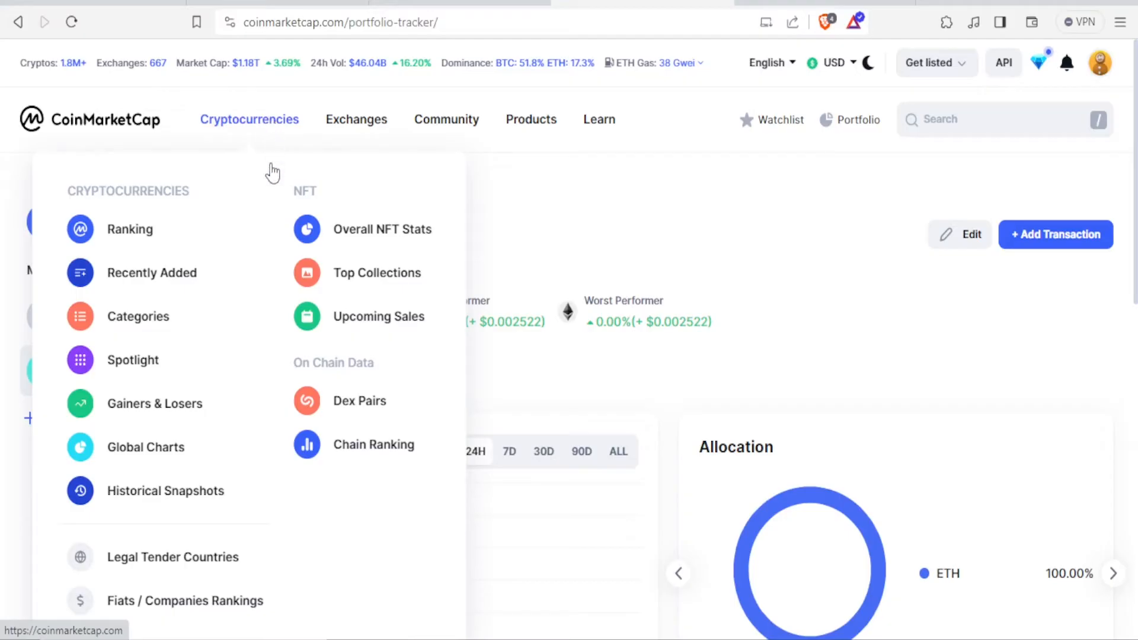
pyautogui.moveTo(331, 284)
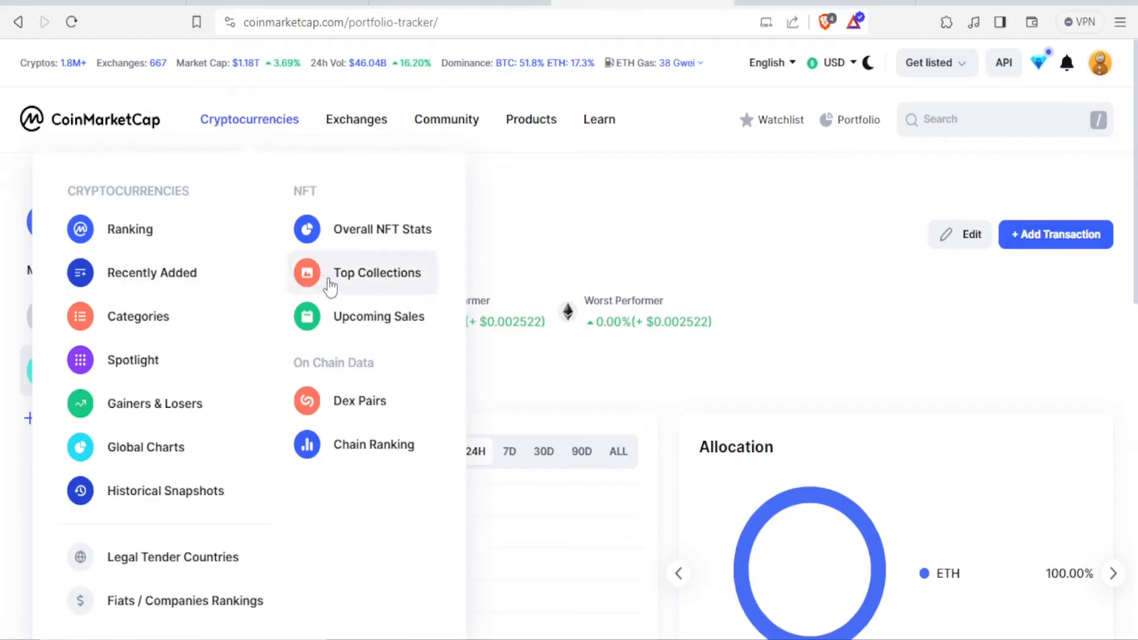
pyautogui.moveTo(363, 229)
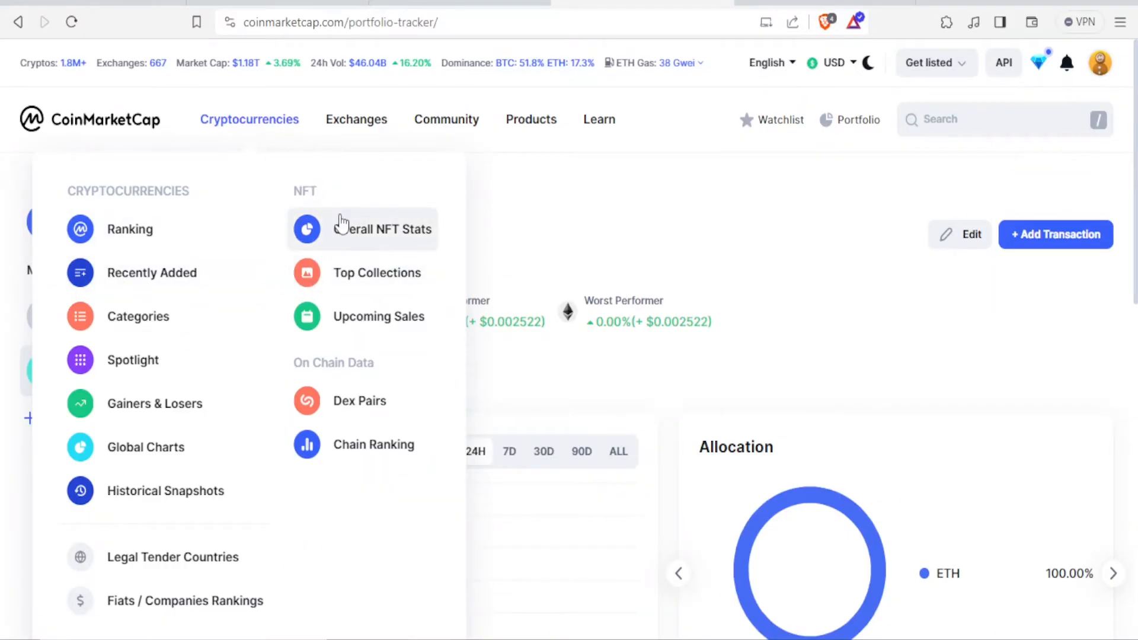
pyautogui.moveTo(420, 249)
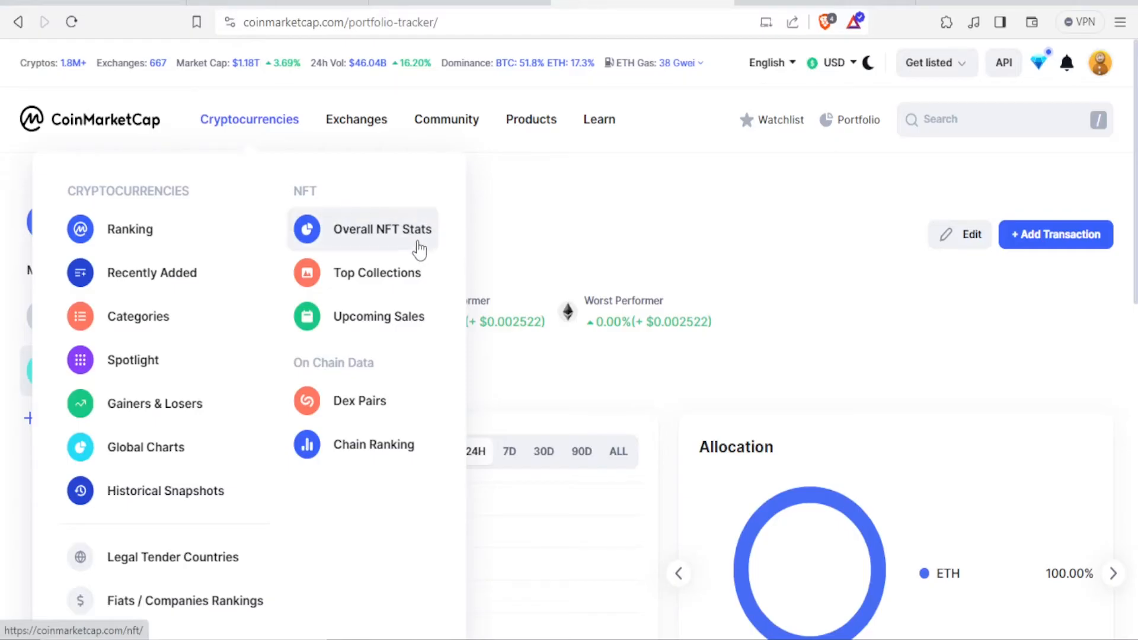
pyautogui.moveTo(392, 220)
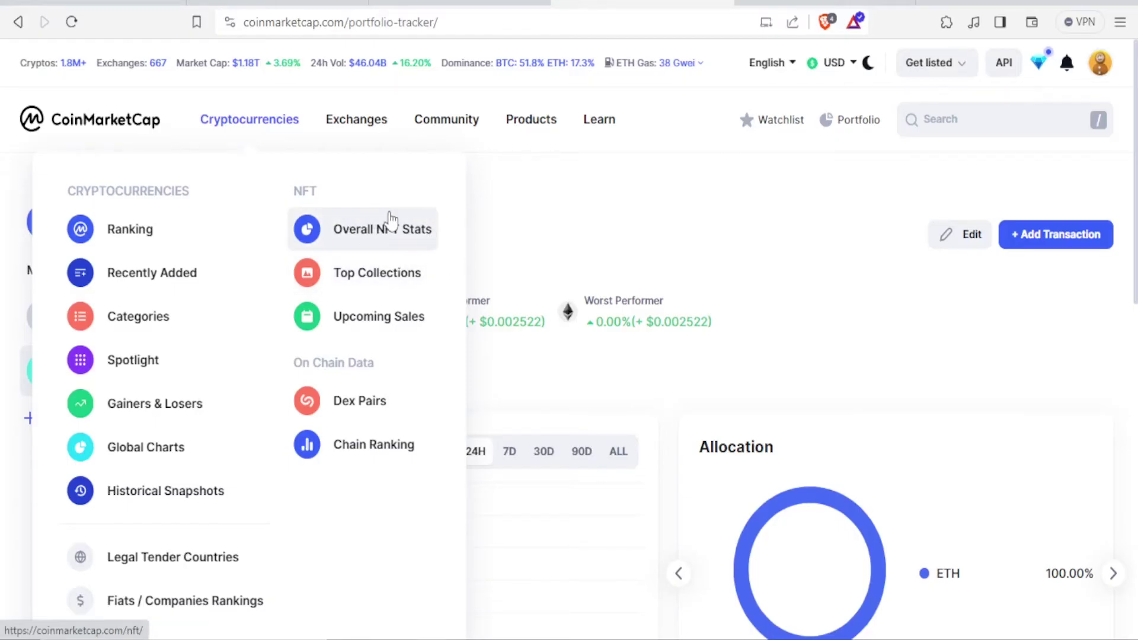
pyautogui.moveTo(380, 232)
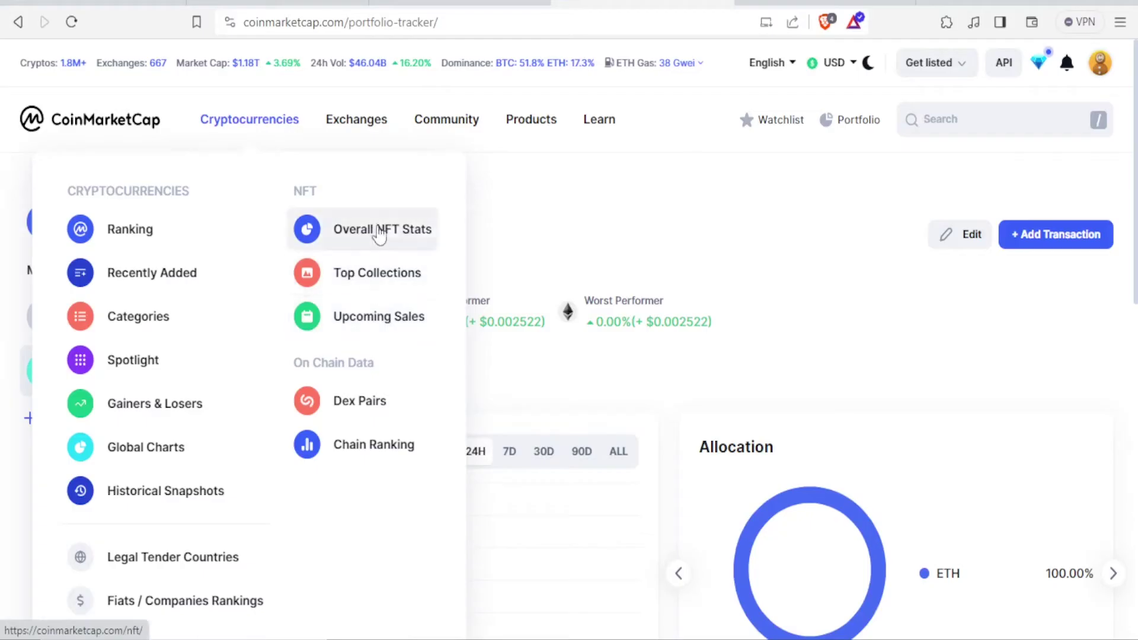
pyautogui.moveTo(439, 257)
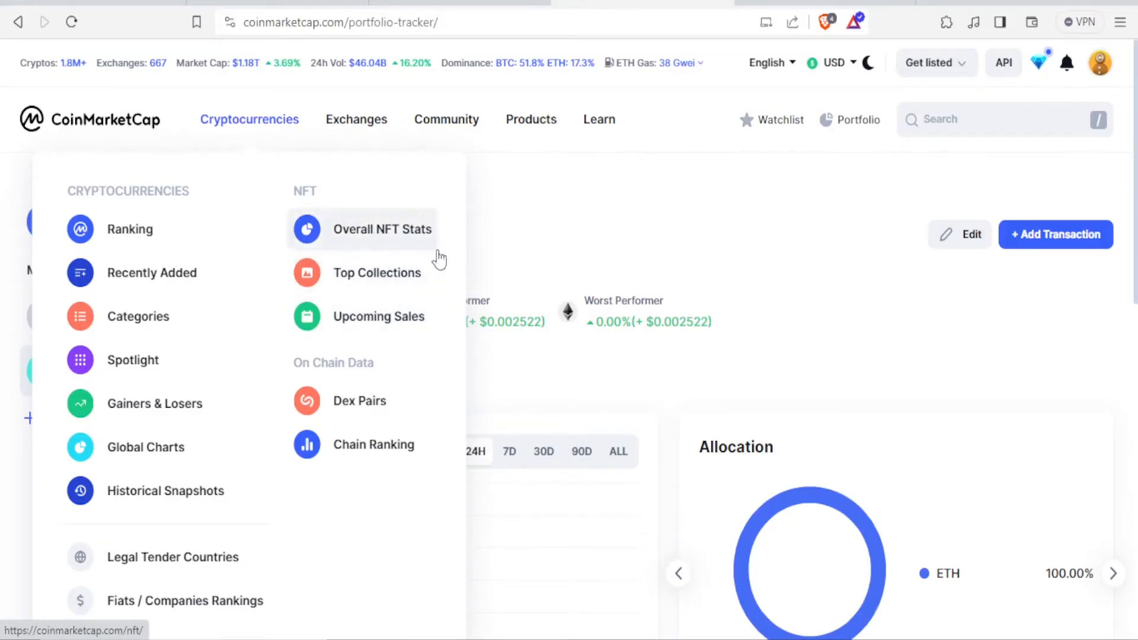
pyautogui.moveTo(361, 273)
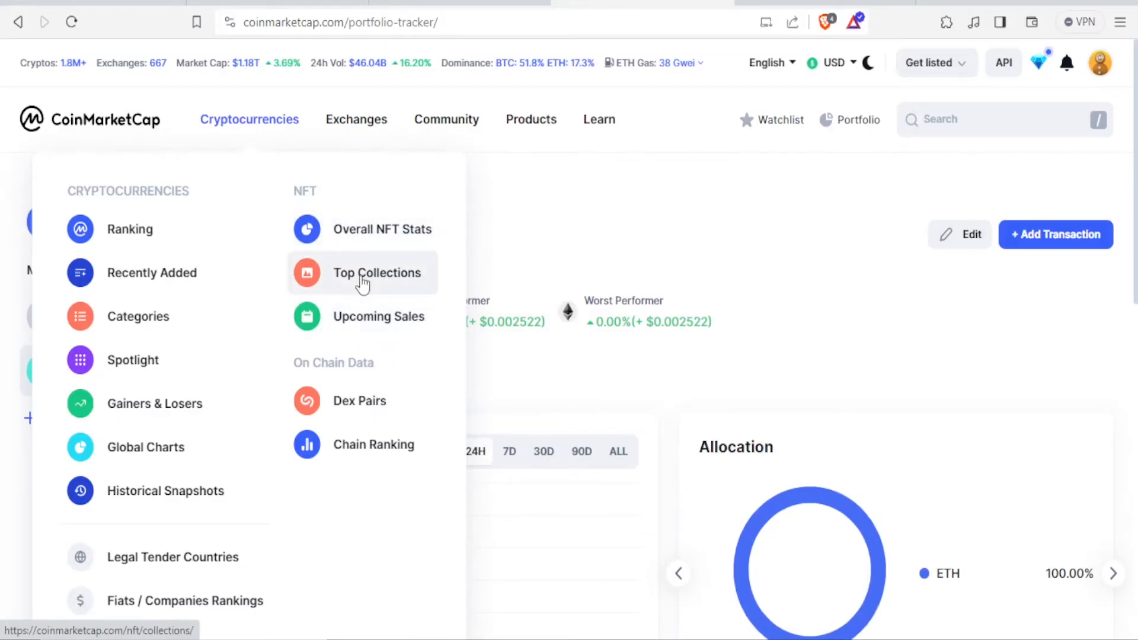
pyautogui.moveTo(145, 190)
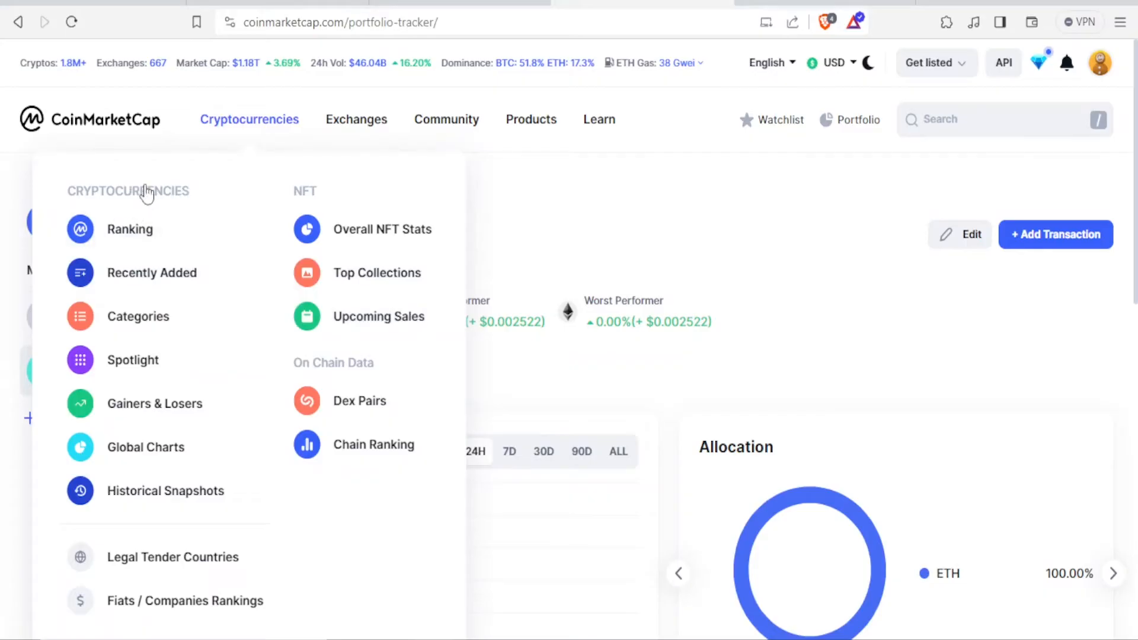
pyautogui.moveTo(168, 289)
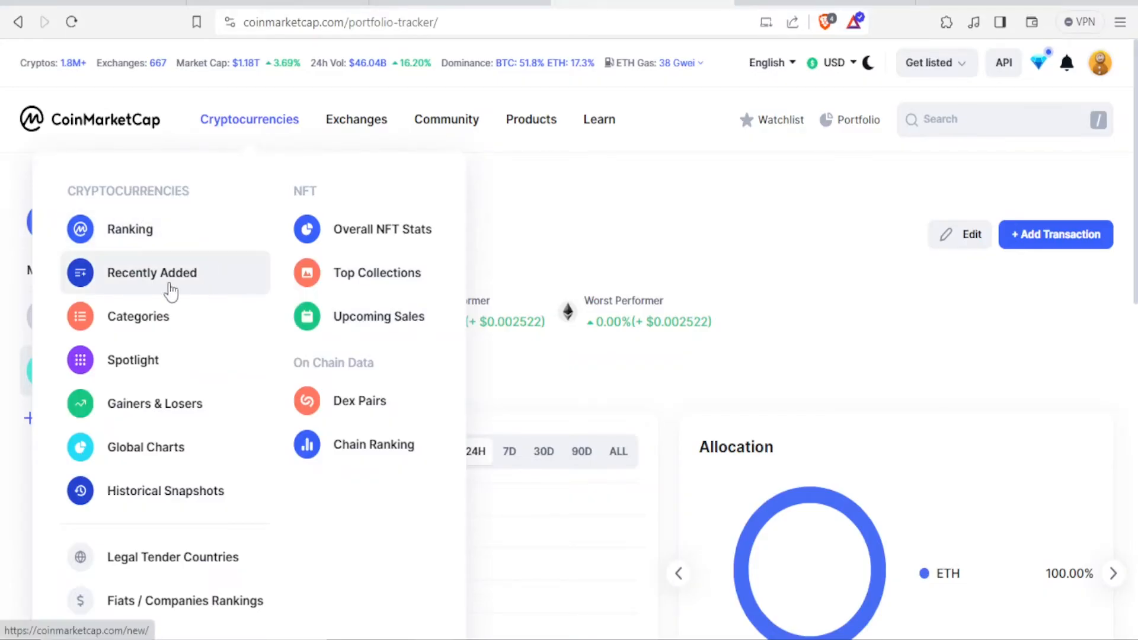
# Go to the main cryptocurrency ranking and scroll to the price table.
pyautogui.click(130, 229)
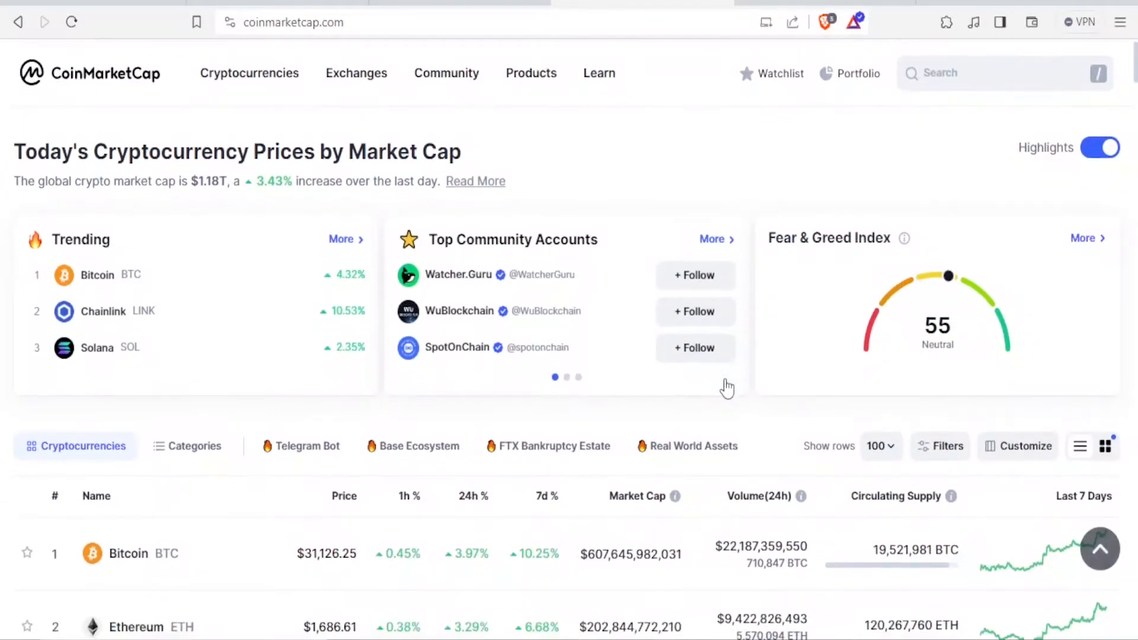
pyautogui.scroll(-3)
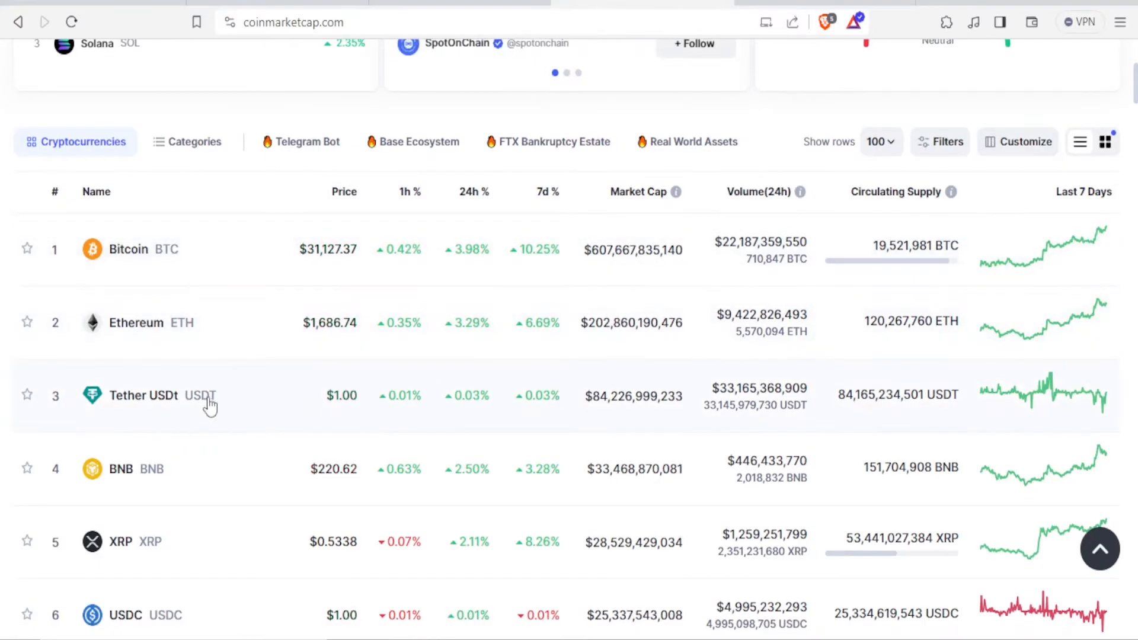
pyautogui.moveTo(276, 379)
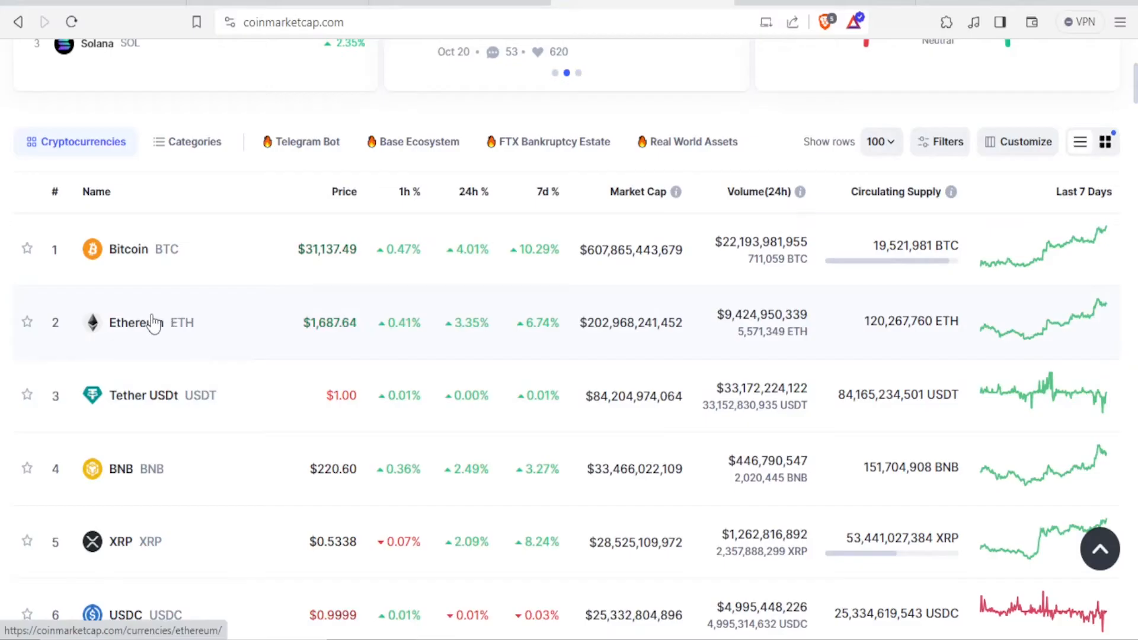
# View Ethereum's detail page with its price near $1,687 and supply figures.
pyautogui.click(130, 322)
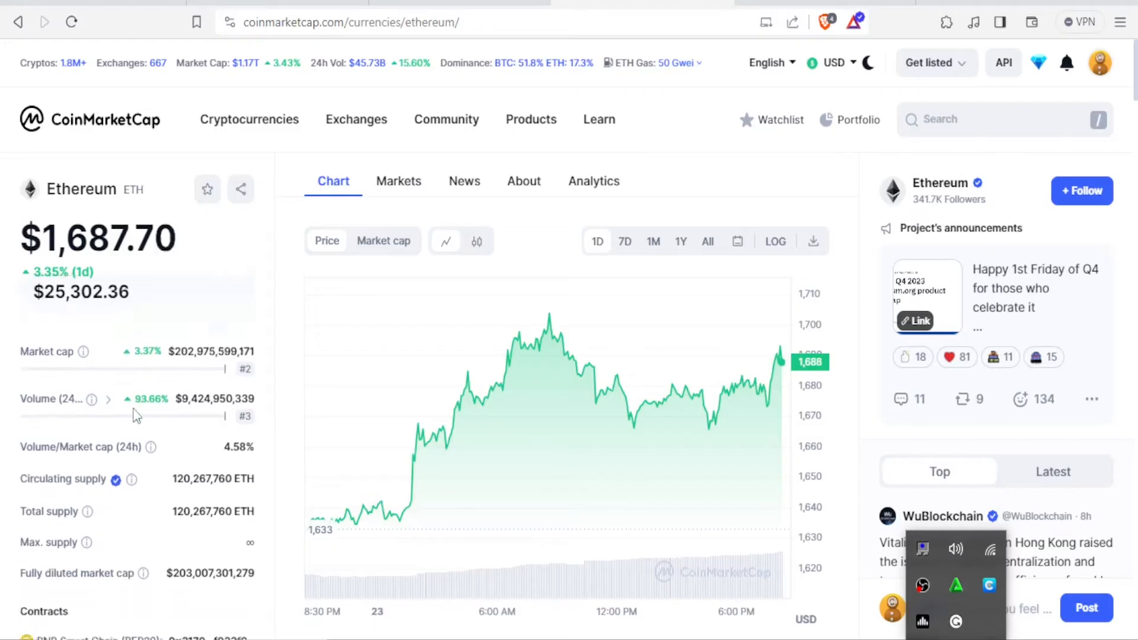
pyautogui.scroll(-3)
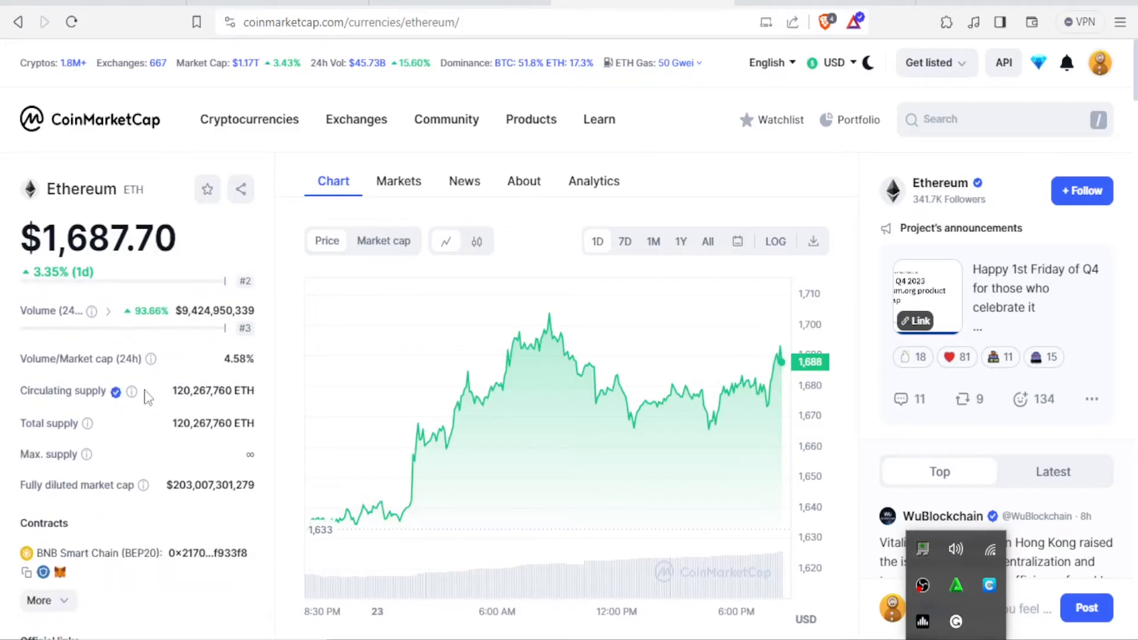
pyautogui.moveTo(28, 505)
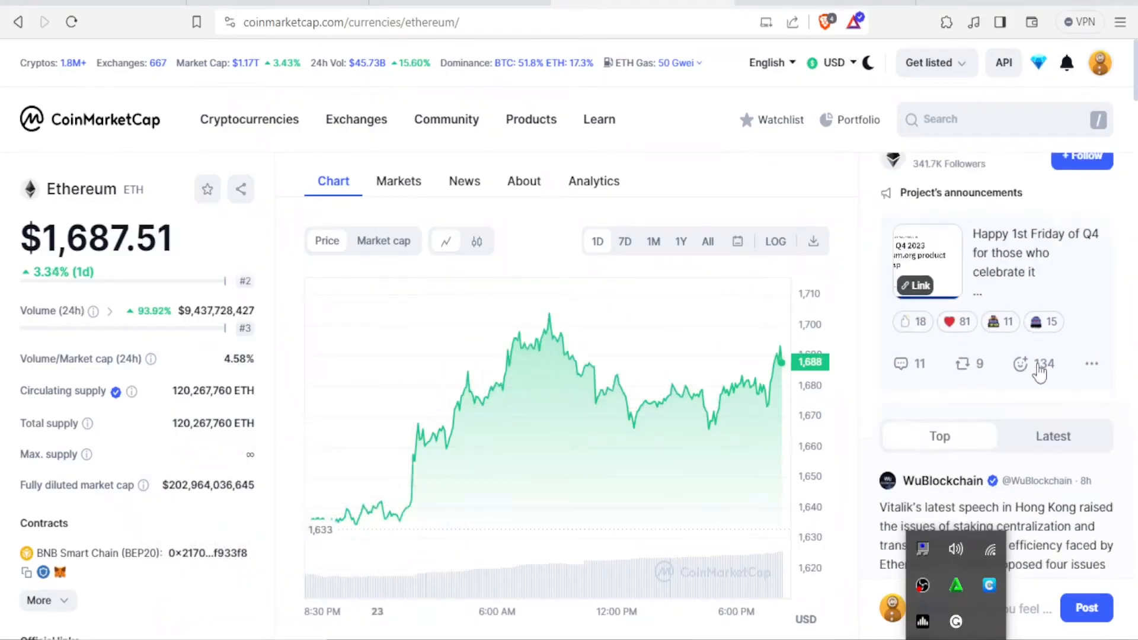
pyautogui.scroll(-3)
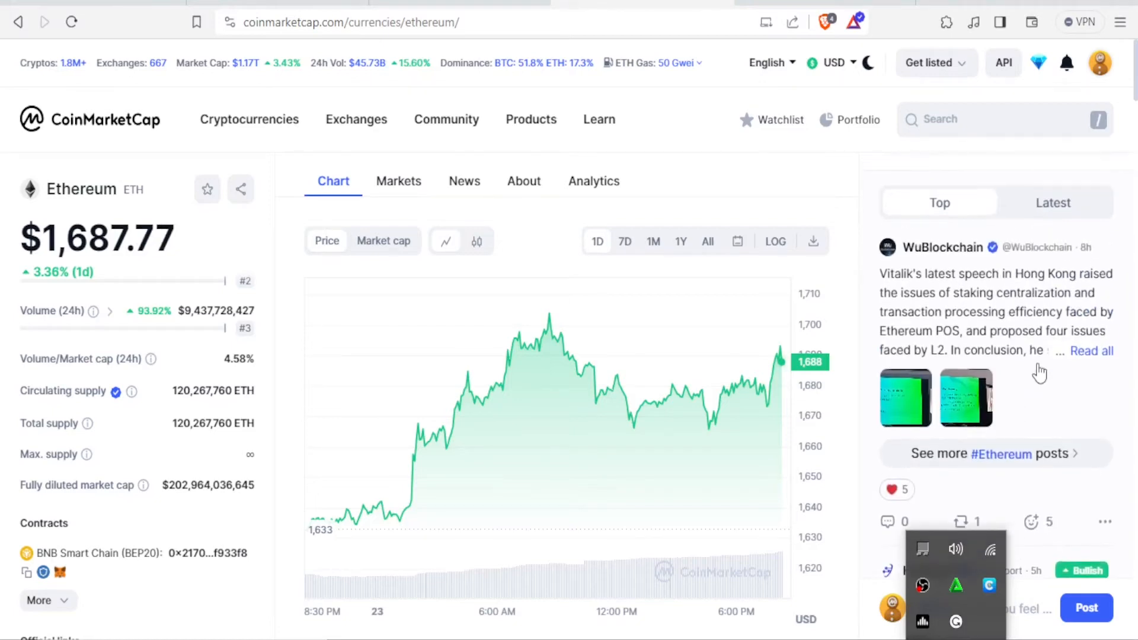
# Browse Ethereum's analytics charts, then show its About section.
pyautogui.click(594, 180)
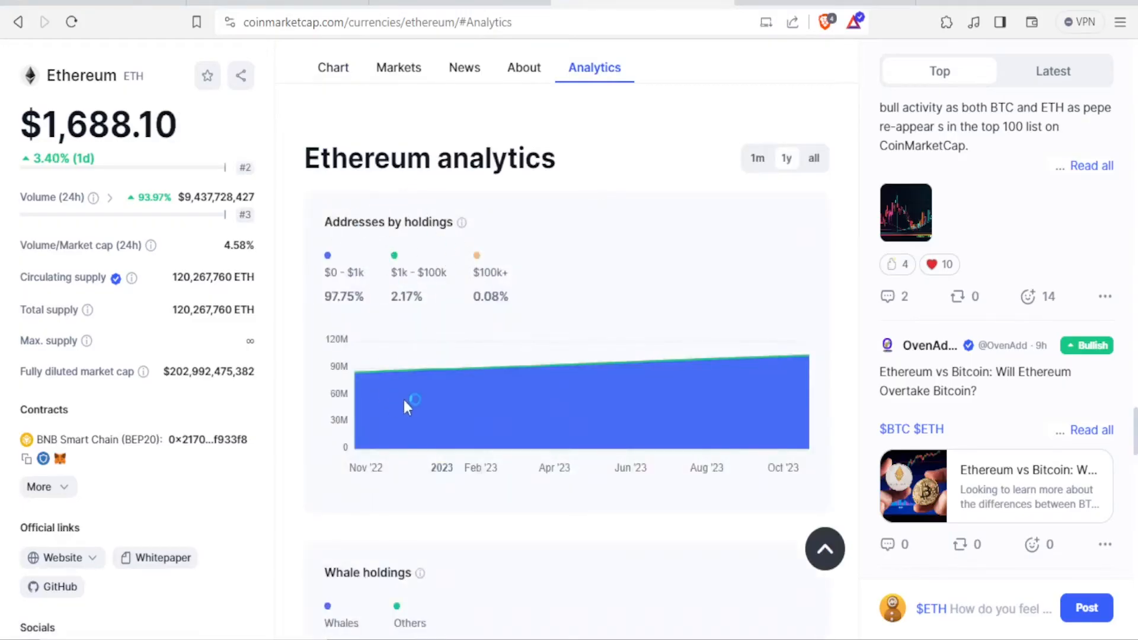
pyautogui.moveTo(494, 368)
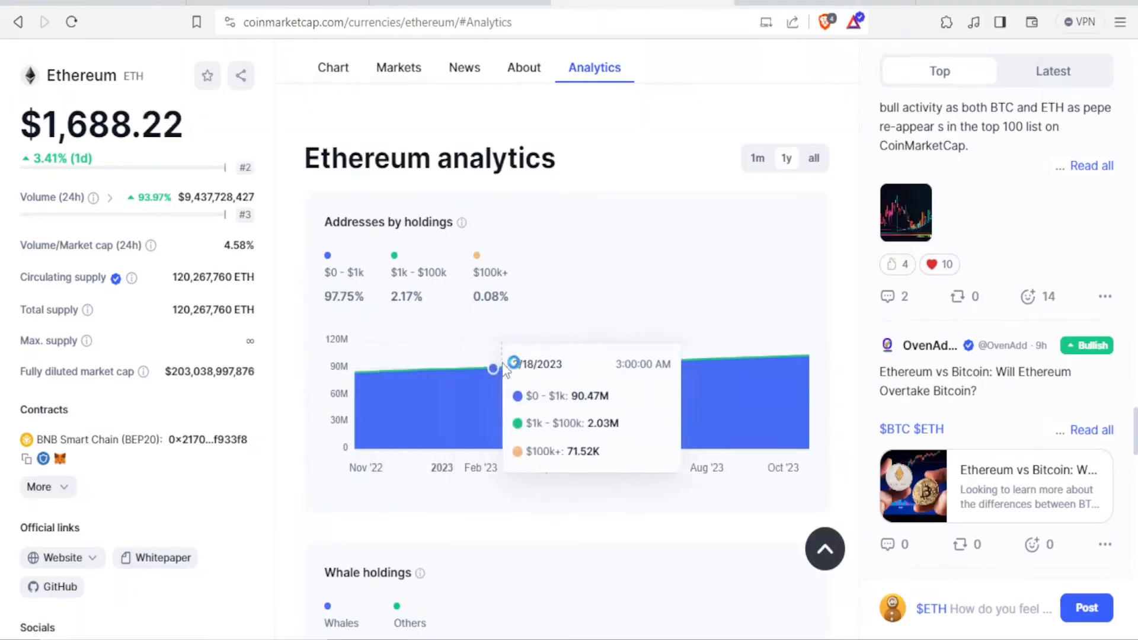
pyautogui.scroll(-3)
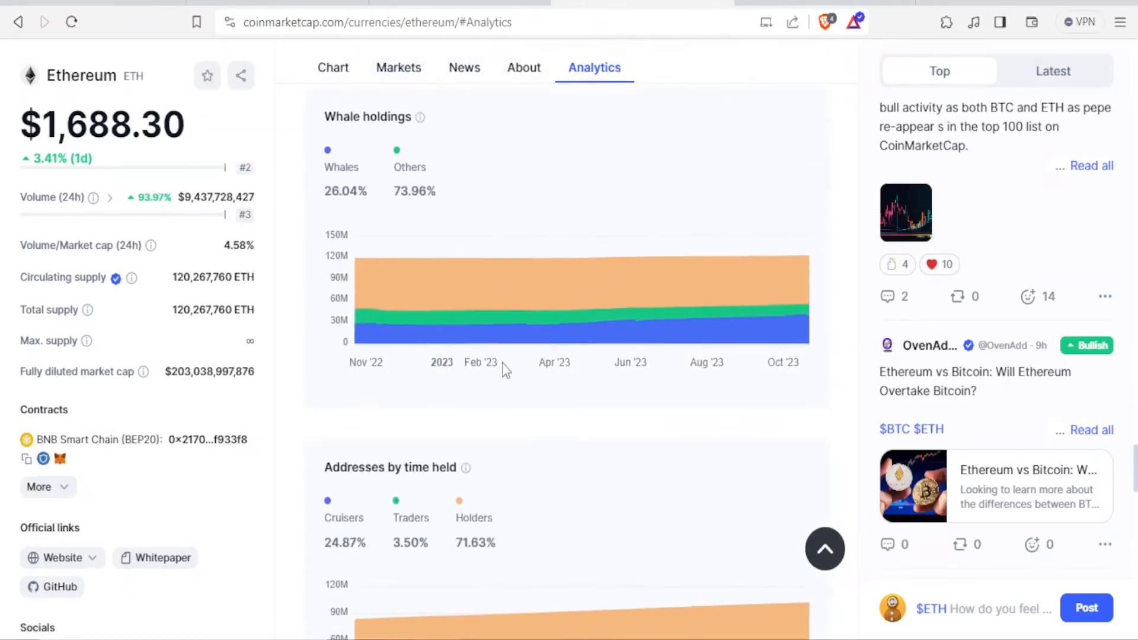
pyautogui.scroll(-3)
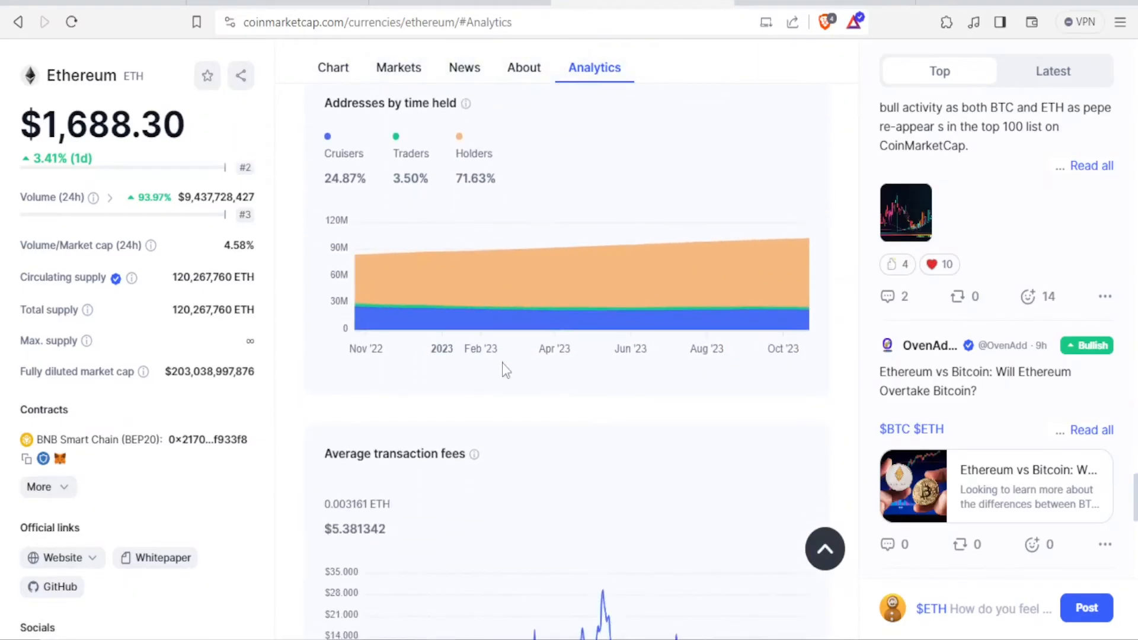
pyautogui.scroll(-3)
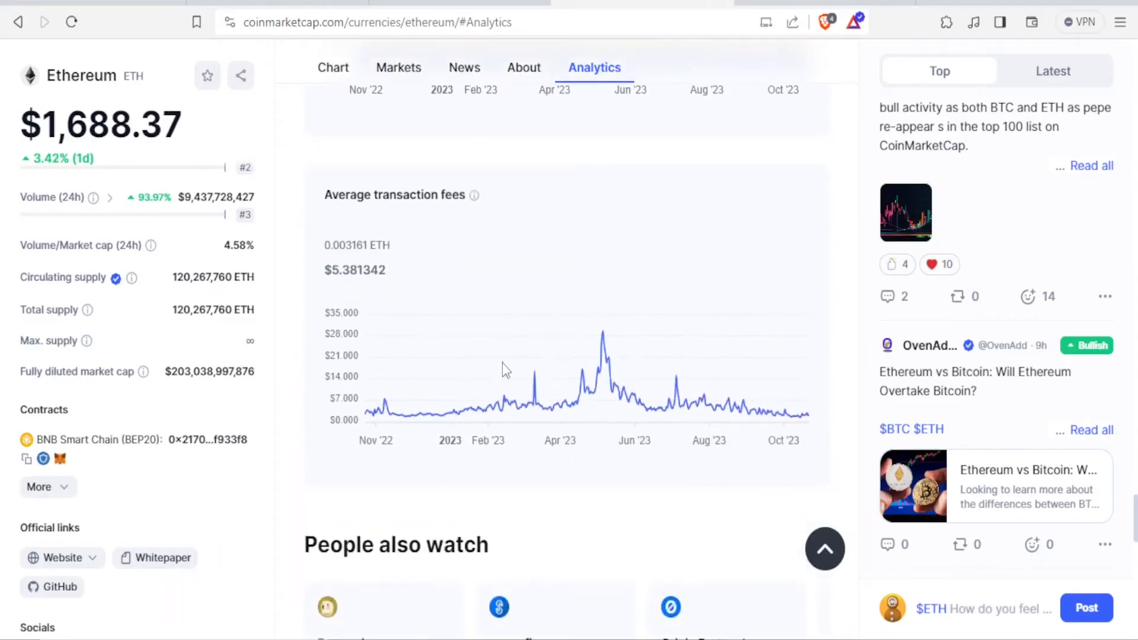
pyautogui.scroll(3)
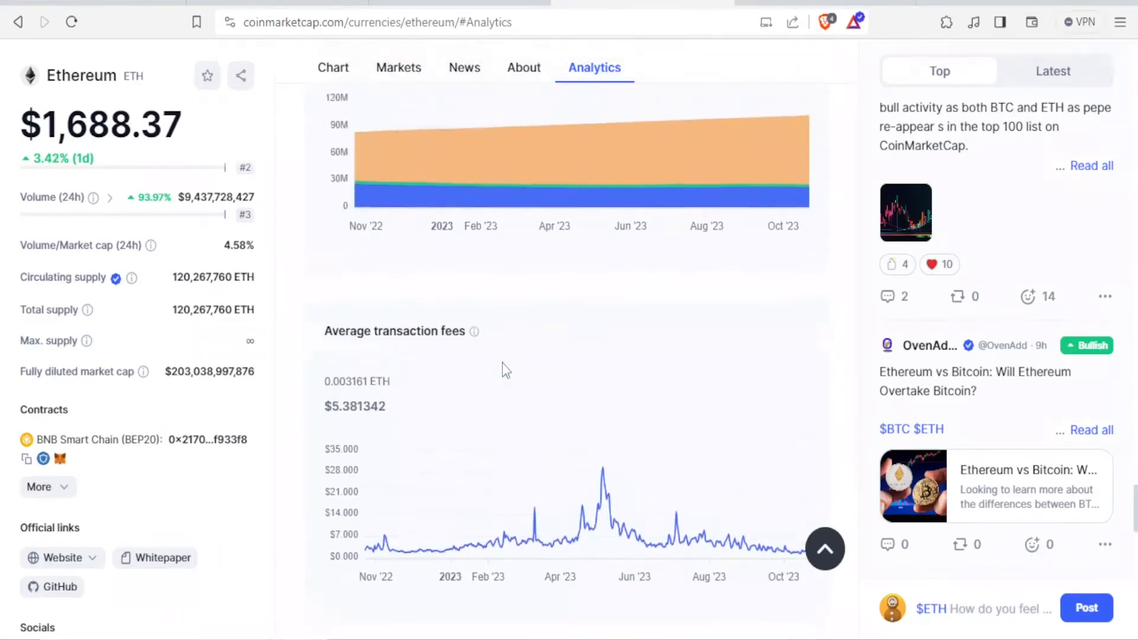
pyautogui.click(522, 67)
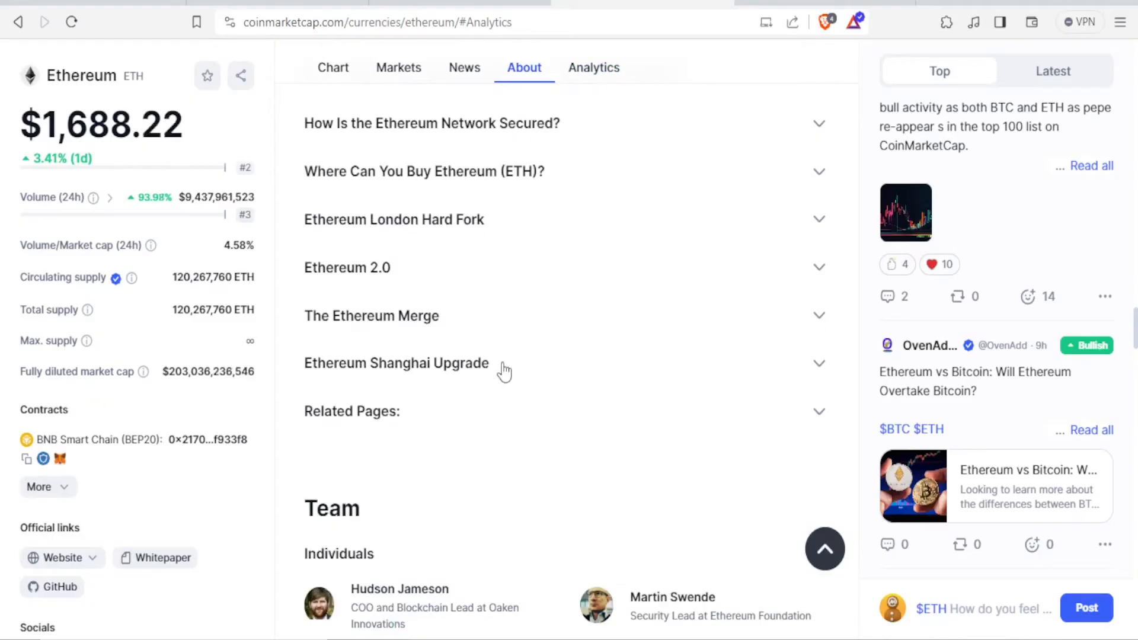
pyautogui.moveTo(780, 3)
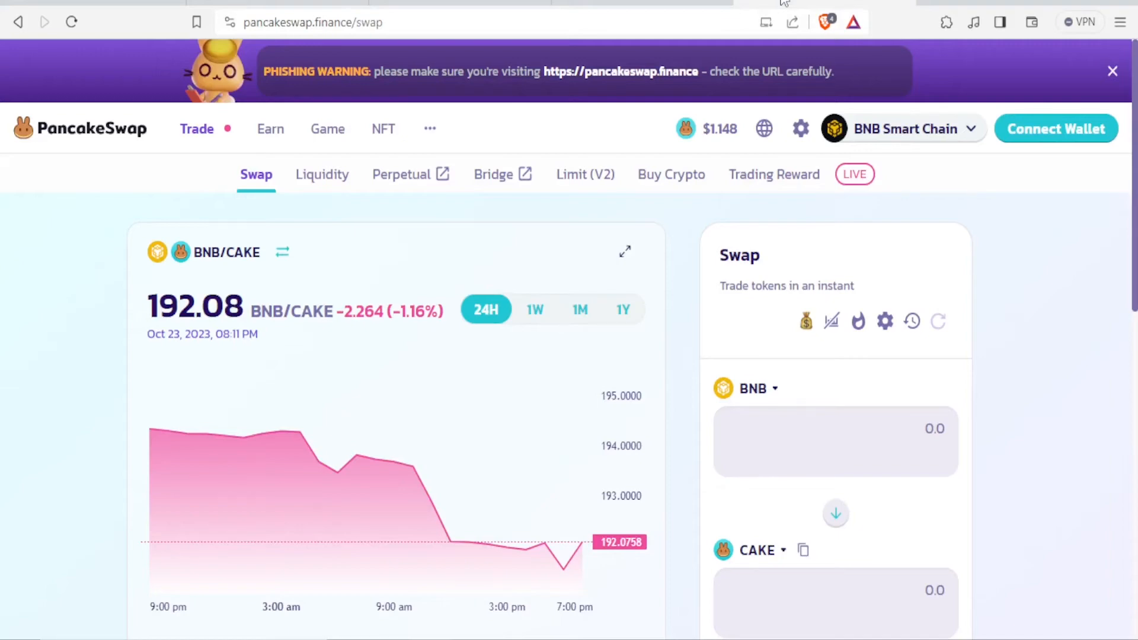
pyautogui.moveTo(363, 51)
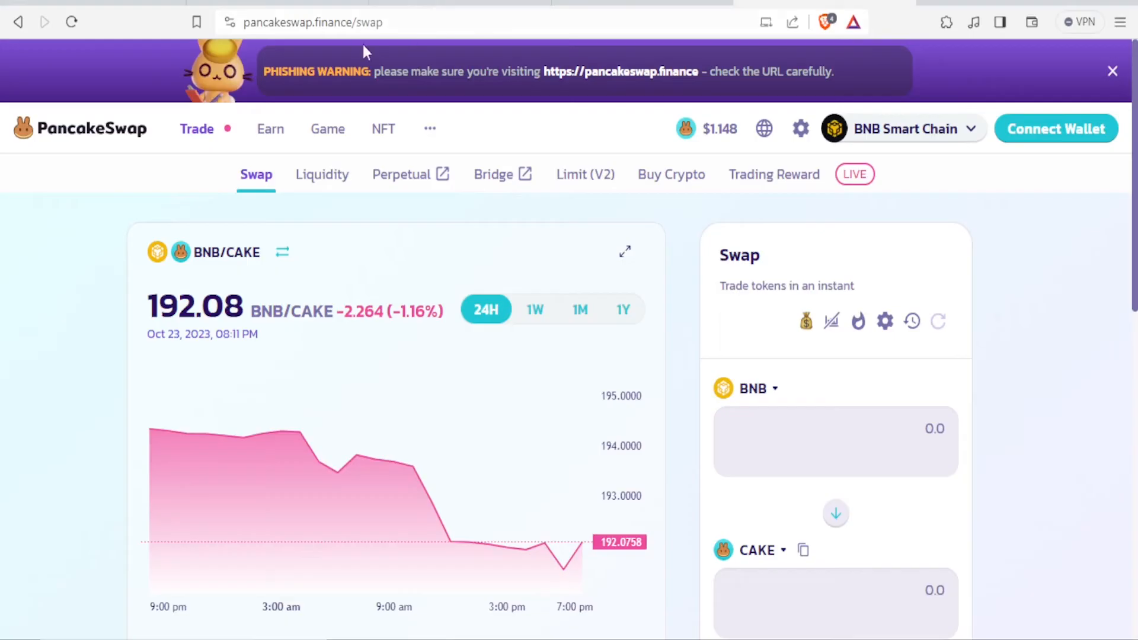
# Review PancakeSwap's supported networks and keep BNB Smart Chain selected.
pyautogui.click(902, 128)
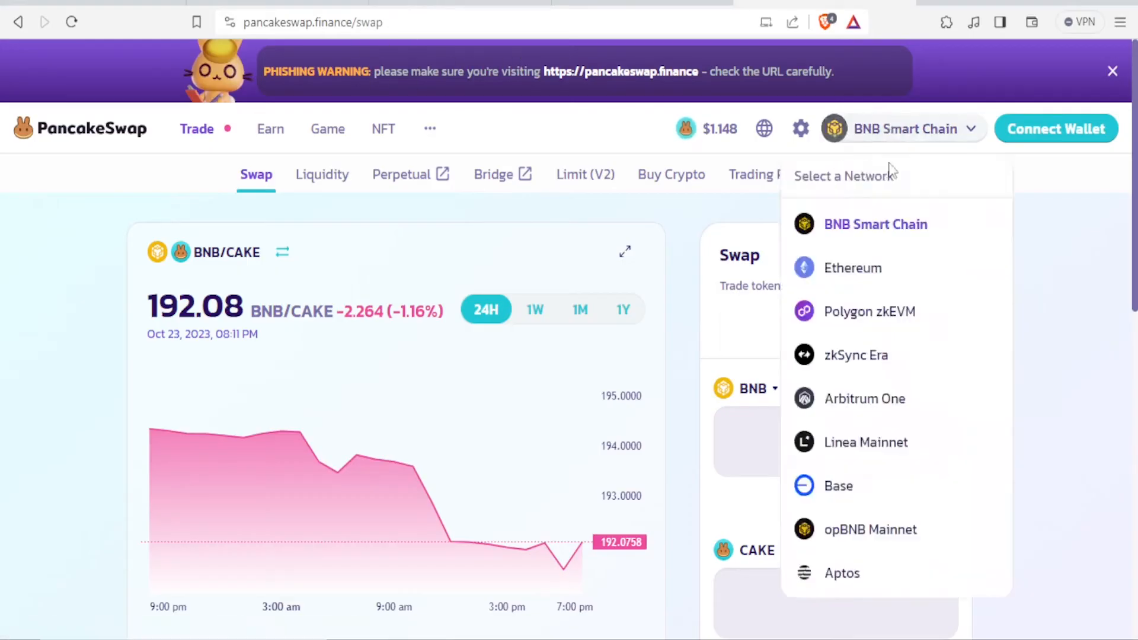
pyautogui.click(735, 85)
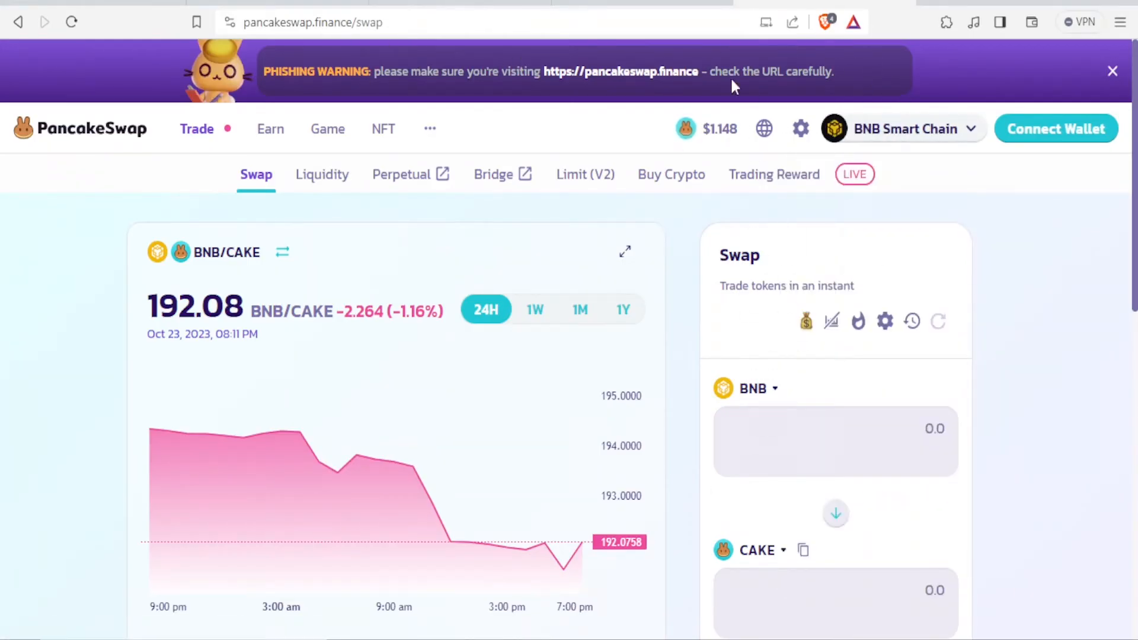
pyautogui.moveTo(1056, 128)
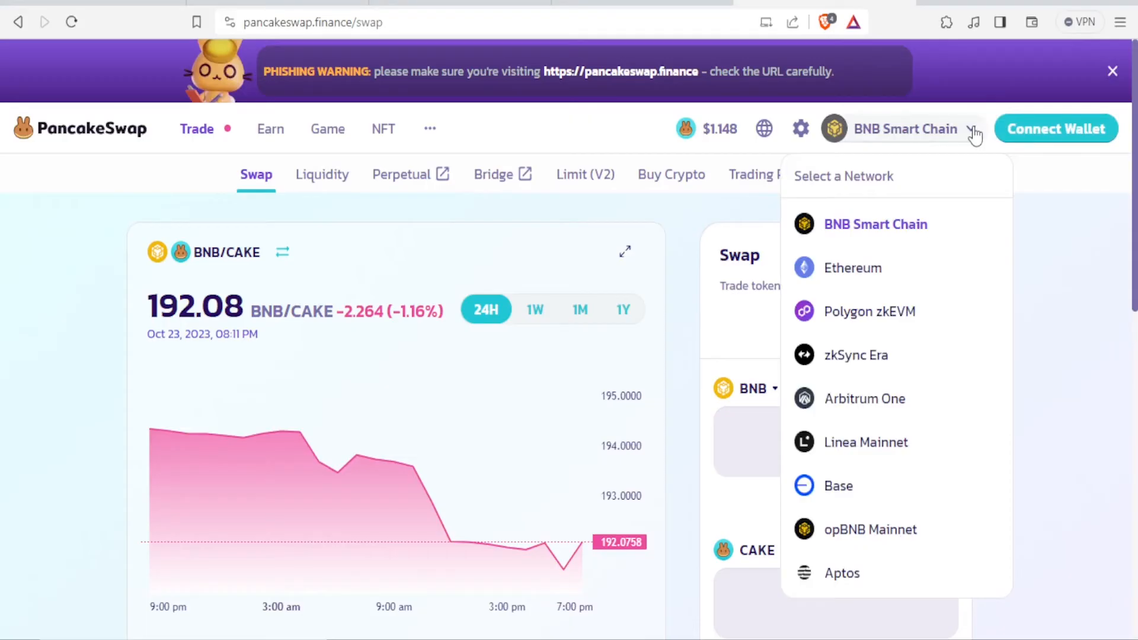
pyautogui.moveTo(856, 311)
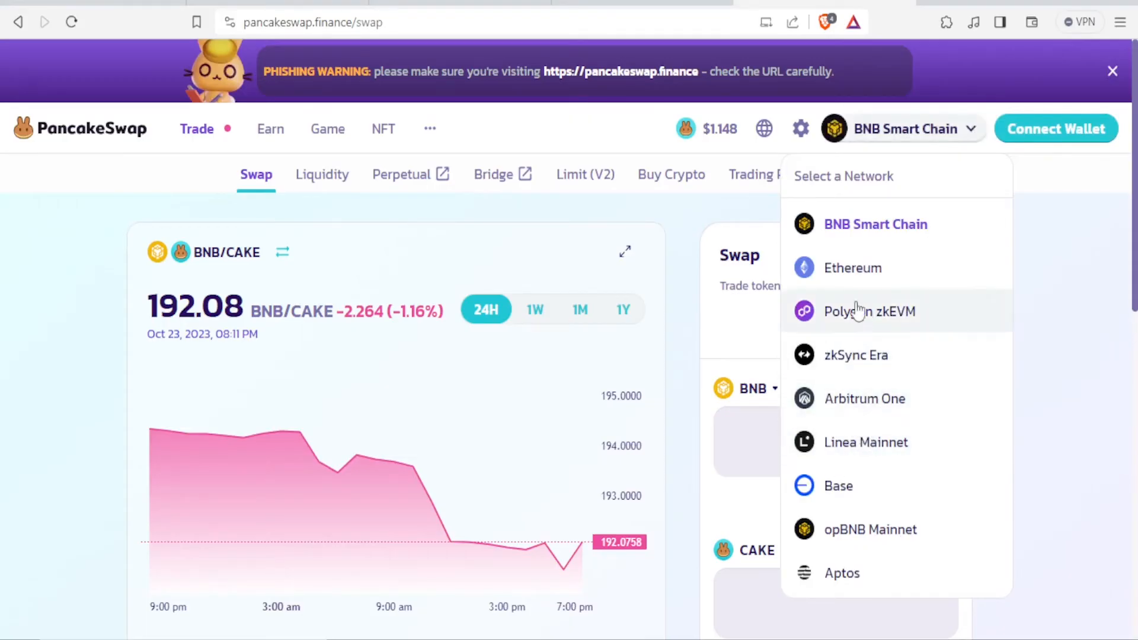
pyautogui.click(301, 190)
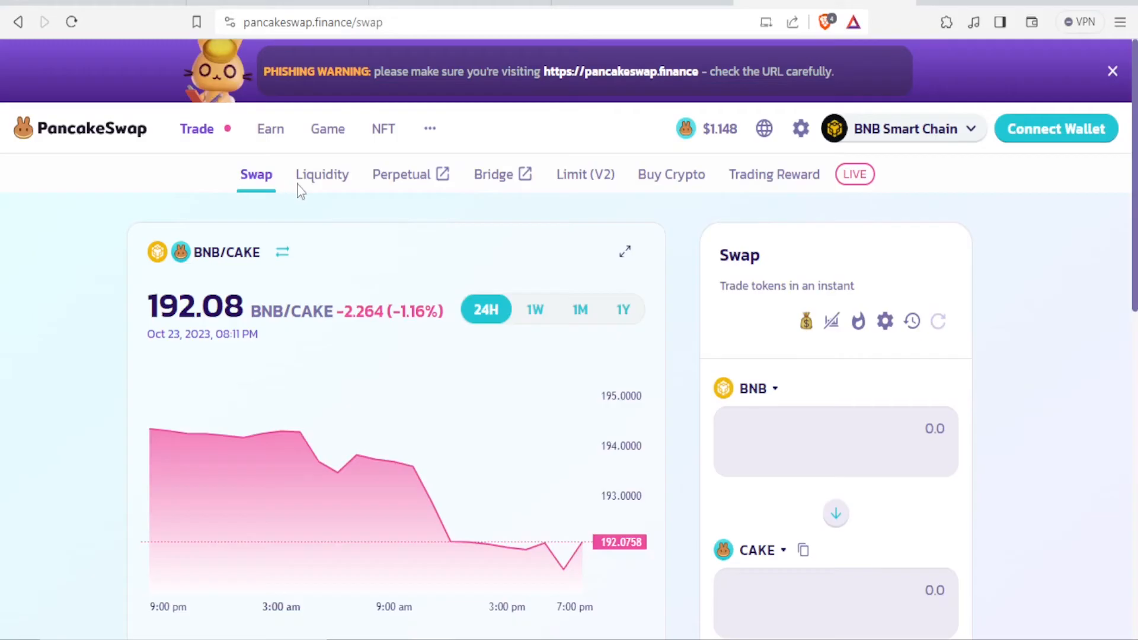
pyautogui.click(402, 174)
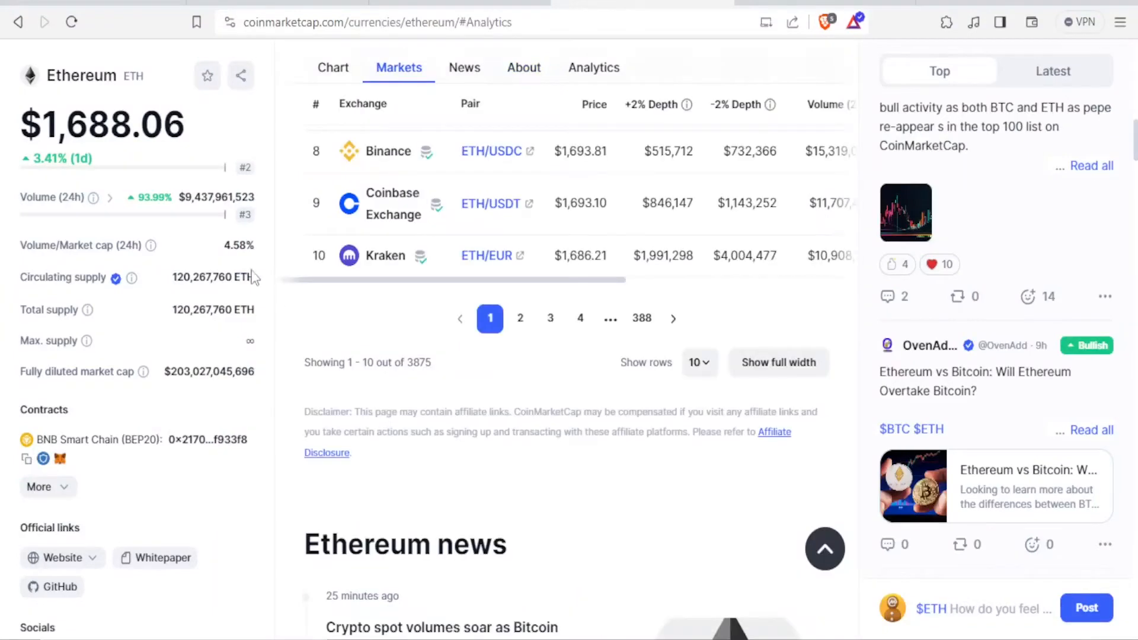
pyautogui.moveTo(505, 228)
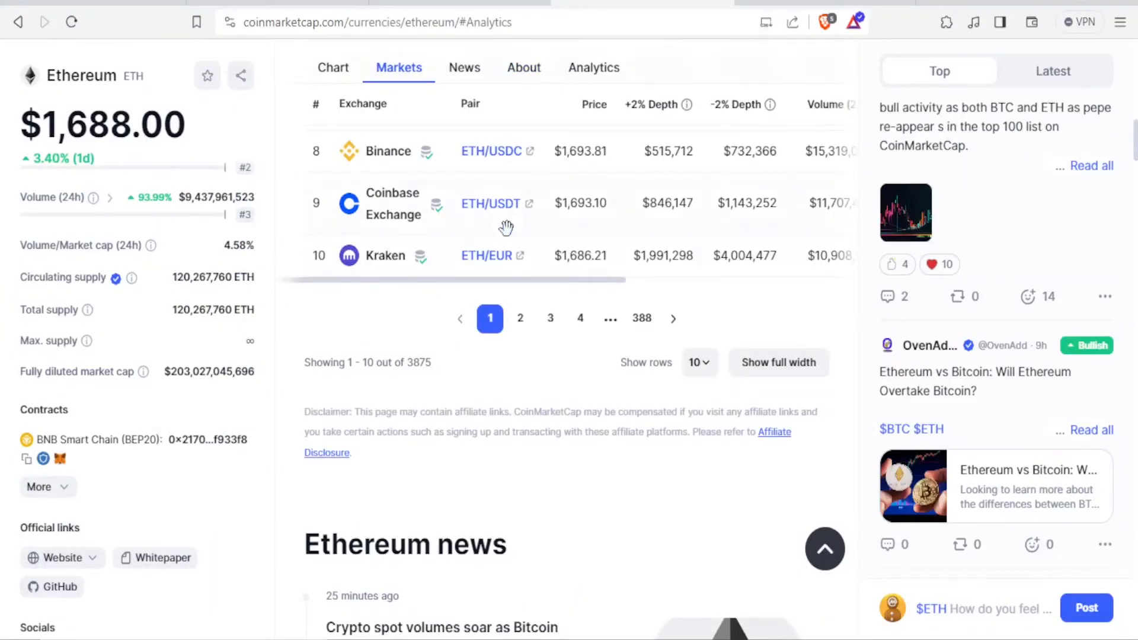
pyautogui.scroll(3)
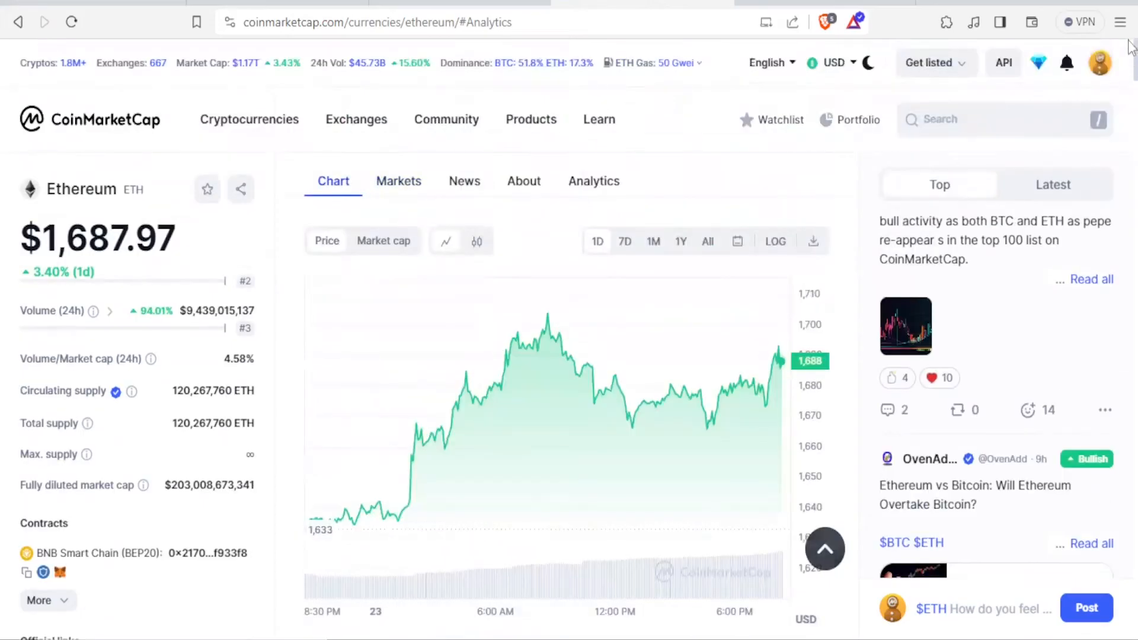
pyautogui.moveTo(758, 167)
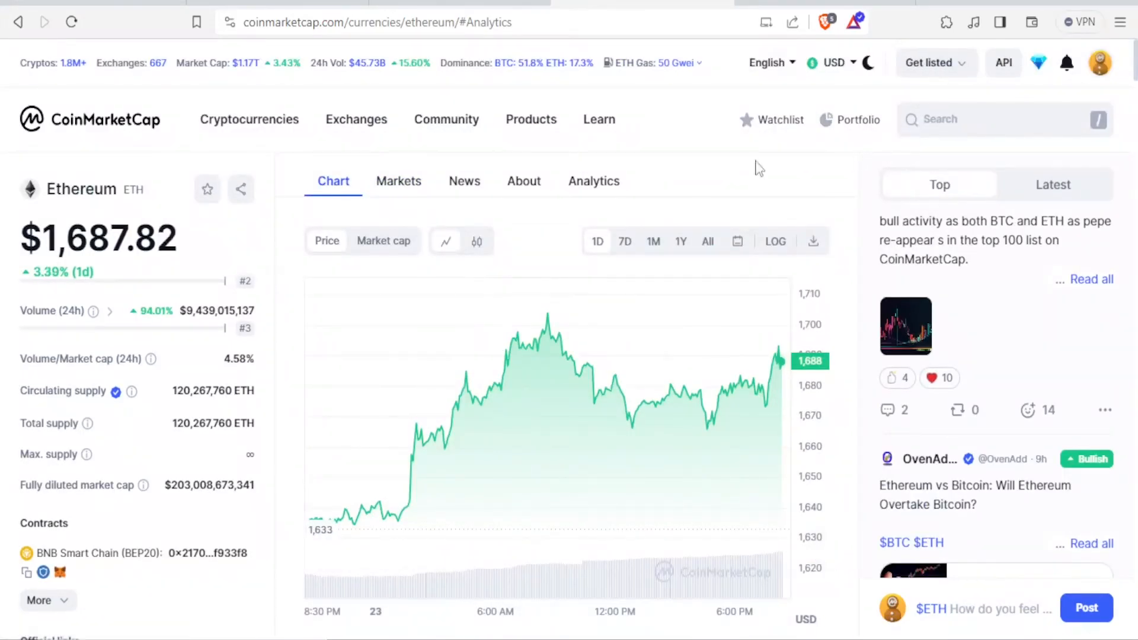
pyautogui.moveTo(1023, 143)
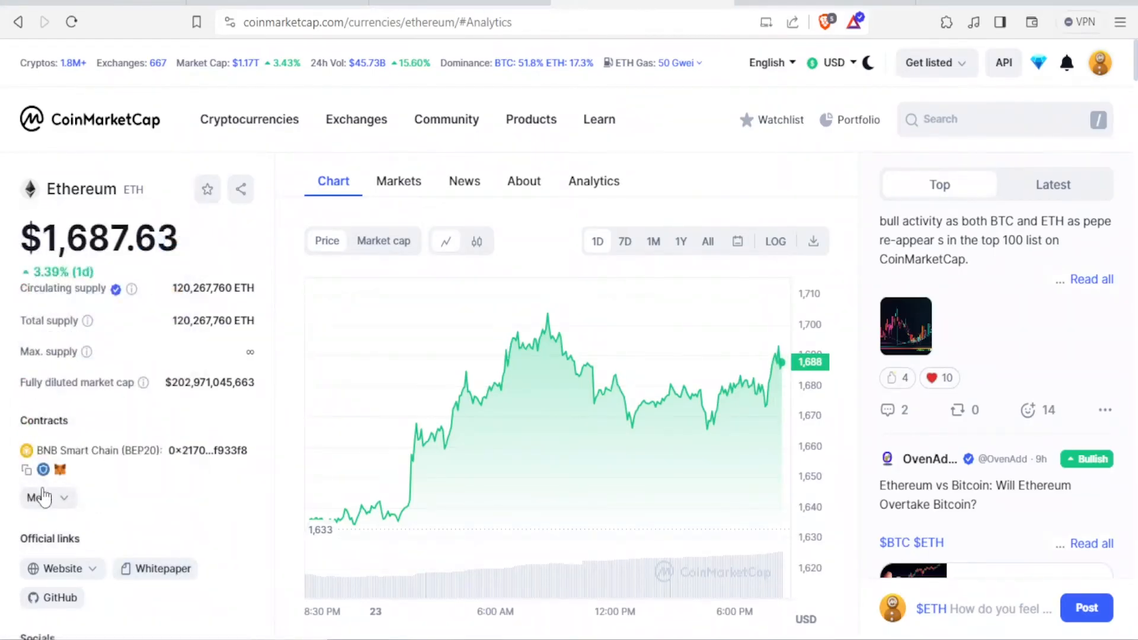
pyautogui.moveTo(304, 402)
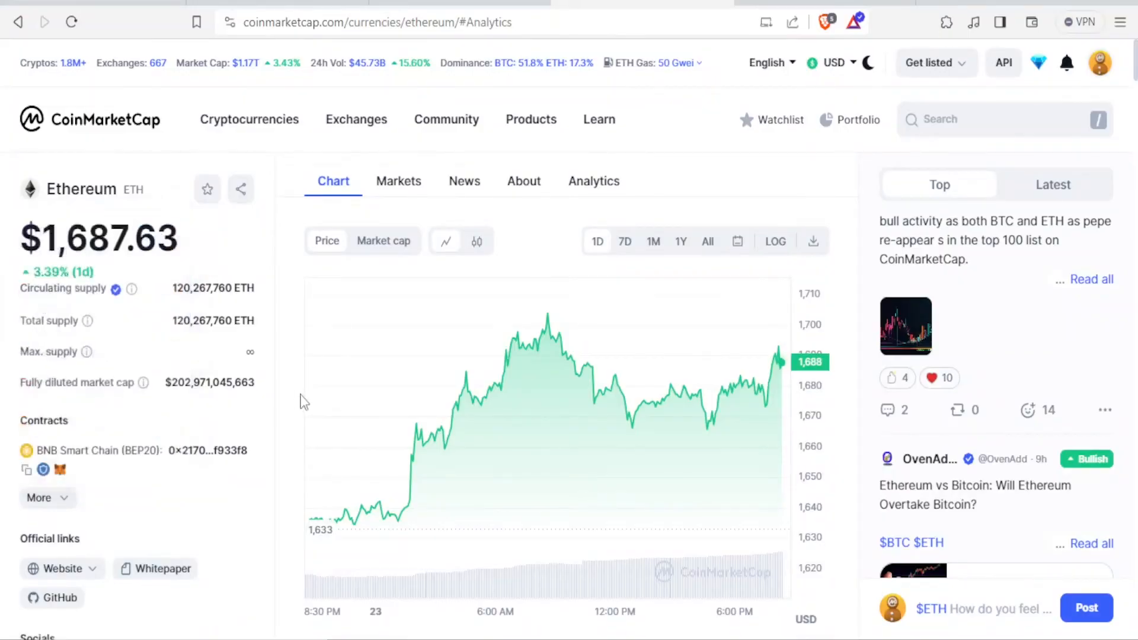
# Go to the Trade > Swap page on PancakeSwap.
pyautogui.click(26, 469)
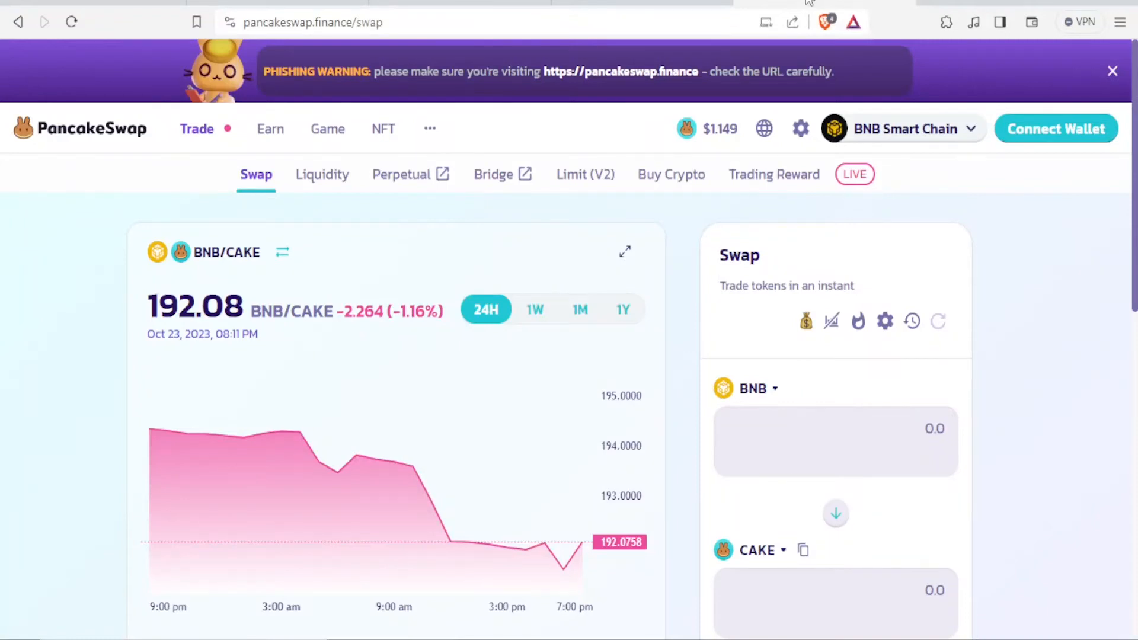
pyautogui.click(197, 128)
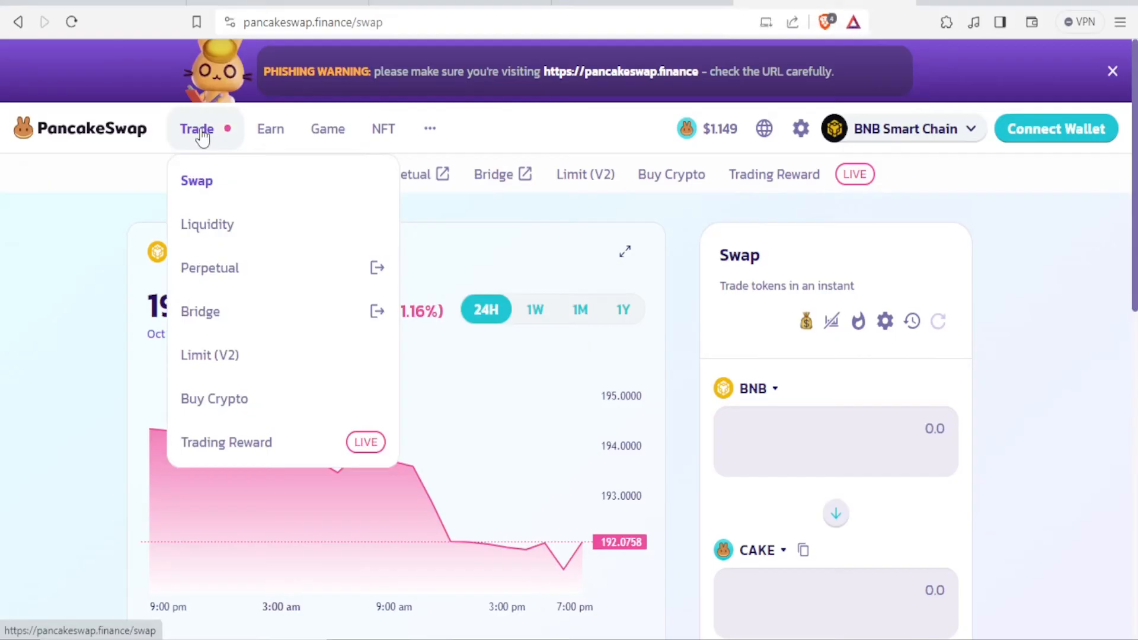
pyautogui.moveTo(204, 149)
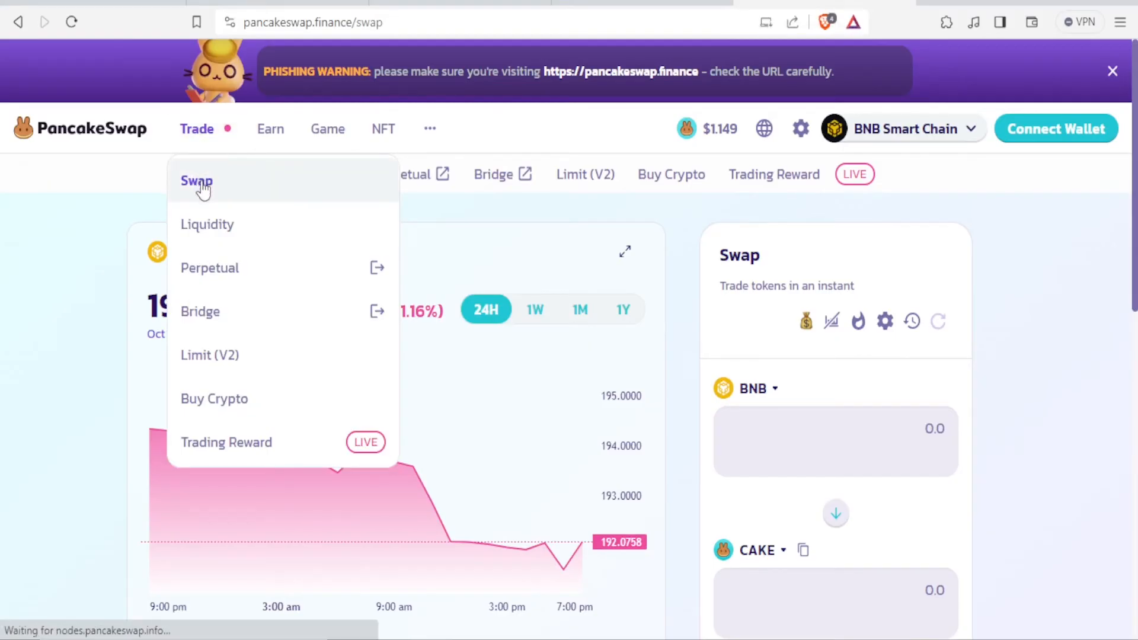
pyautogui.click(197, 180)
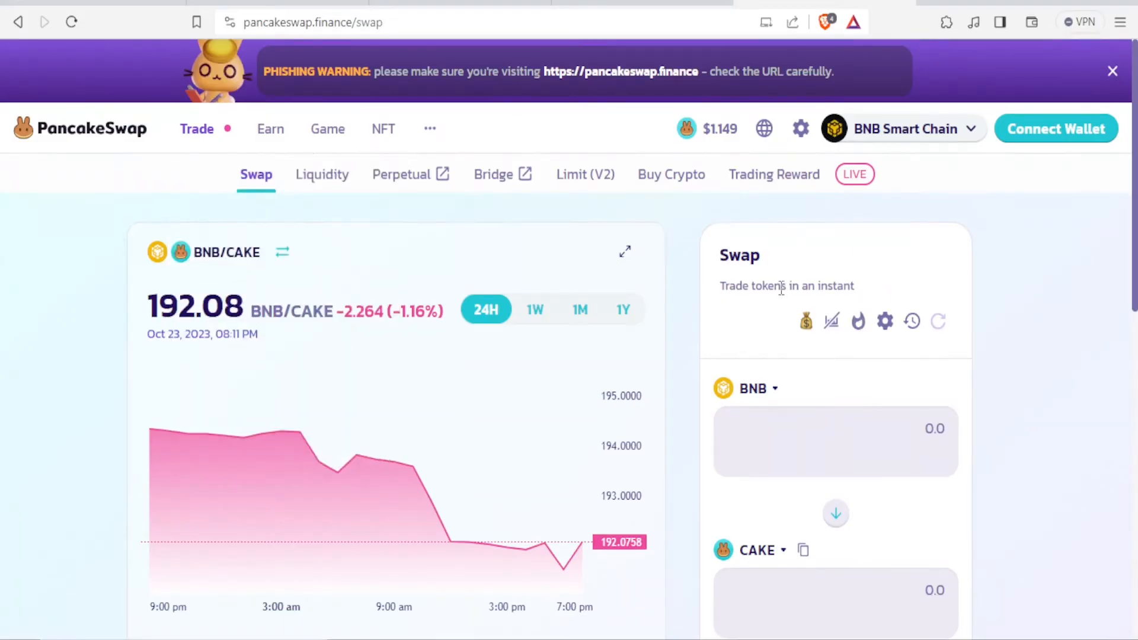
pyautogui.moveTo(744, 334)
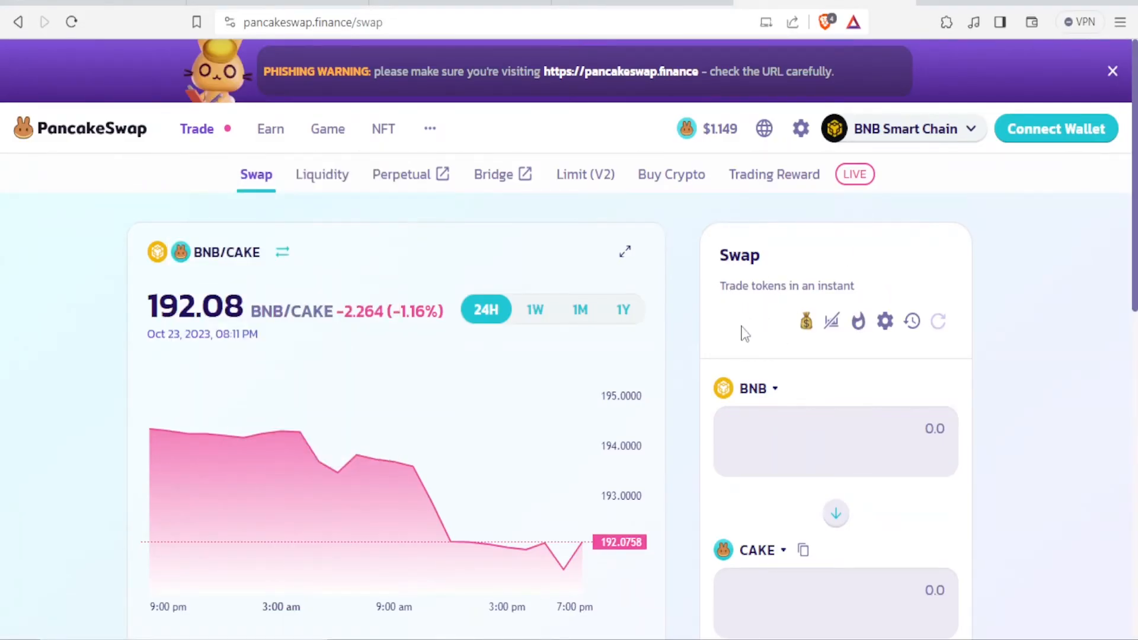
pyautogui.moveTo(824, 389)
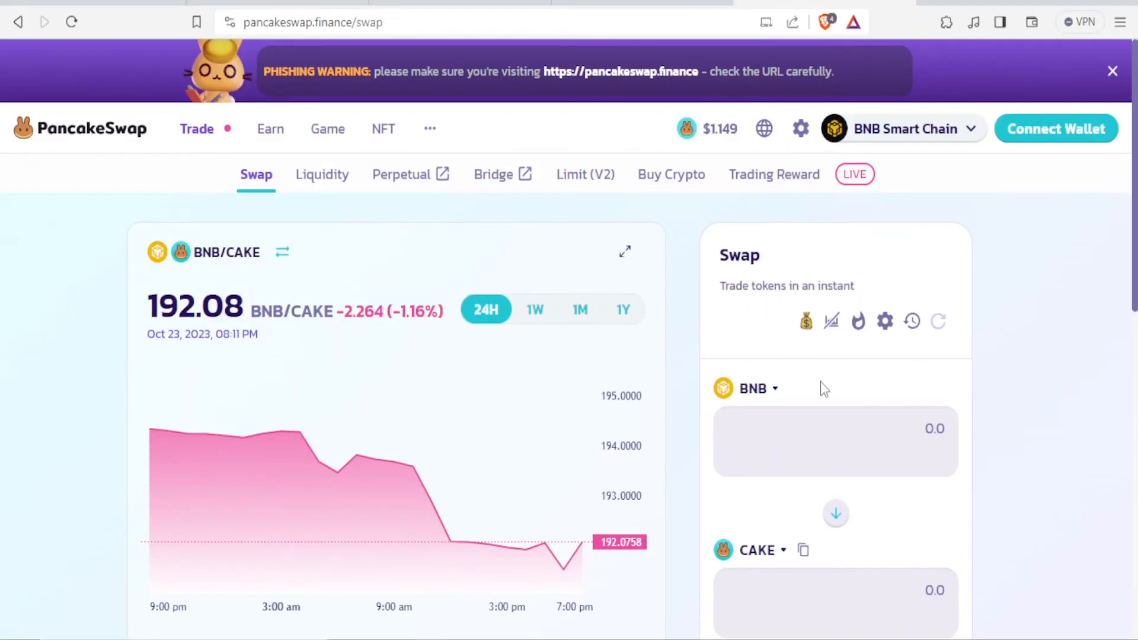
pyautogui.moveTo(810, 421)
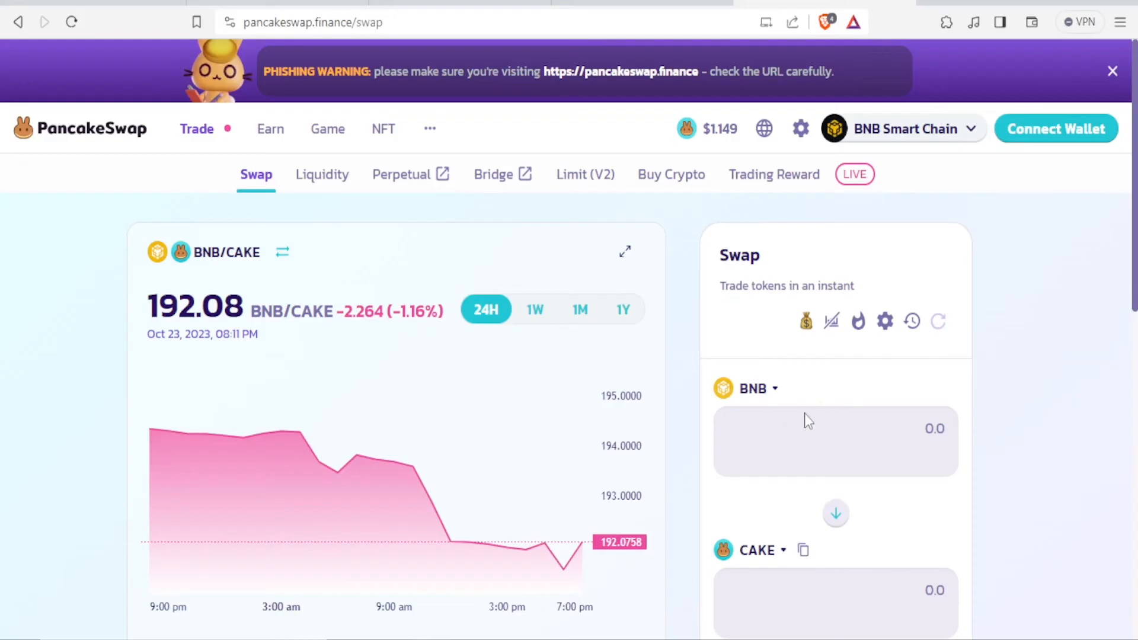
pyautogui.scroll(-3)
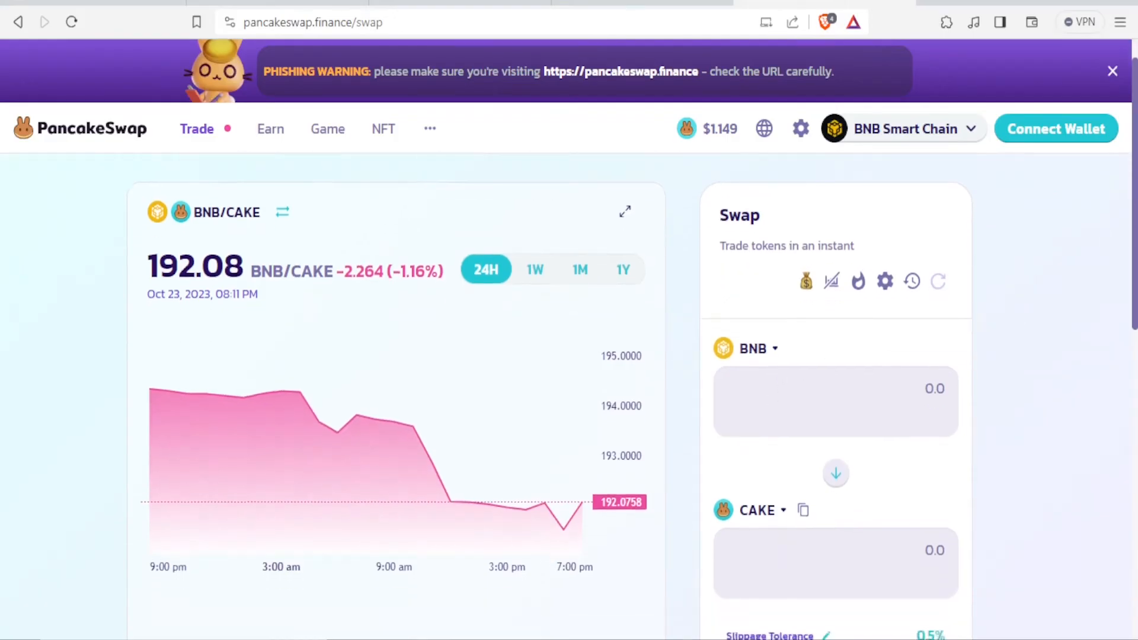
# Pick ETH by its contract address as the paying token and set the amount to 100 ETH.
pyautogui.click(753, 349)
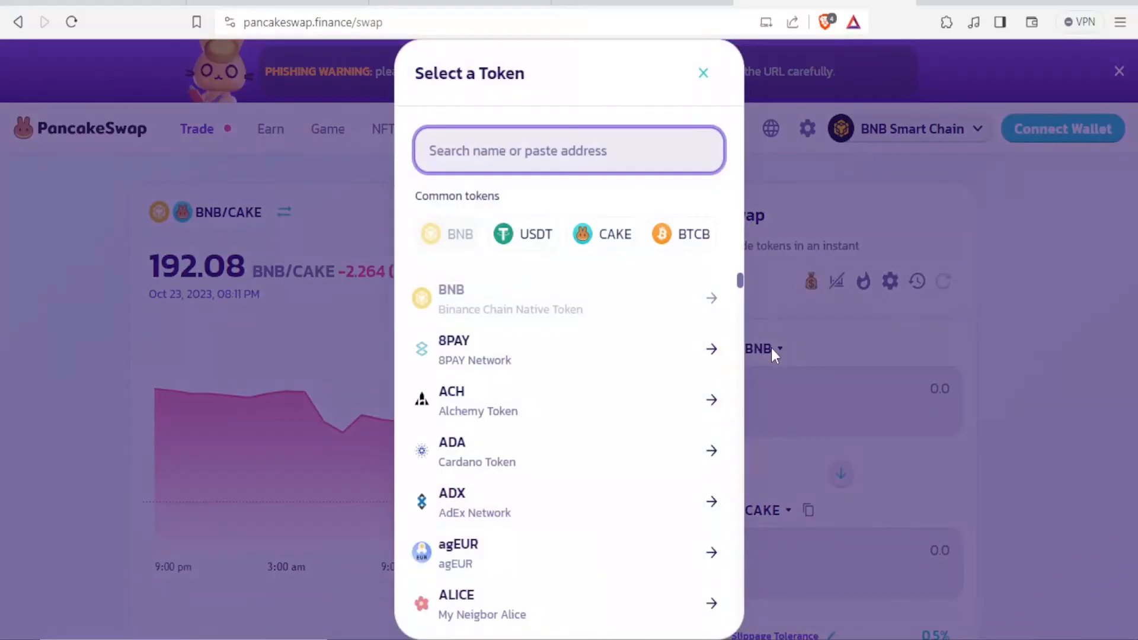
pyautogui.moveTo(447, 187)
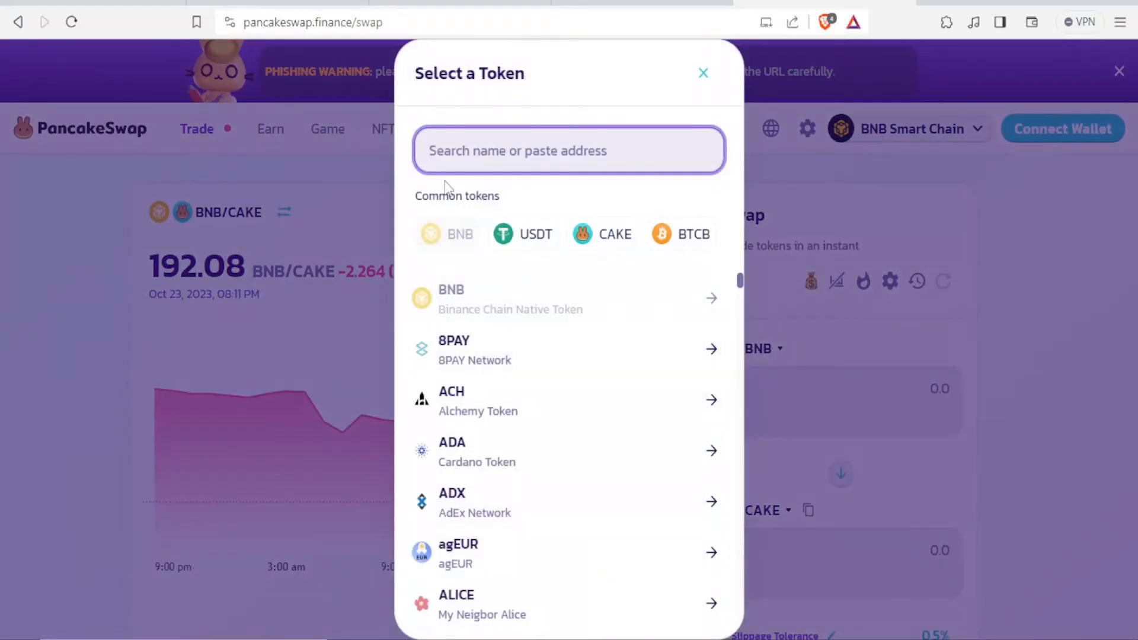
pyautogui.write('wjdulsjhkklwoododlllcdoe')
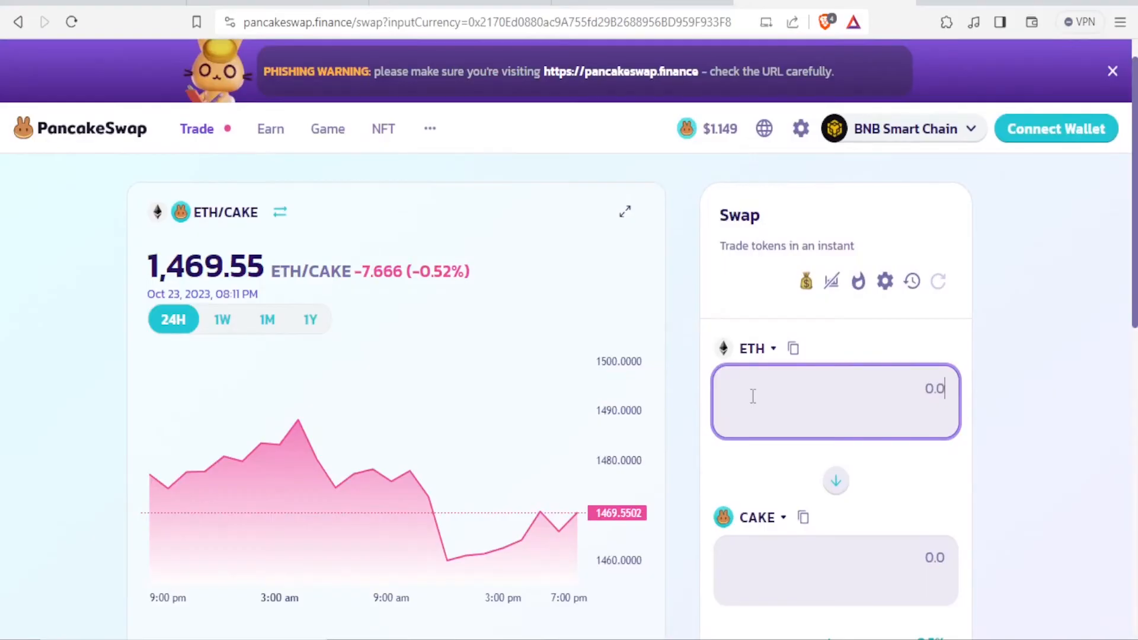
pyautogui.write('100')
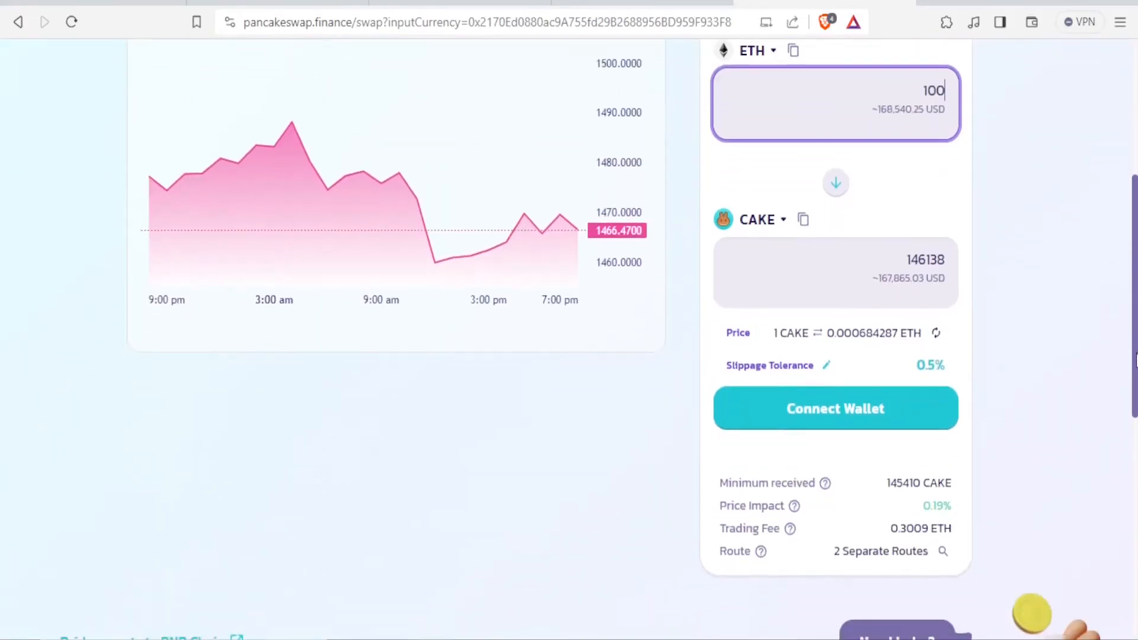
# Bring up the Connect Wallet chooser and expand it to show all wallet options.
pyautogui.click(834, 408)
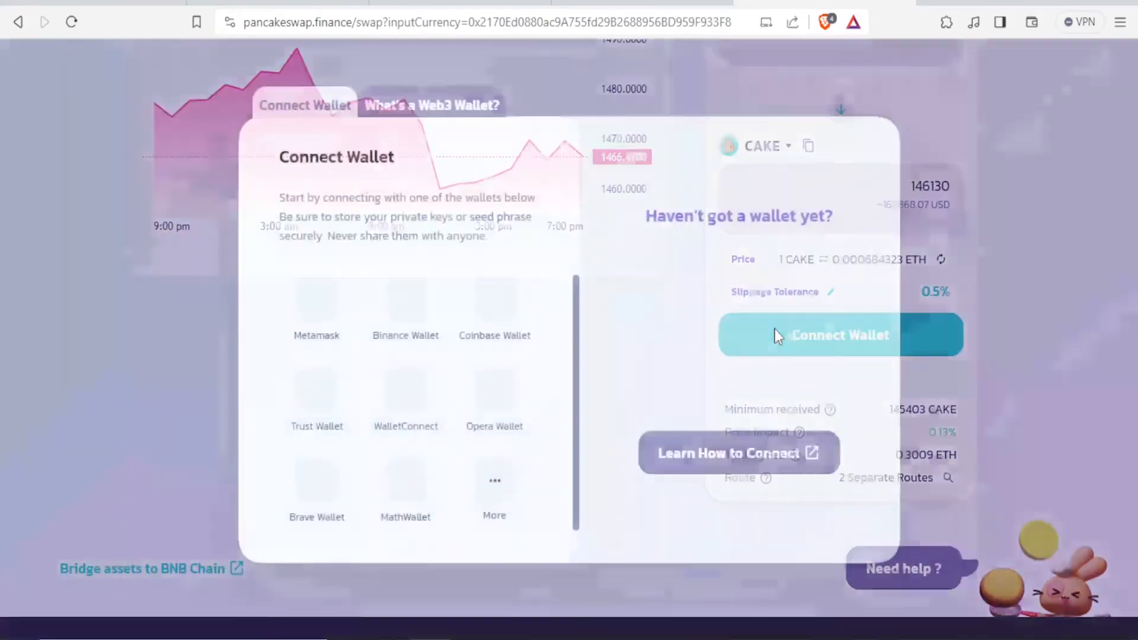
pyautogui.moveTo(702, 462)
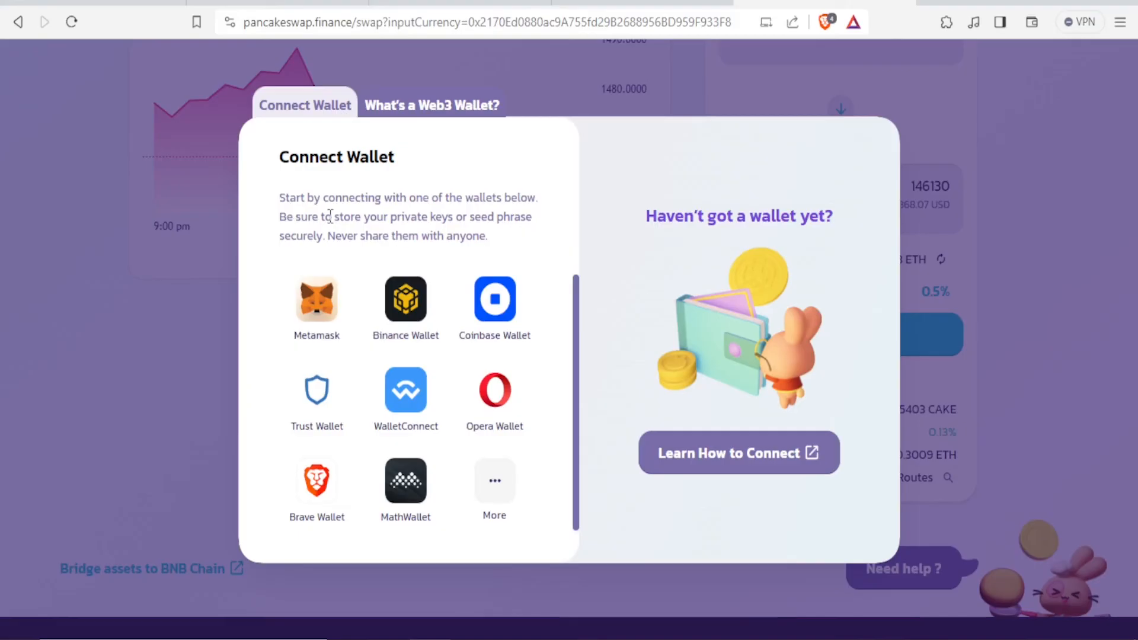
pyautogui.moveTo(396, 224)
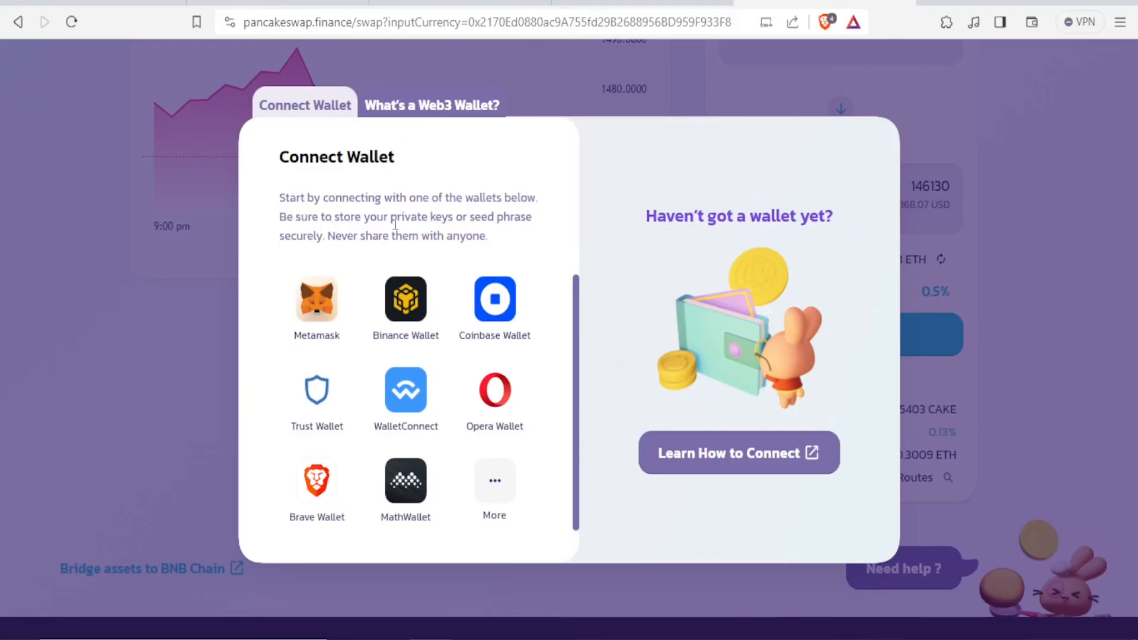
pyautogui.moveTo(379, 240)
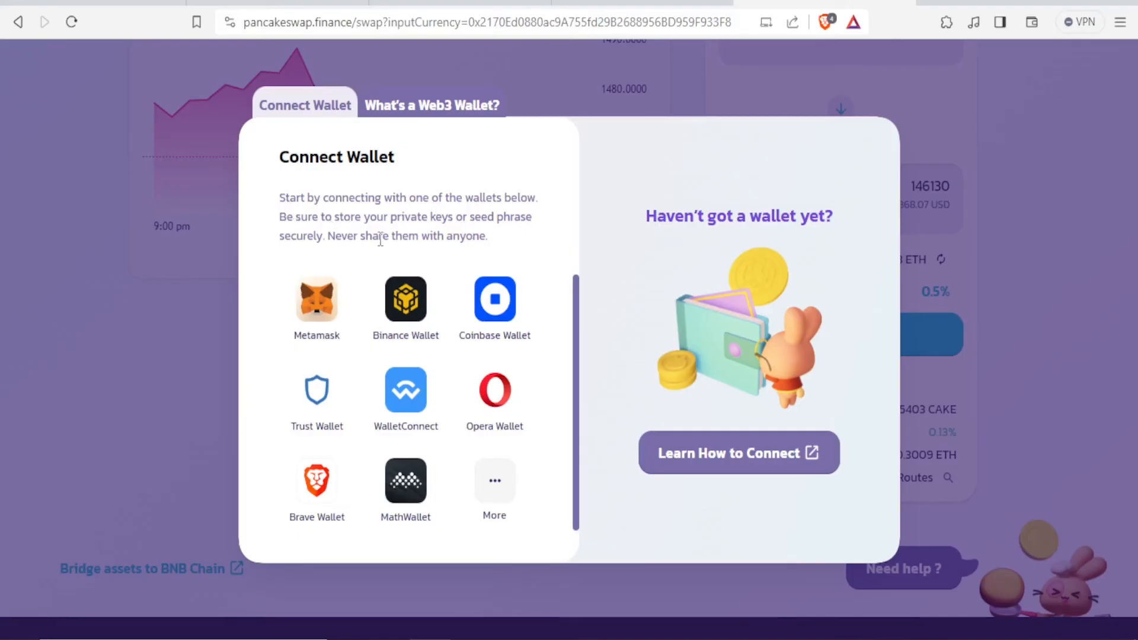
pyautogui.moveTo(426, 308)
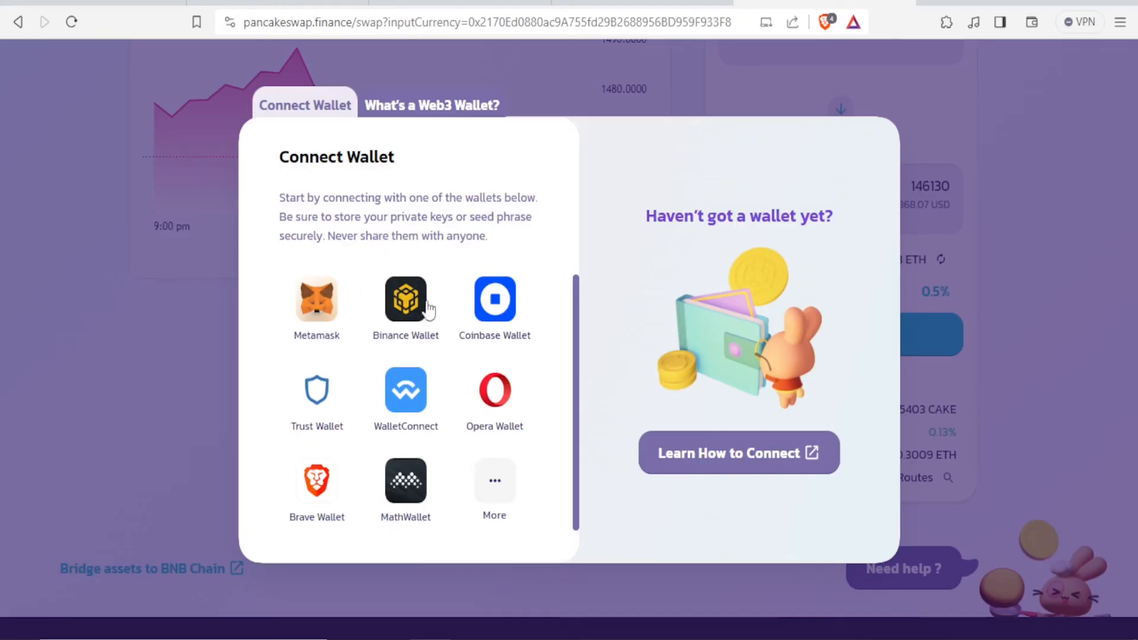
pyautogui.moveTo(464, 331)
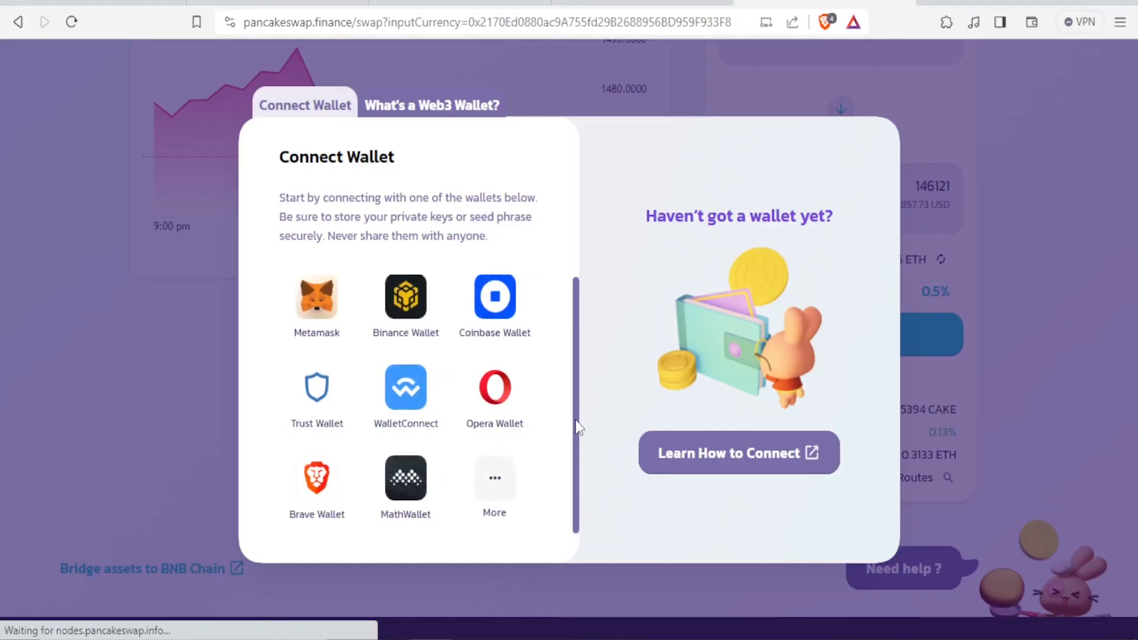
pyautogui.moveTo(494, 477)
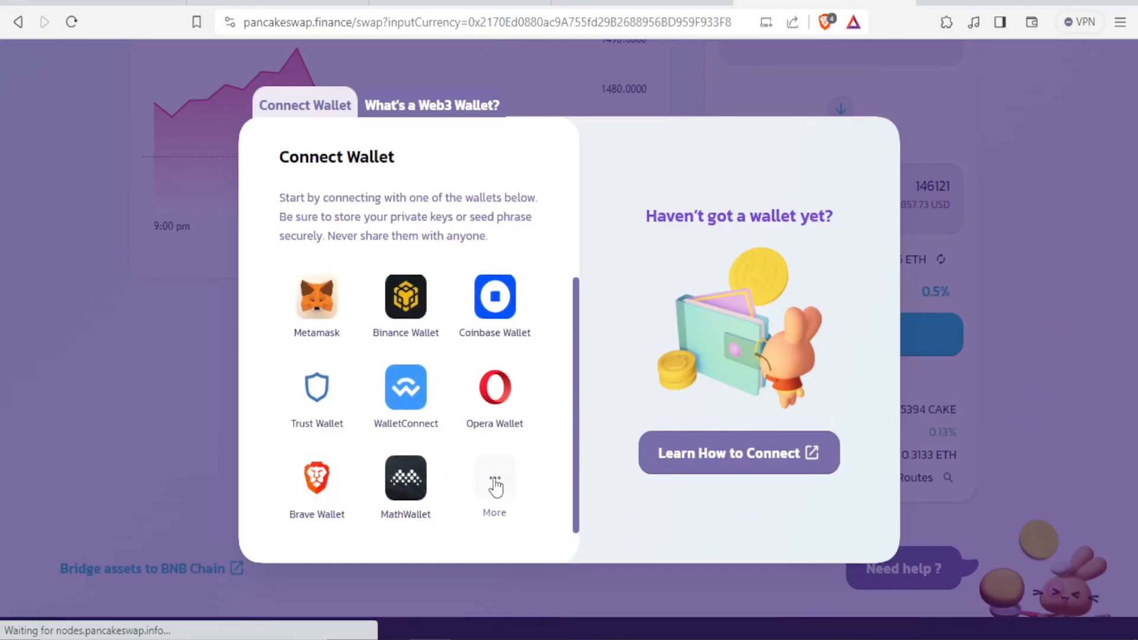
pyautogui.click(494, 482)
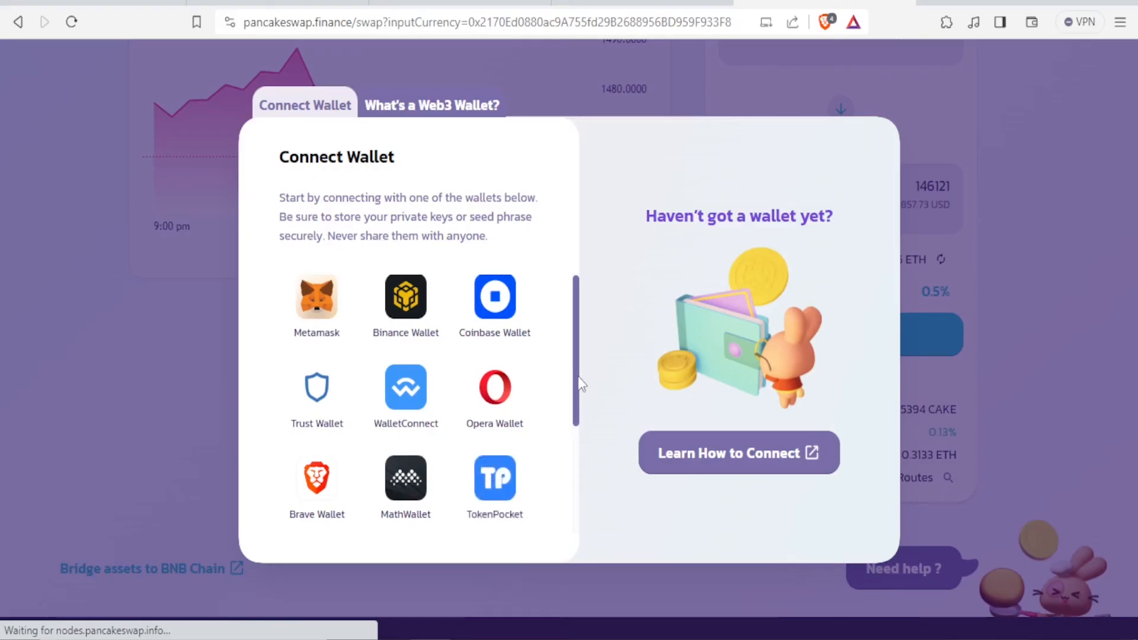
pyautogui.scroll(-3)
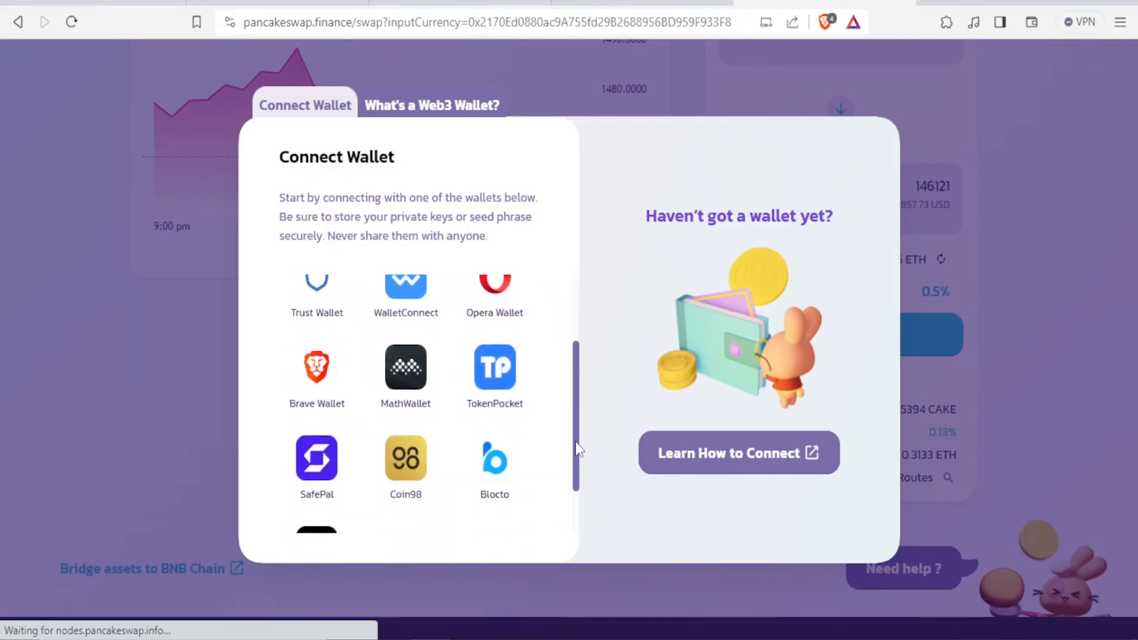
pyautogui.scroll(-3)
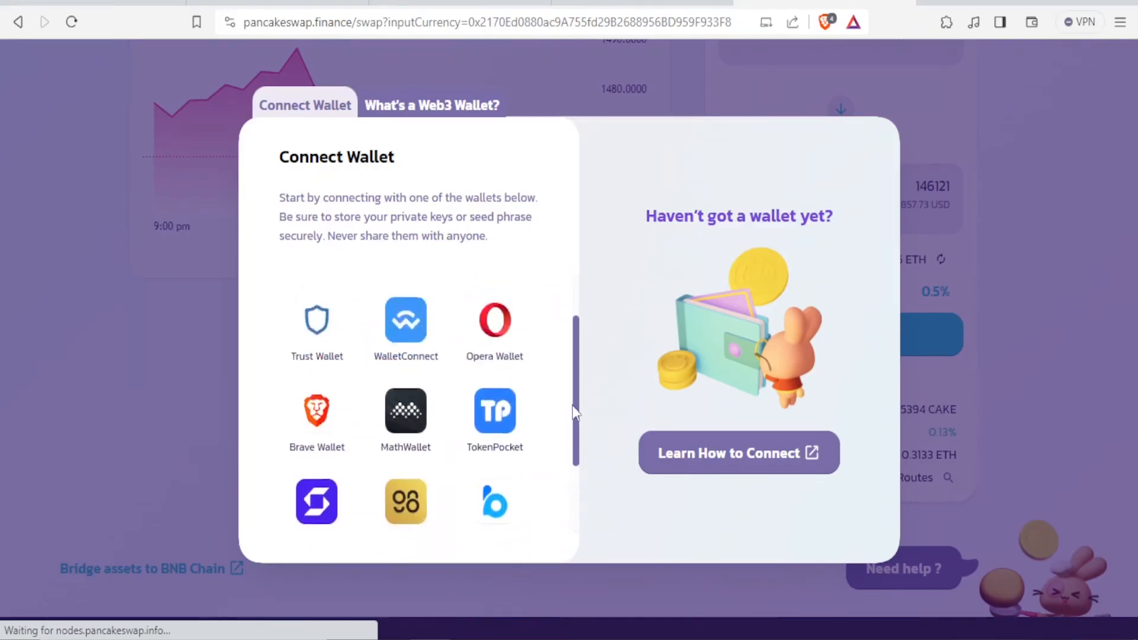
pyautogui.scroll(3)
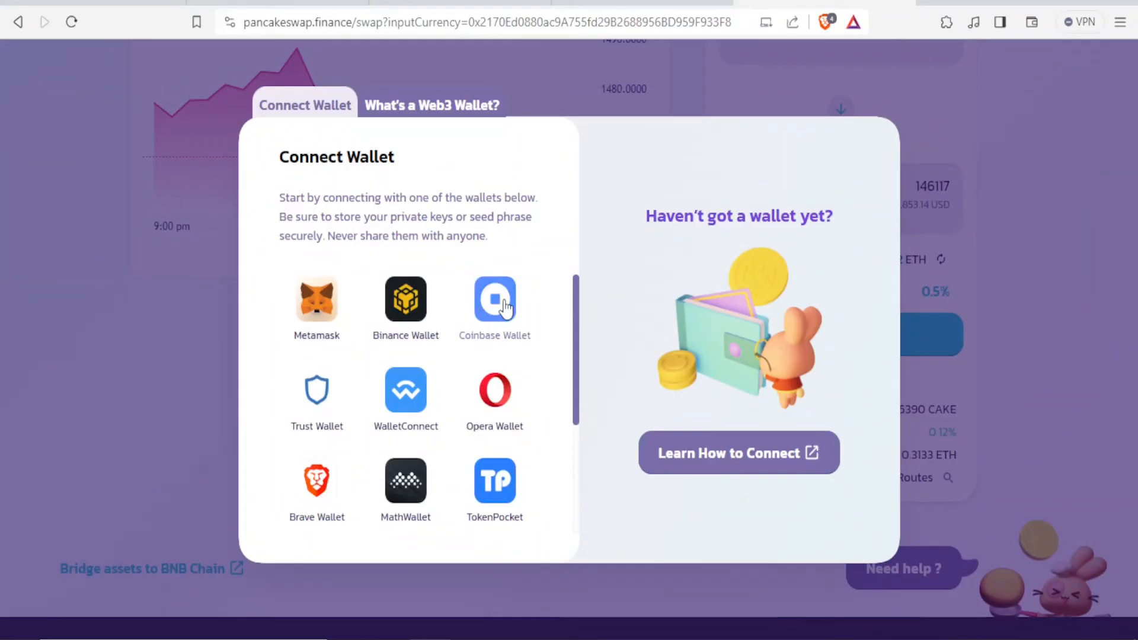
# Choose Coinbase Wallet and start installing its browser extension from the QR prompt.
pyautogui.click(494, 300)
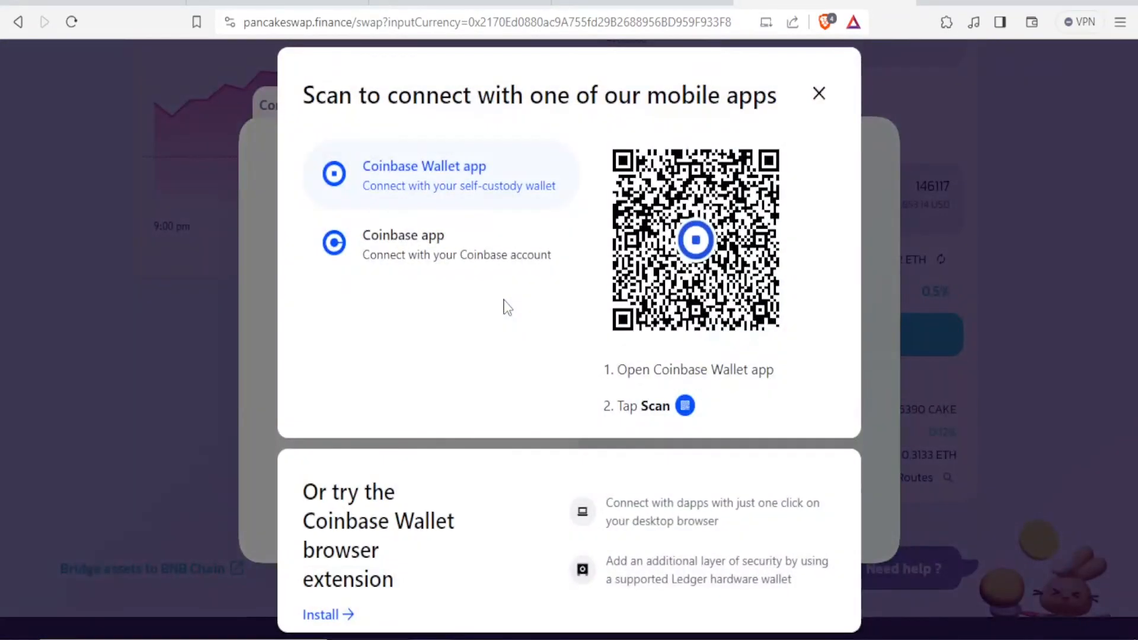
pyautogui.moveTo(346, 135)
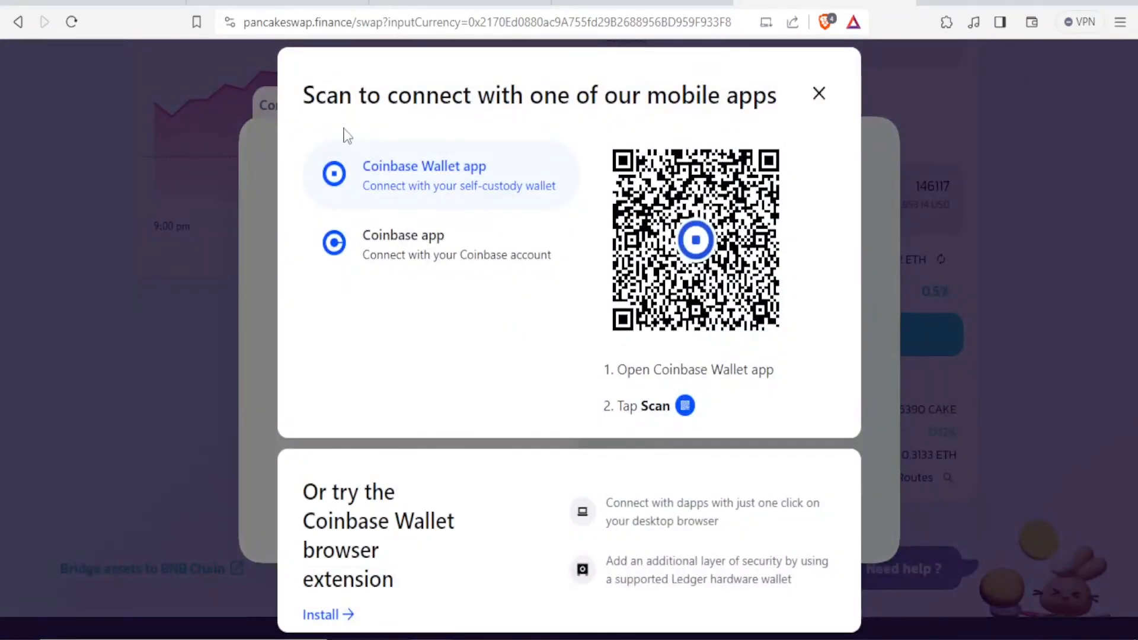
pyautogui.moveTo(472, 141)
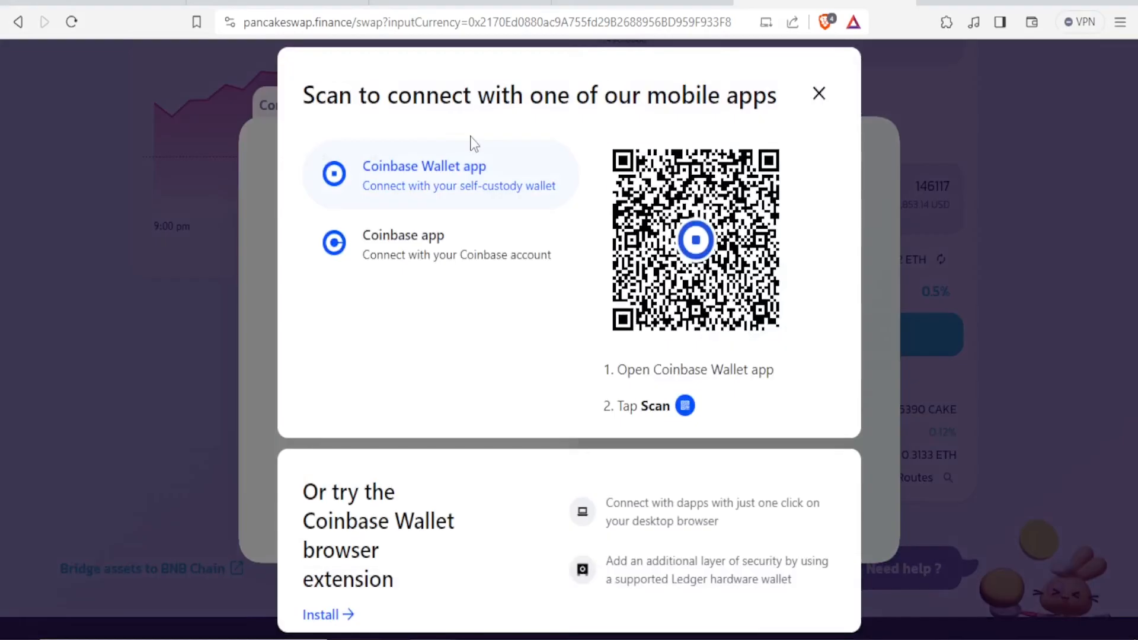
pyautogui.moveTo(789, 188)
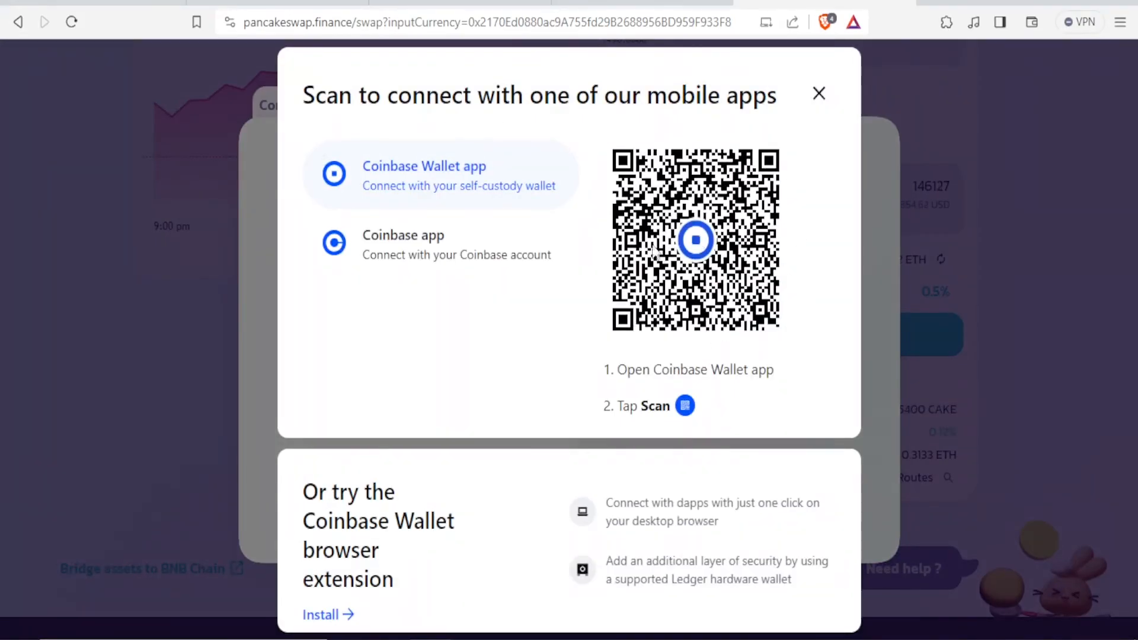
pyautogui.moveTo(393, 261)
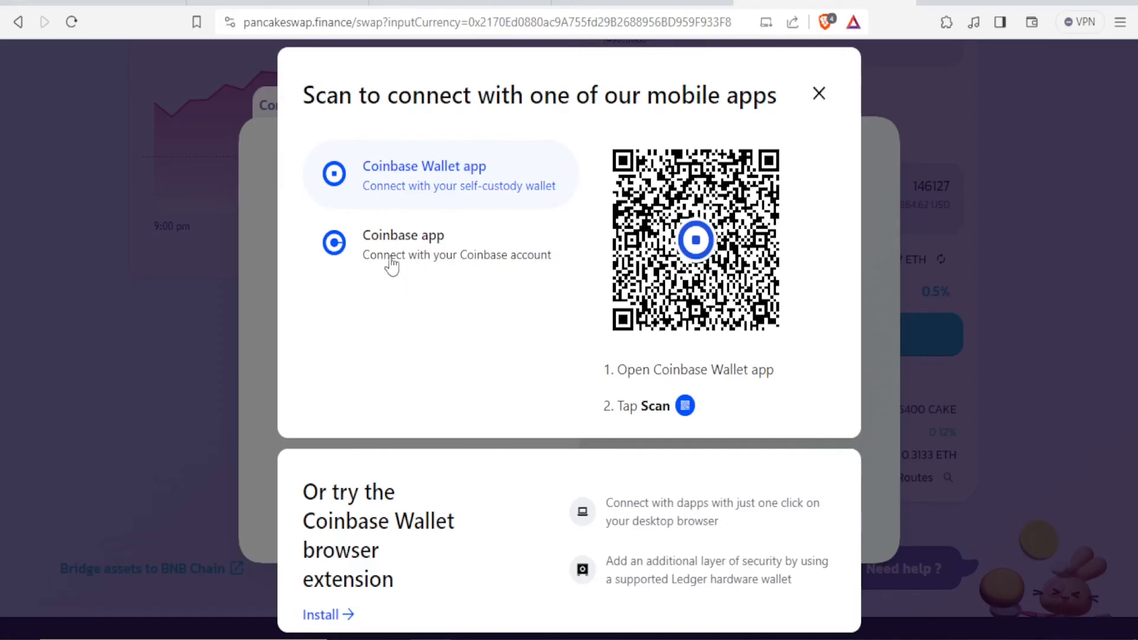
pyautogui.moveTo(377, 270)
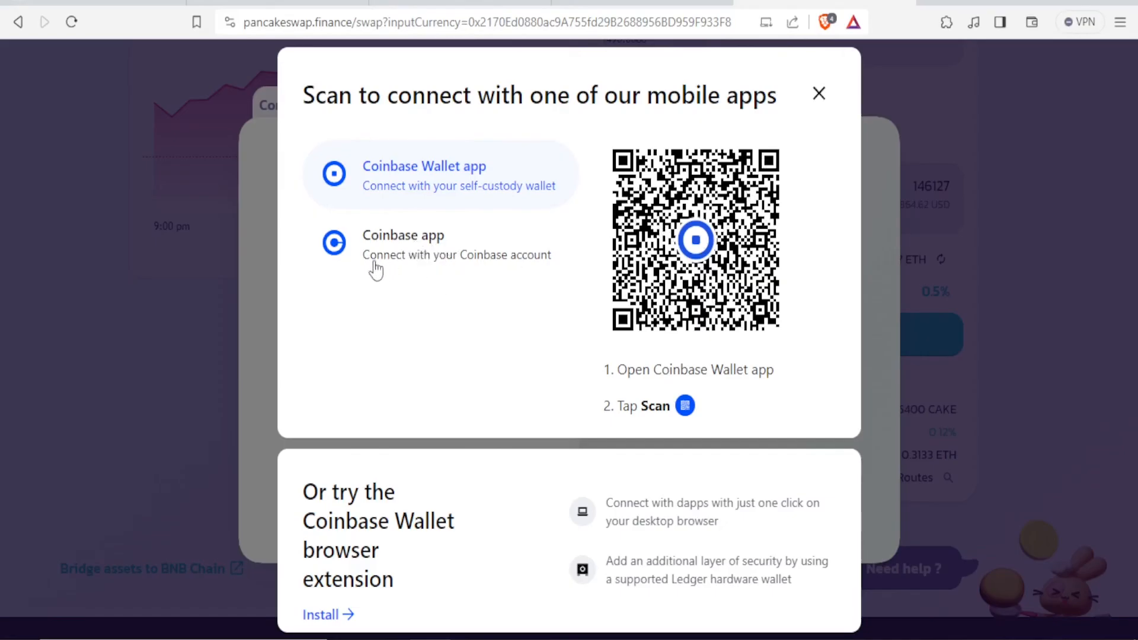
pyautogui.moveTo(420, 263)
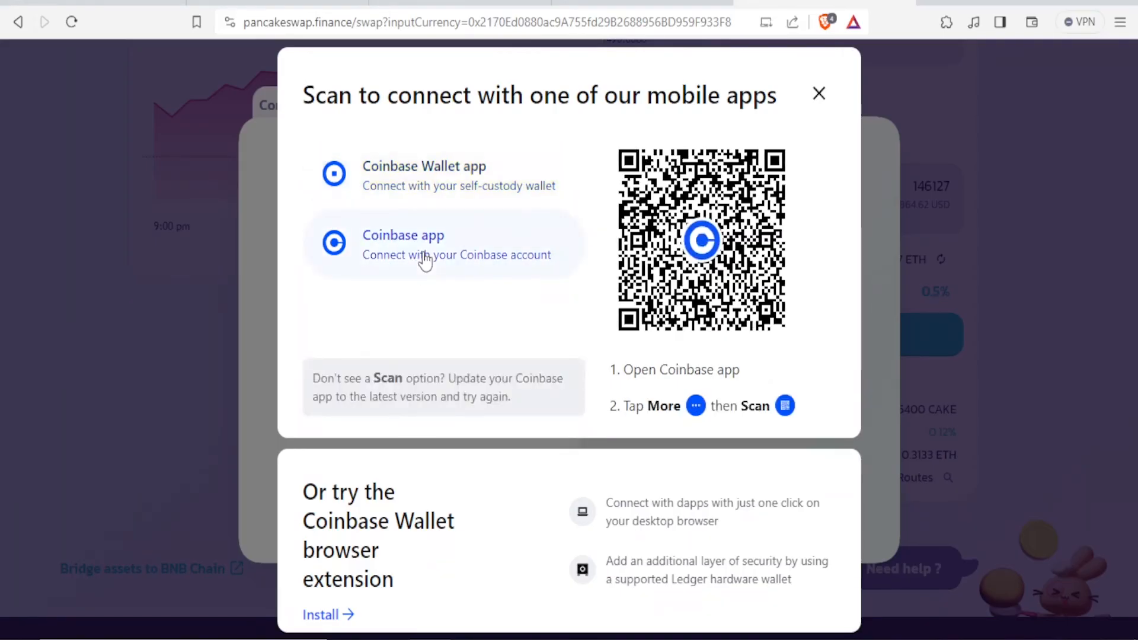
pyautogui.moveTo(505, 345)
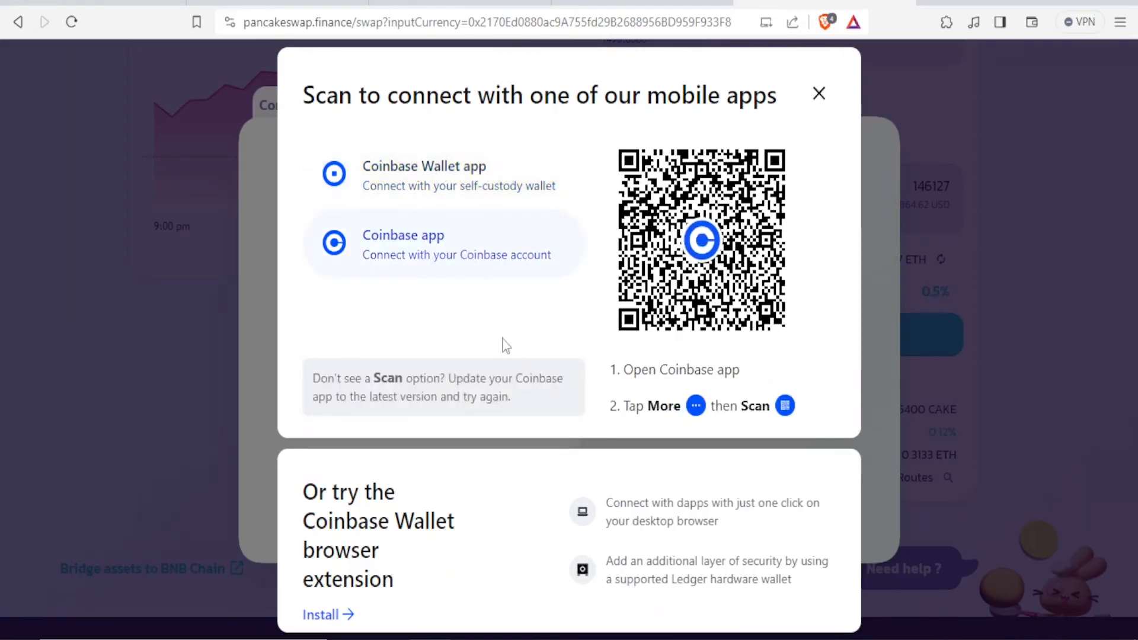
pyautogui.moveTo(460, 249)
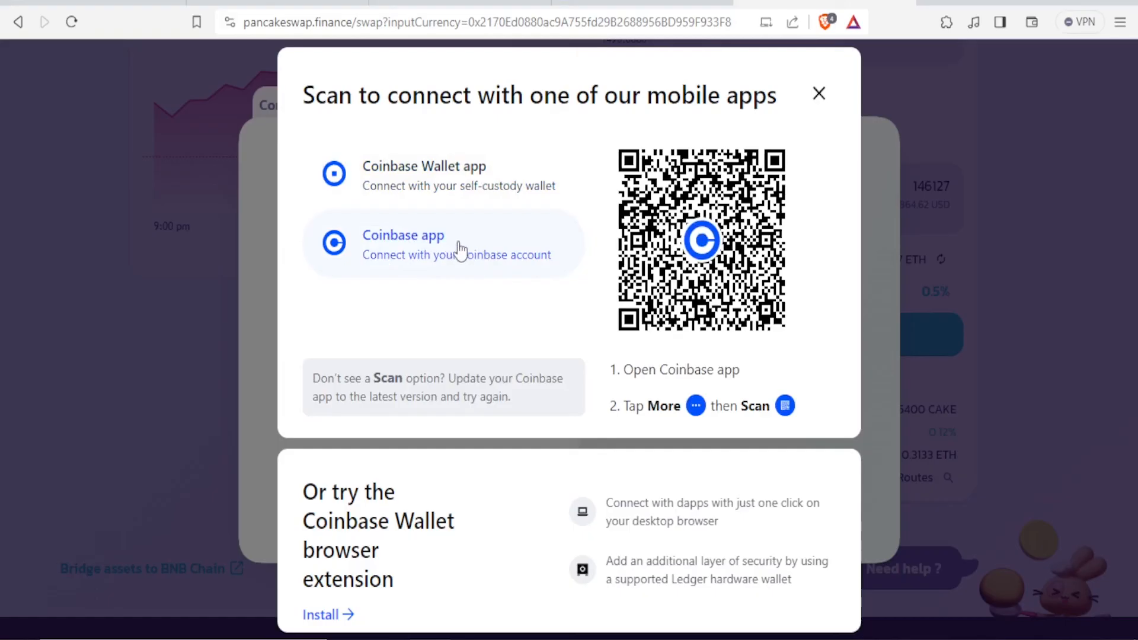
pyautogui.moveTo(759, 405)
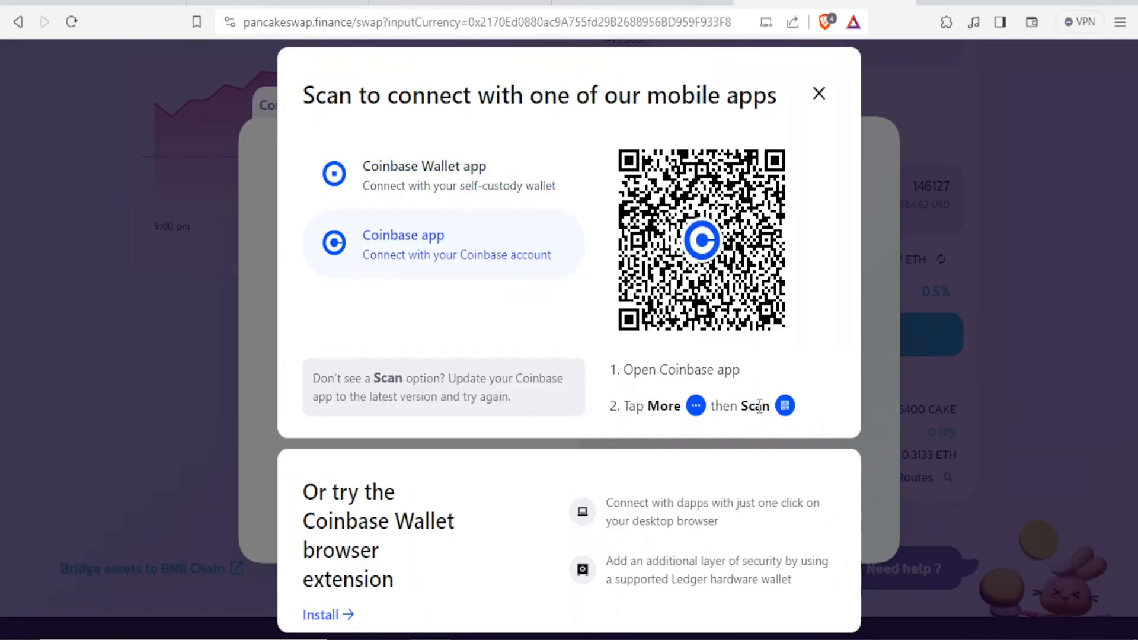
pyautogui.moveTo(554, 165)
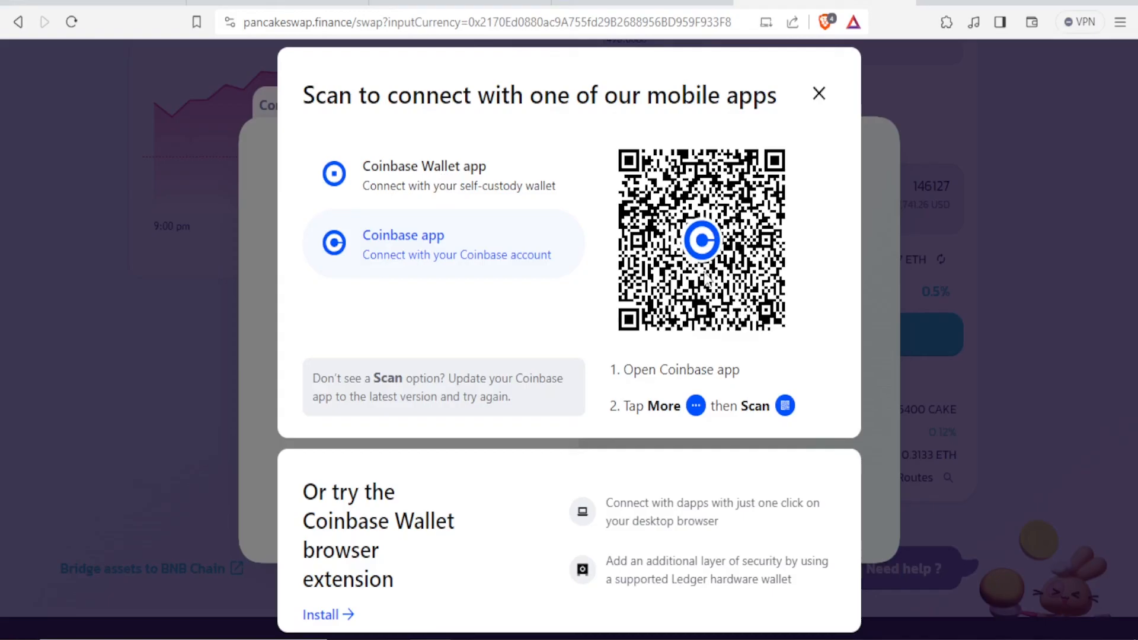
pyautogui.moveTo(545, 269)
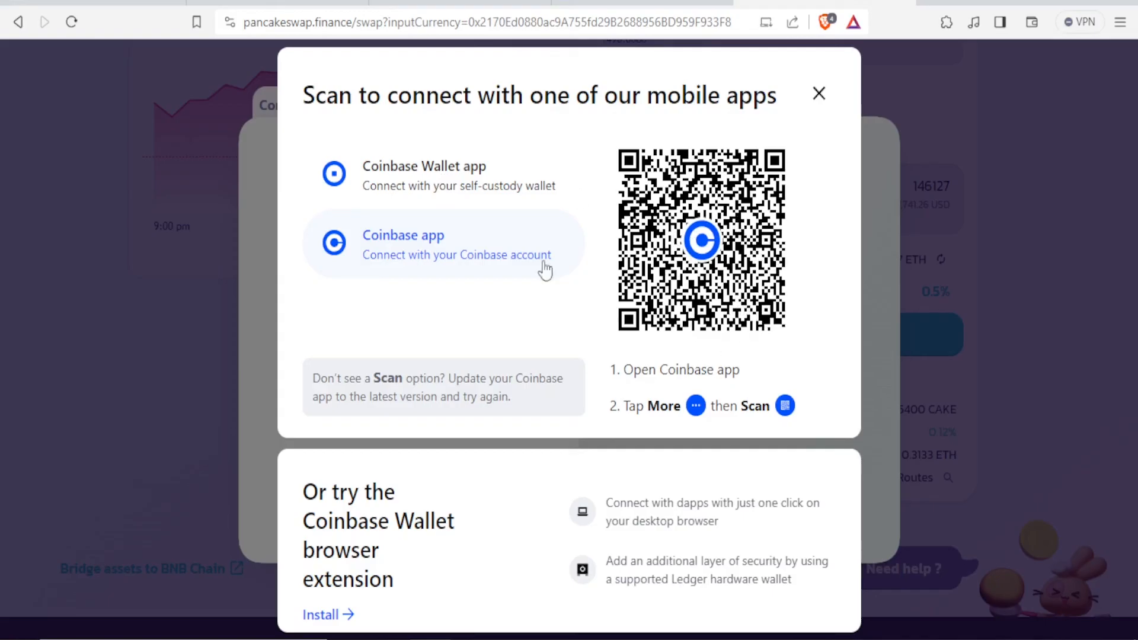
pyautogui.moveTo(483, 416)
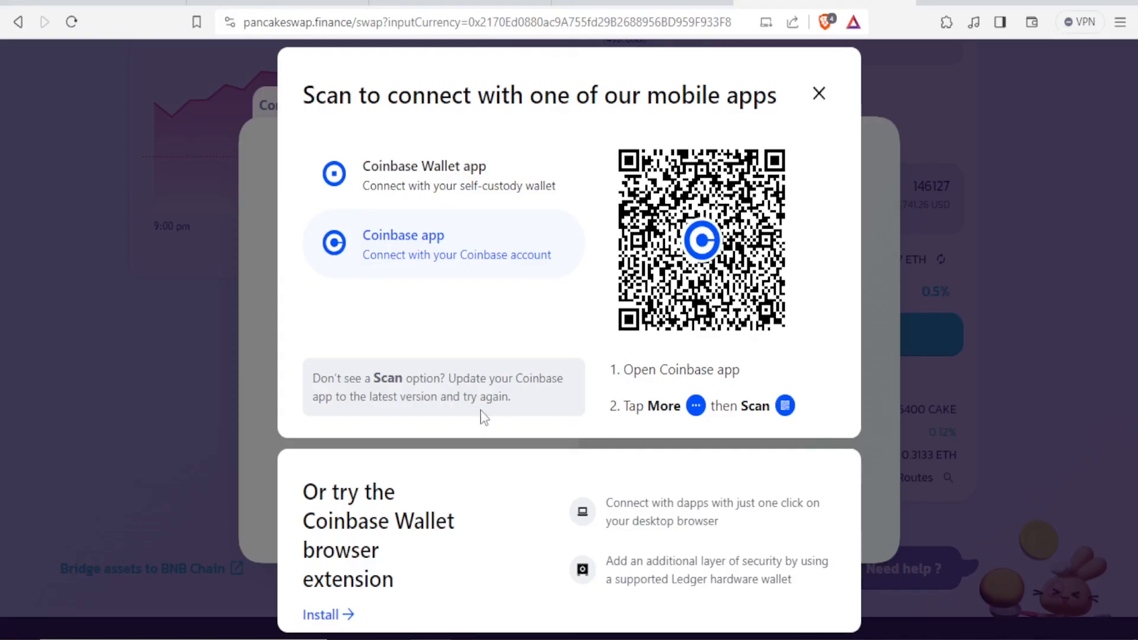
pyautogui.moveTo(332, 615)
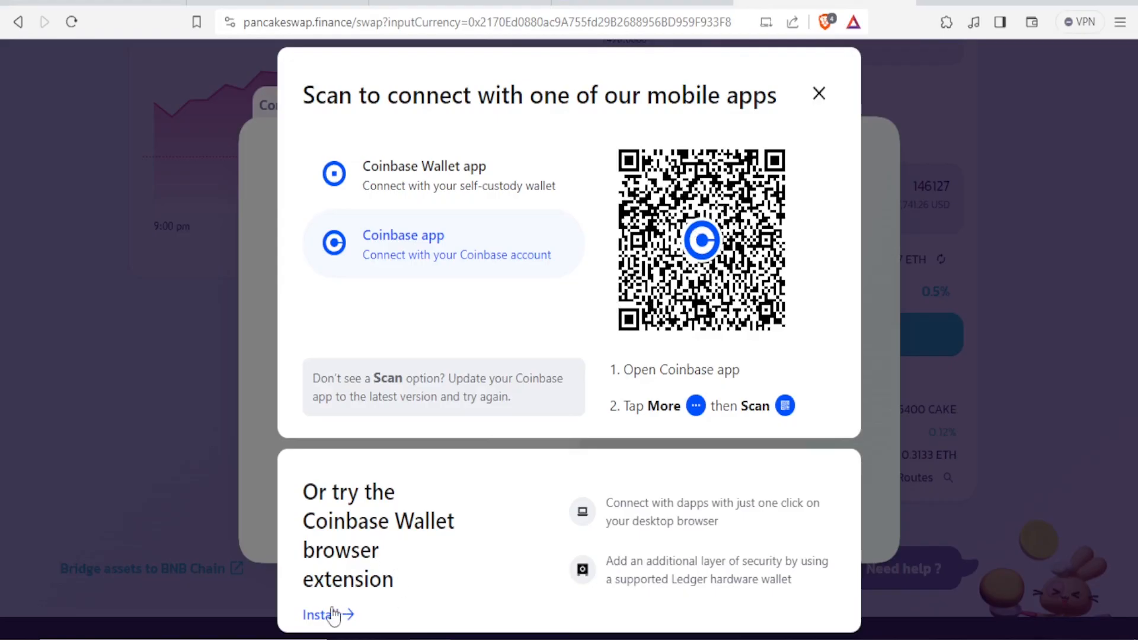
pyautogui.moveTo(335, 622)
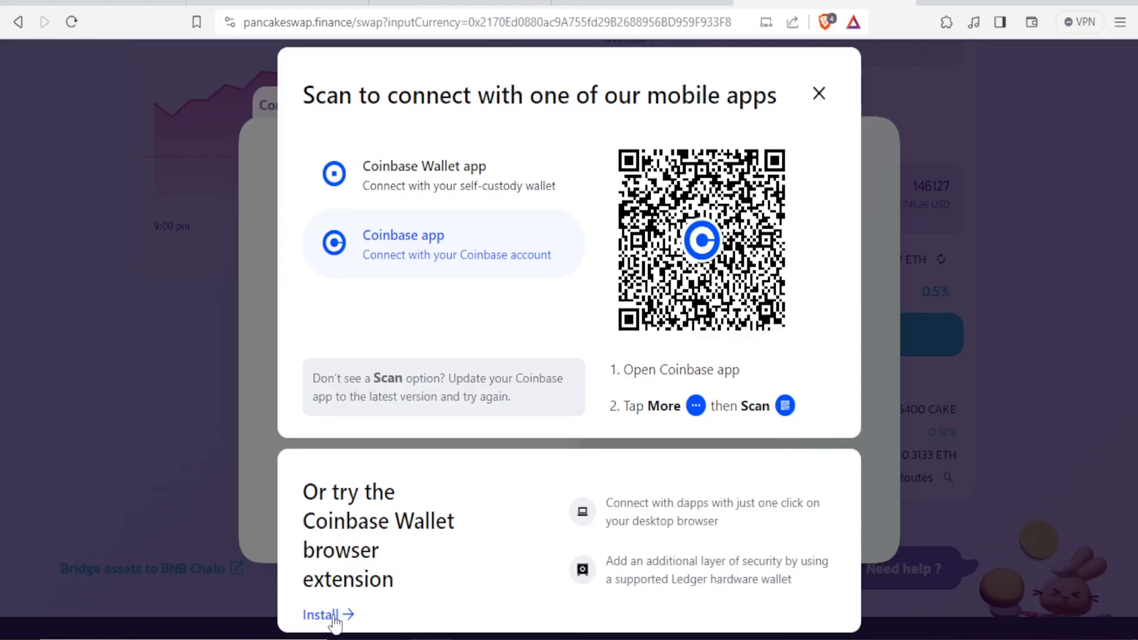
pyautogui.click(319, 615)
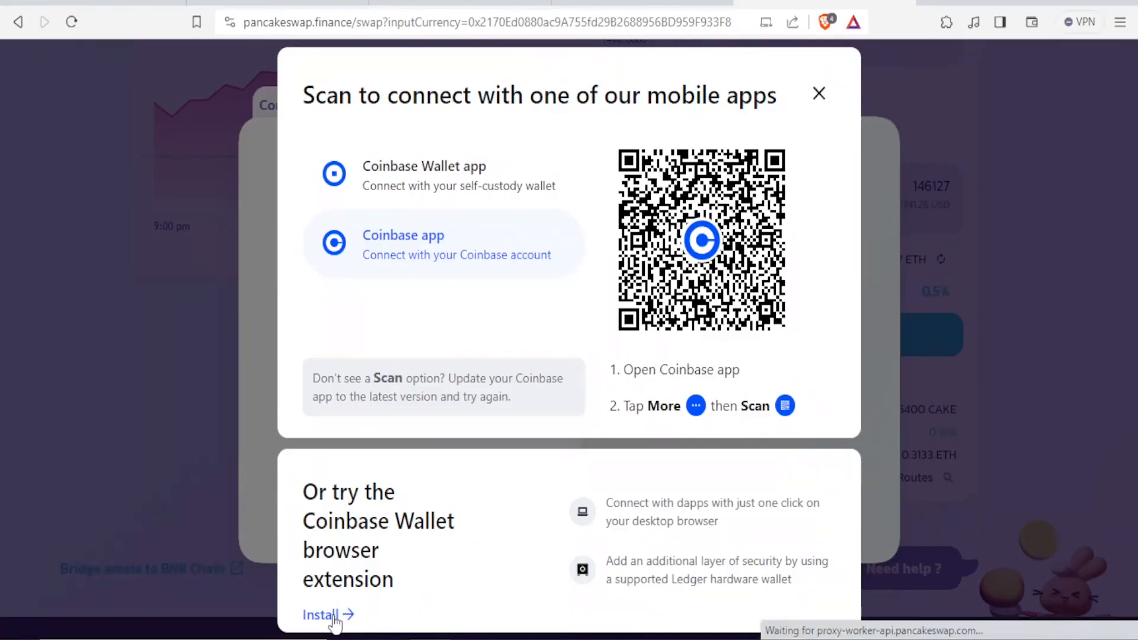
pyautogui.moveTo(550, 528)
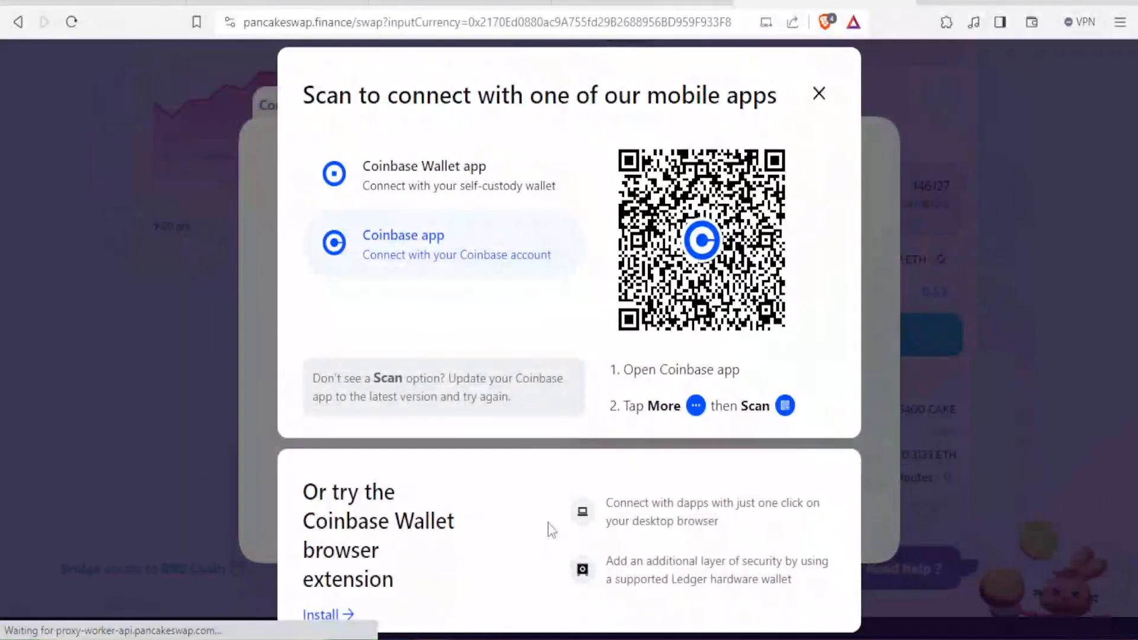
pyautogui.moveTo(851, 149)
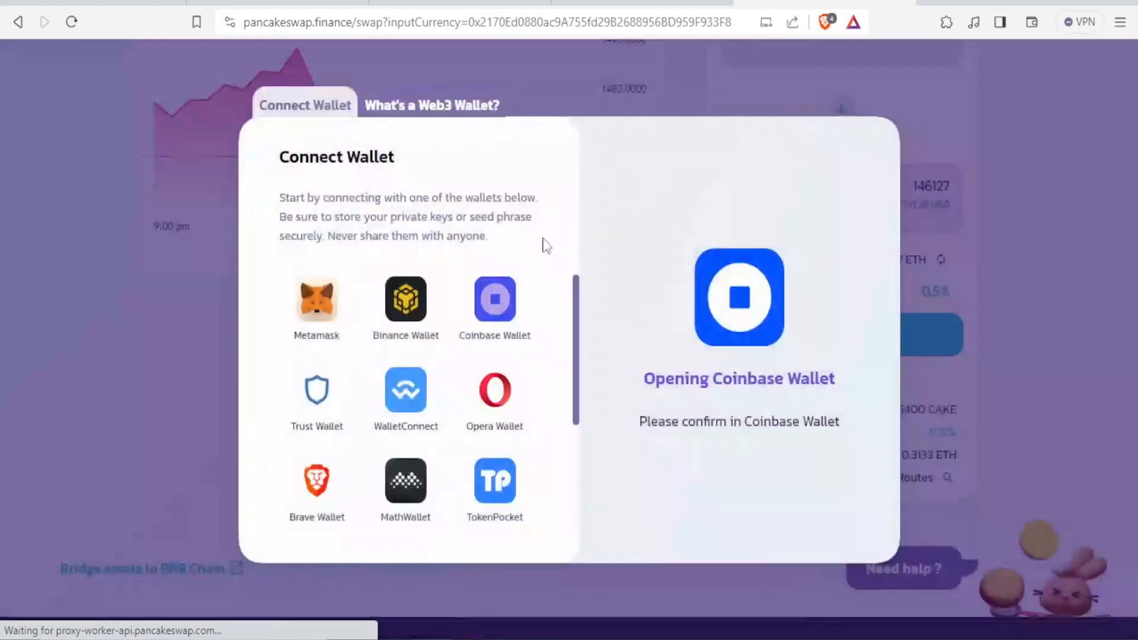
# Choose Metamask and start installing it from the not-installed notice.
pyautogui.click(317, 300)
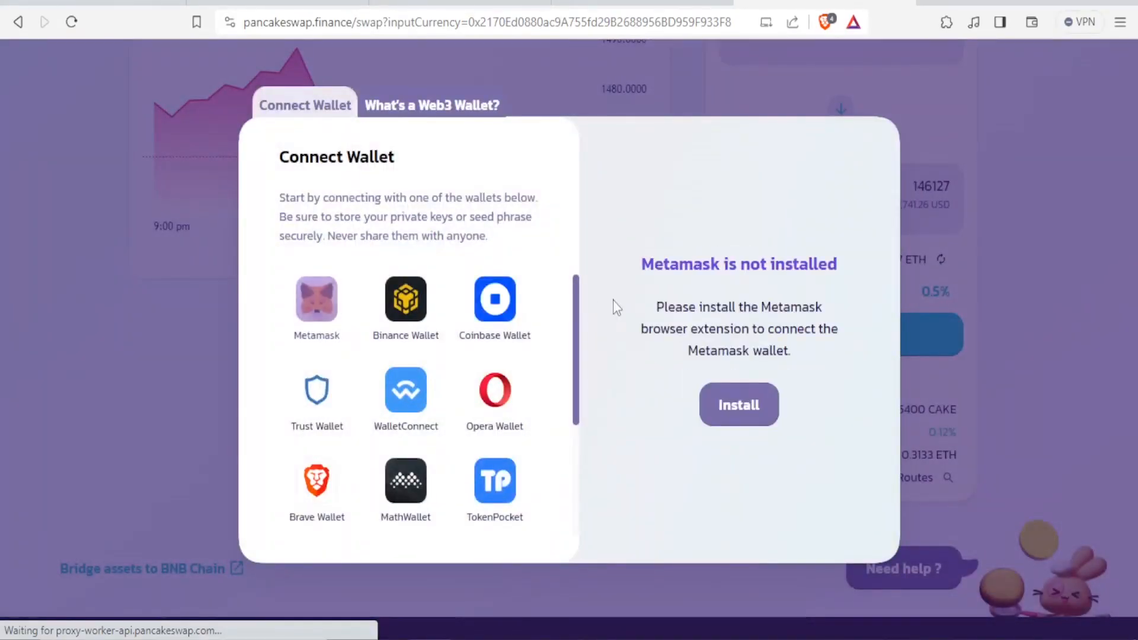
pyautogui.click(317, 305)
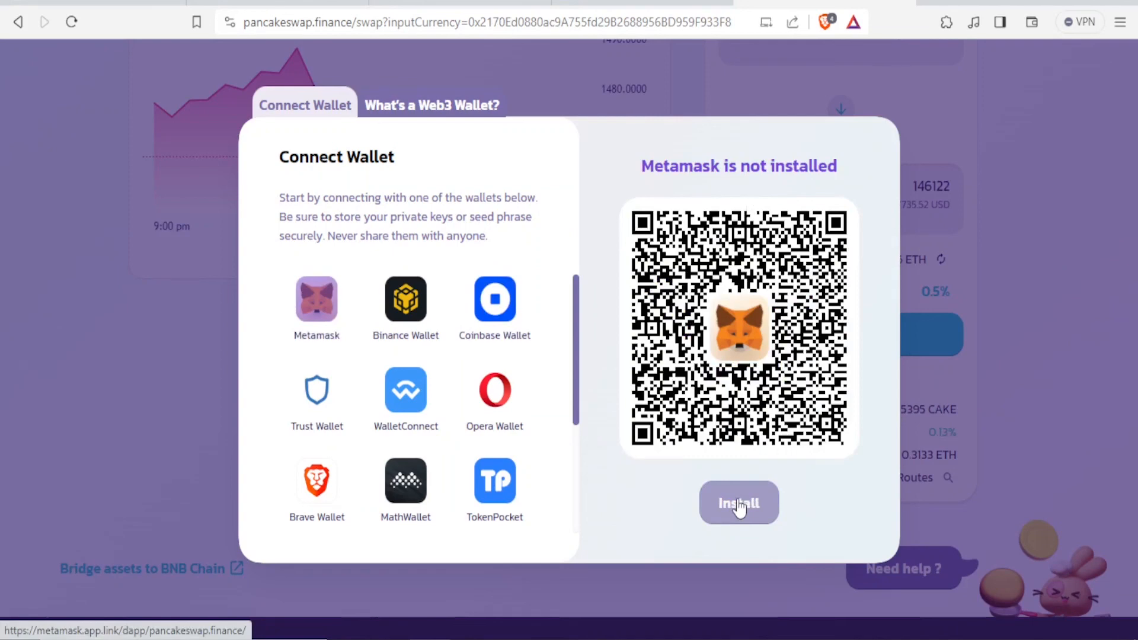
pyautogui.moveTo(654, 444)
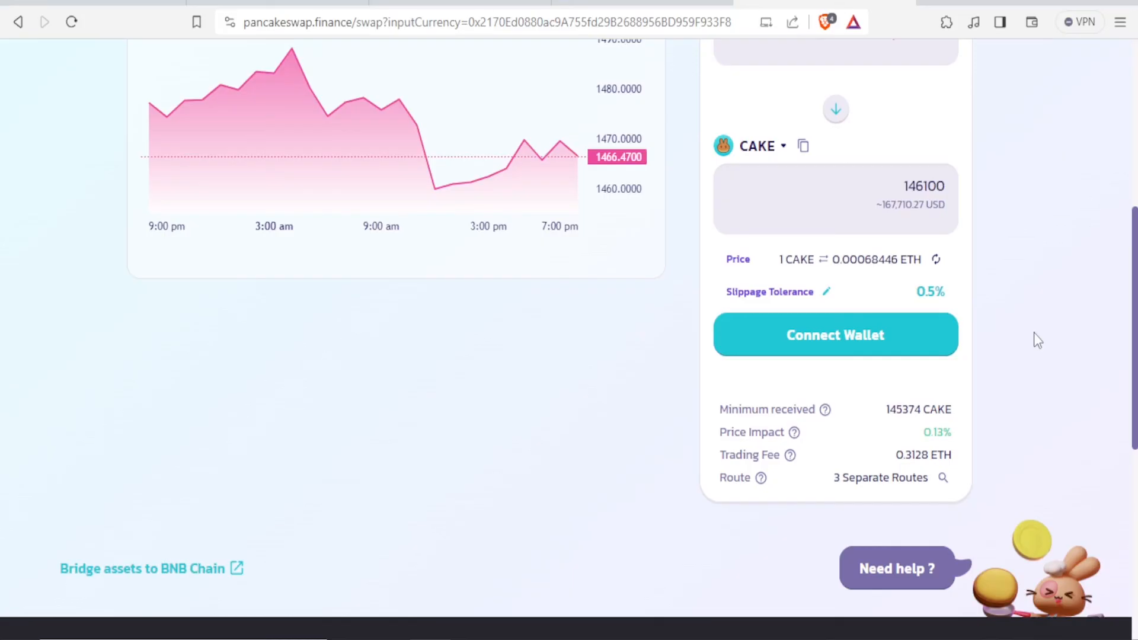
pyautogui.moveTo(991, 331)
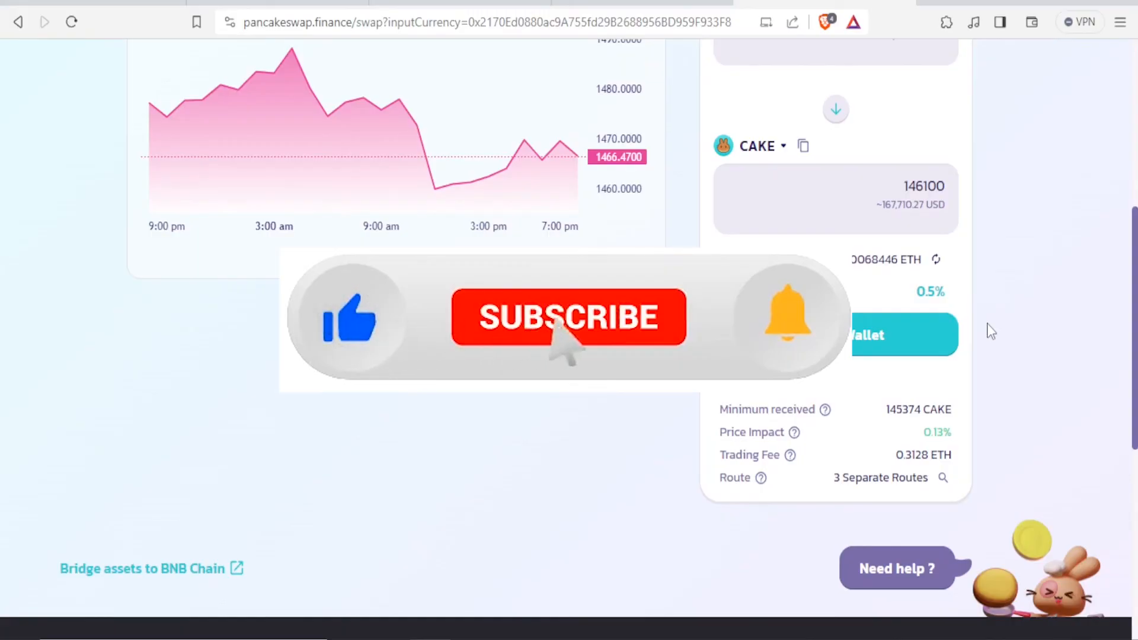
pyautogui.scroll(3)
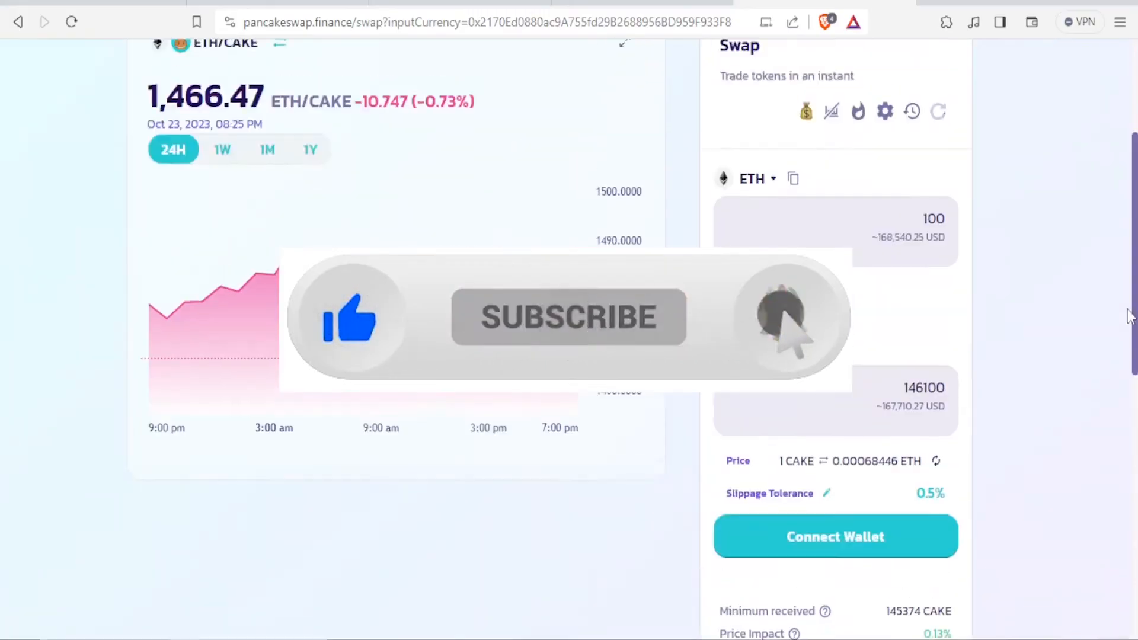
pyautogui.scroll(3)
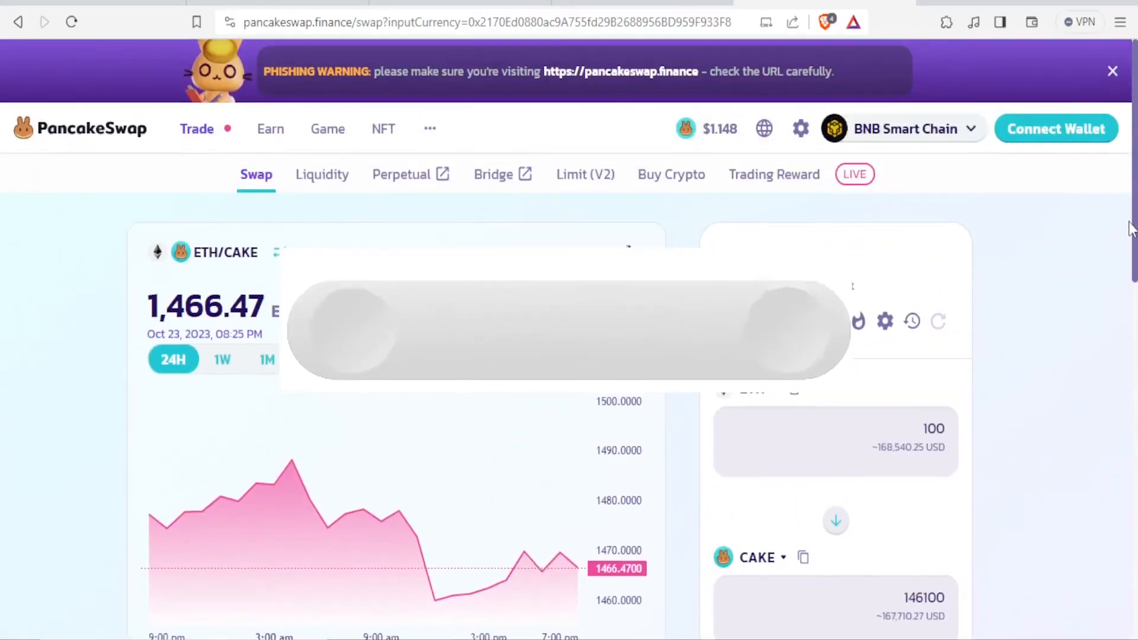